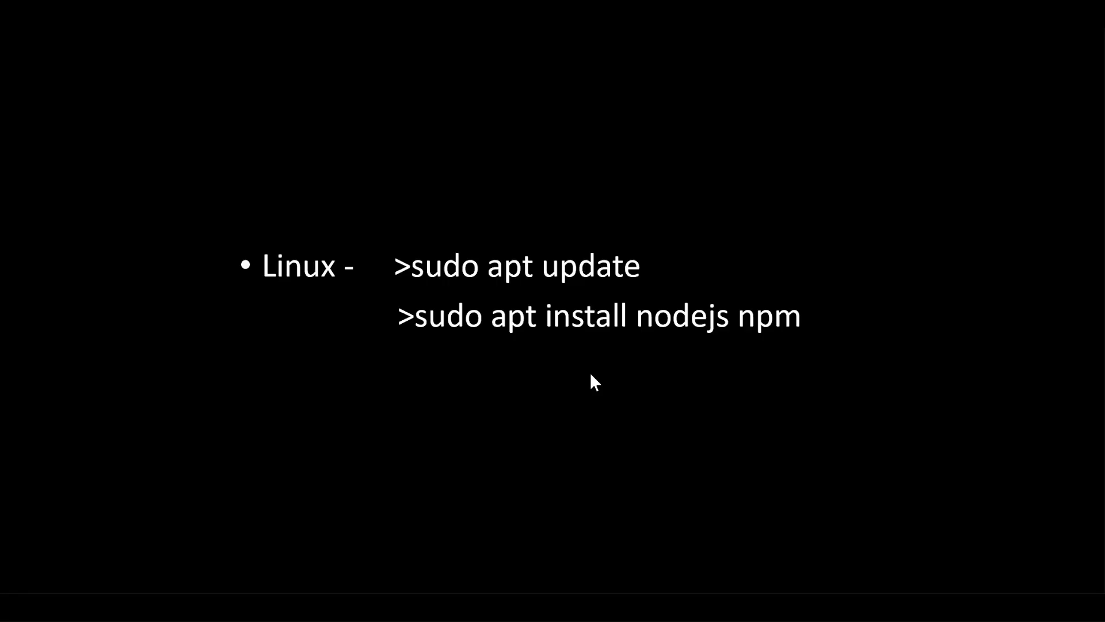
{"action": "mouse_move", "coordinate": [524, 394]}
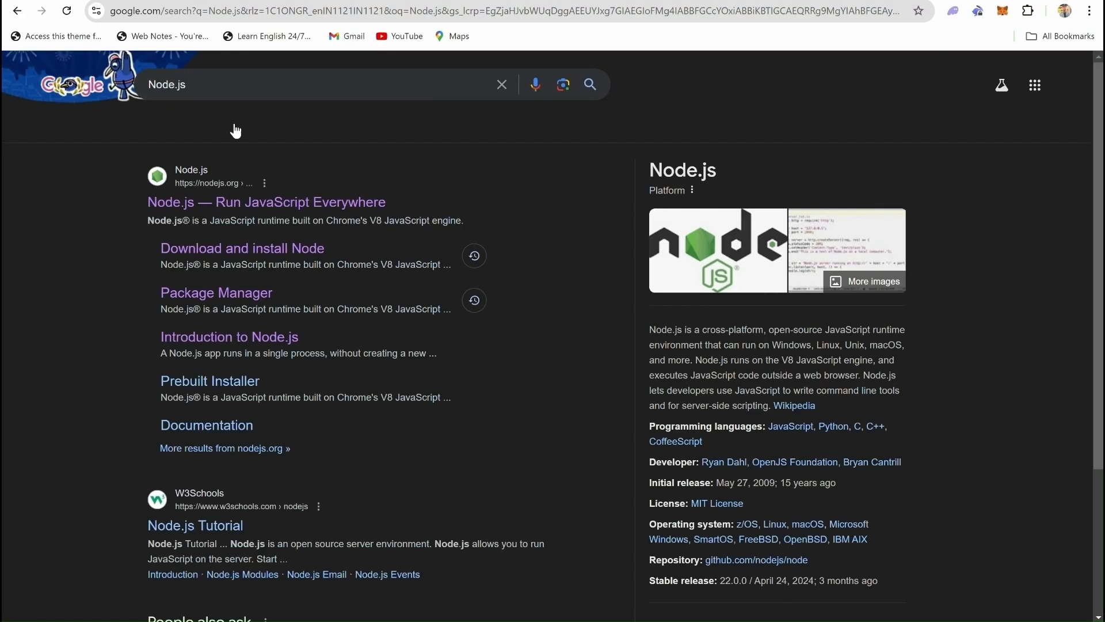
Step: Download the Node.js LTS .msi from nodejs.org and launch it from Chrome's downloads
{"action": "left_click", "coordinate": [267, 201]}
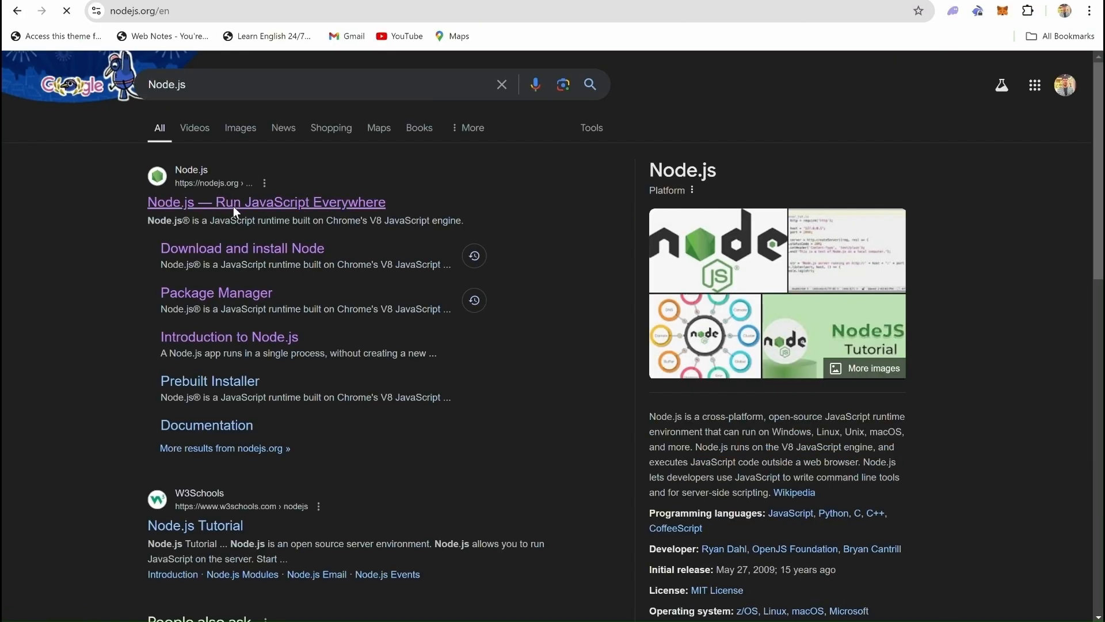
{"action": "left_click", "coordinate": [233, 202]}
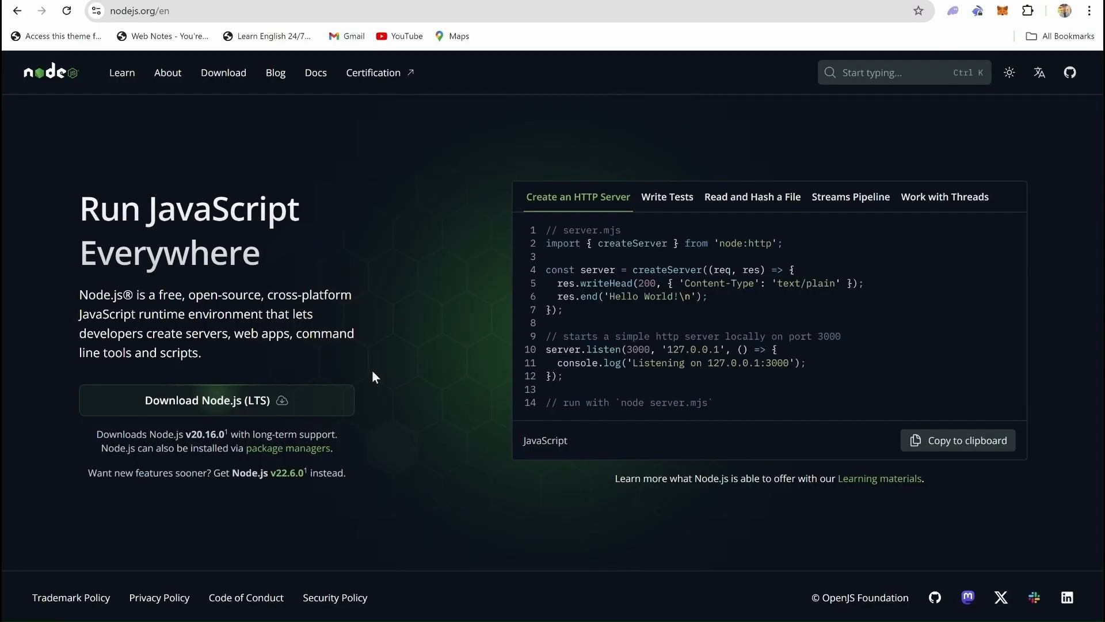
{"action": "mouse_move", "coordinate": [200, 415]}
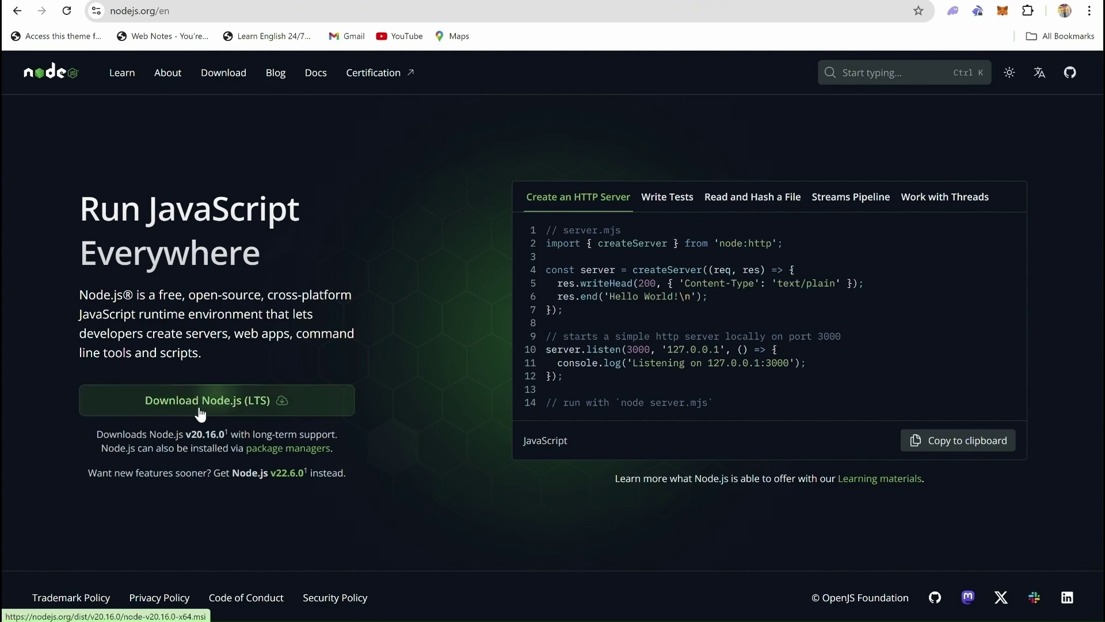
{"action": "mouse_move", "coordinate": [852, 59]}
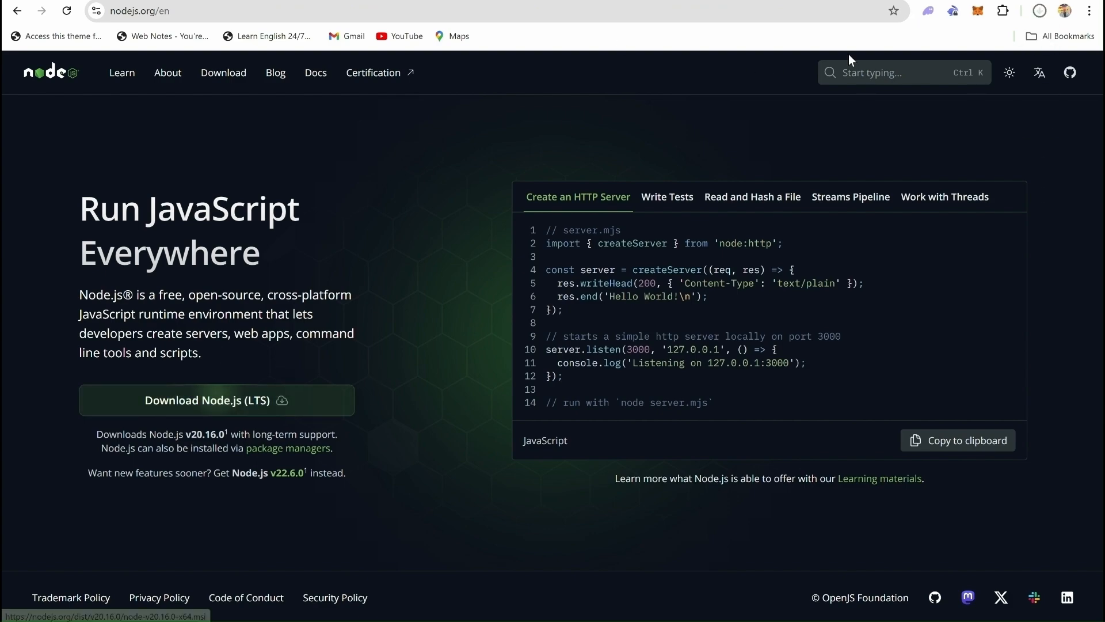
{"action": "left_click", "coordinate": [216, 401]}
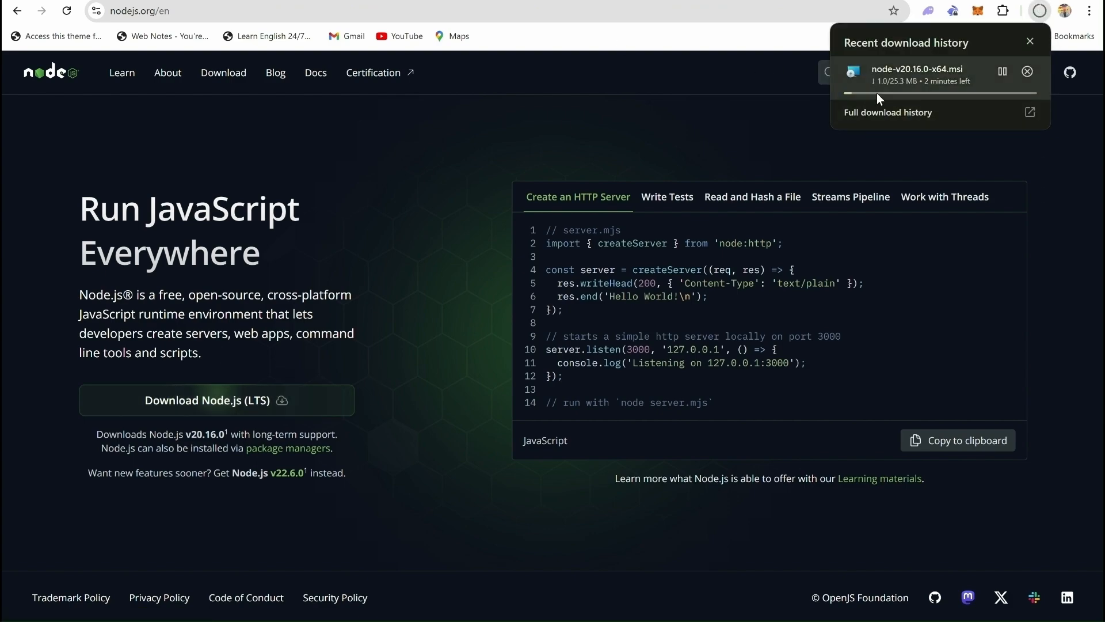
{"action": "left_click", "coordinate": [1030, 41]}
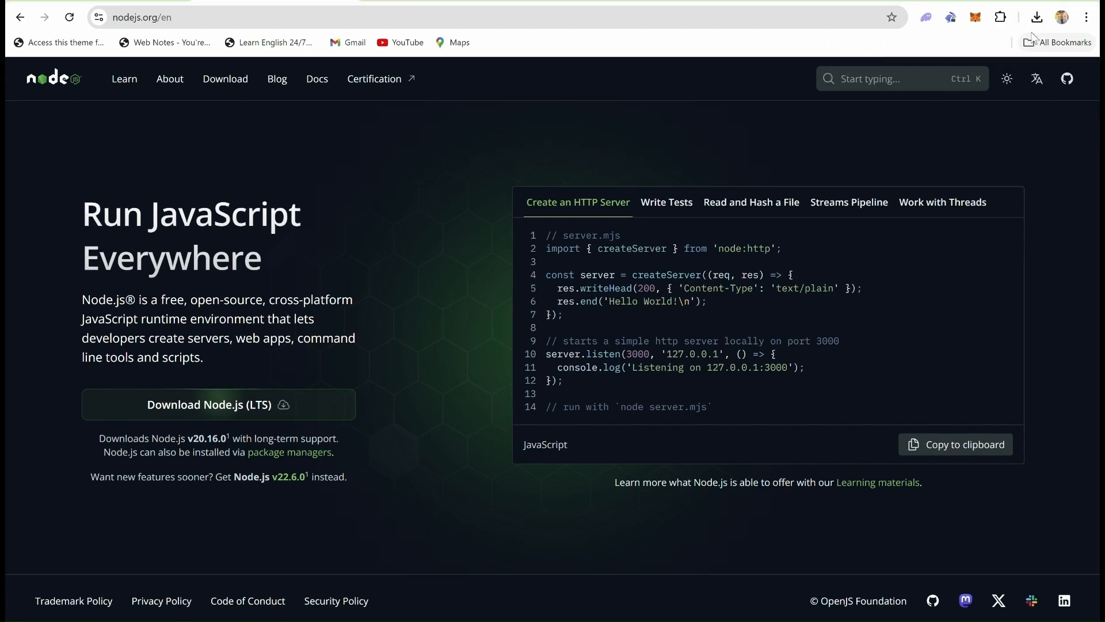
{"action": "left_click", "coordinate": [1036, 16]}
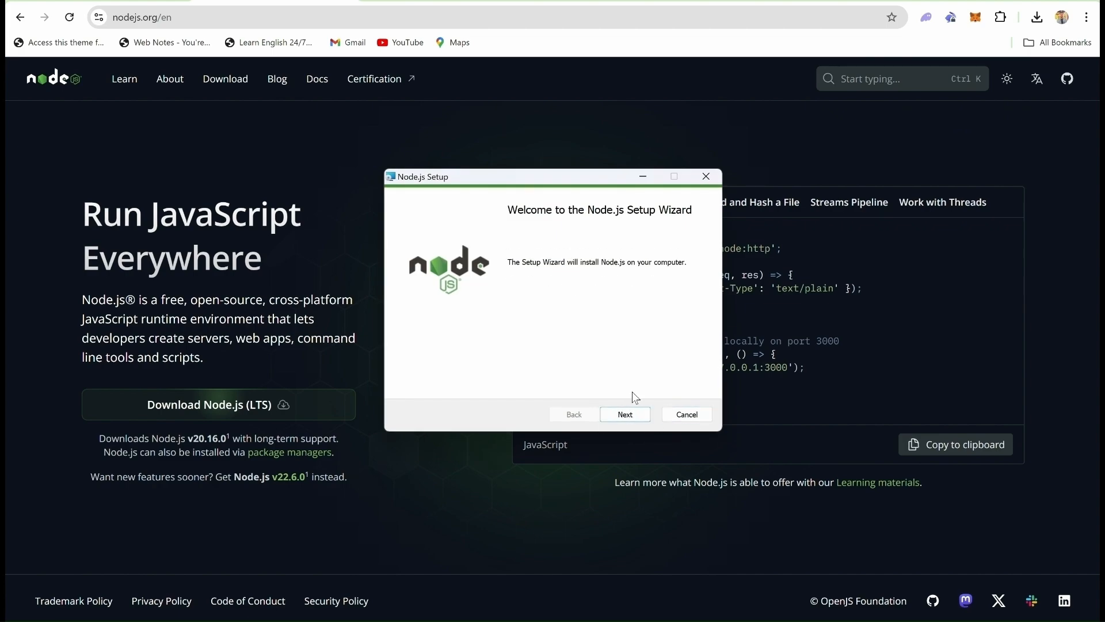
Step: Accept the licence, keep the default folder, skip native build tools and start the install
{"action": "left_click", "coordinate": [625, 414]}
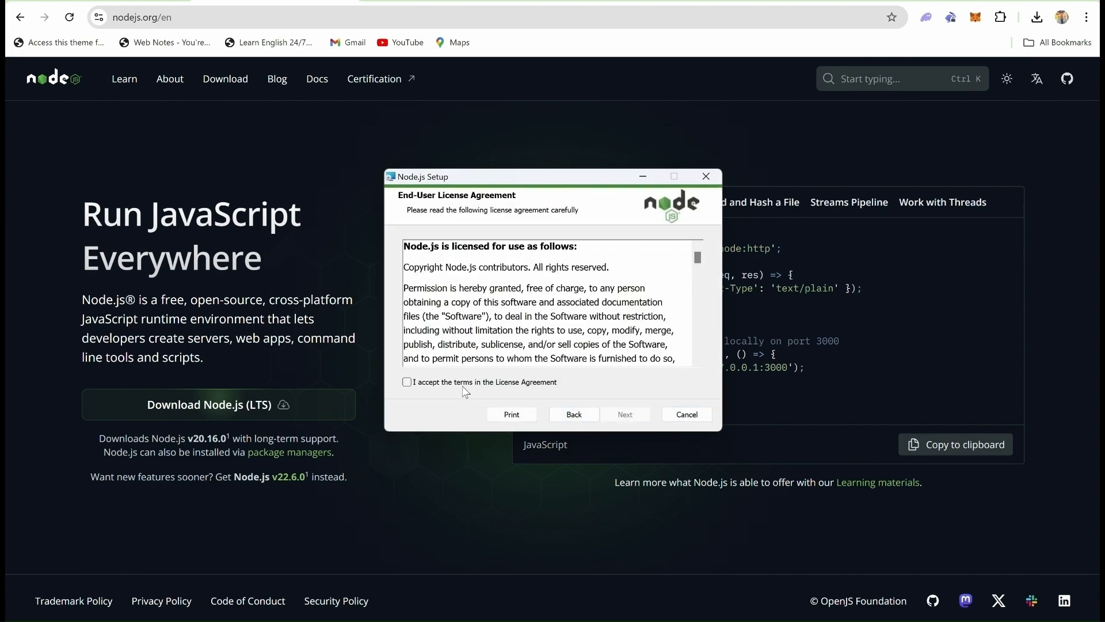
{"action": "left_click", "coordinate": [625, 413]}
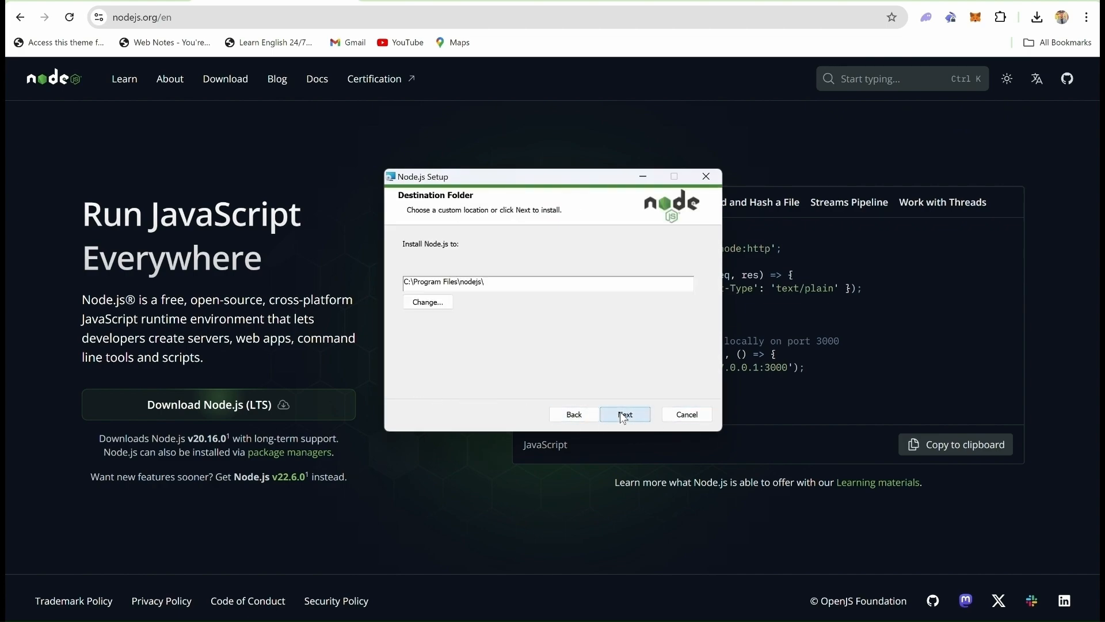
{"action": "left_click", "coordinate": [625, 413]}
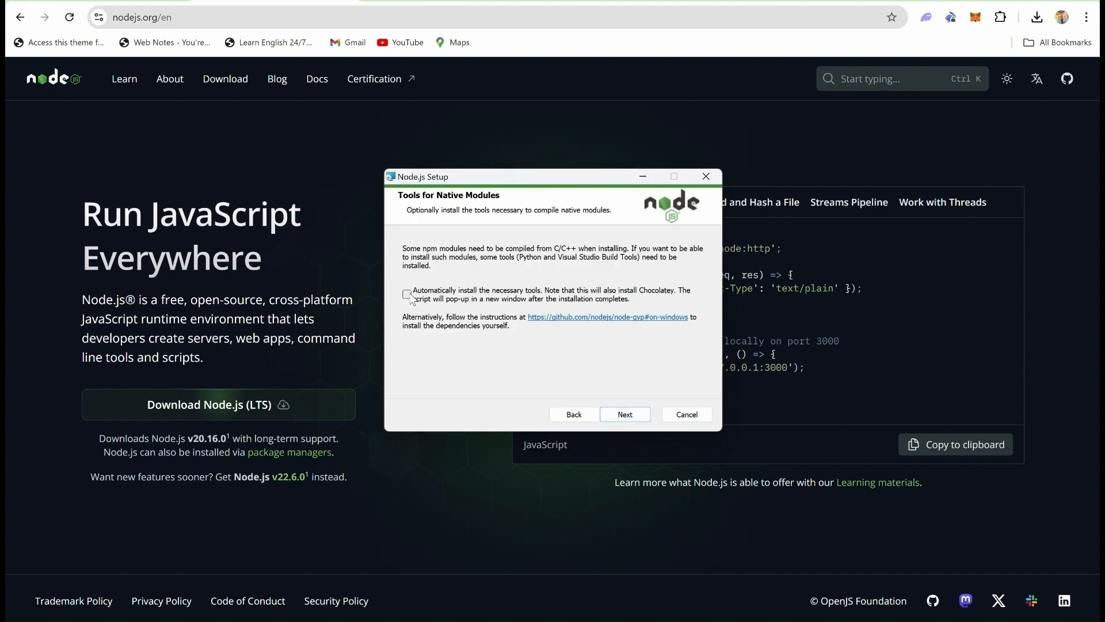
{"action": "left_click", "coordinate": [625, 413]}
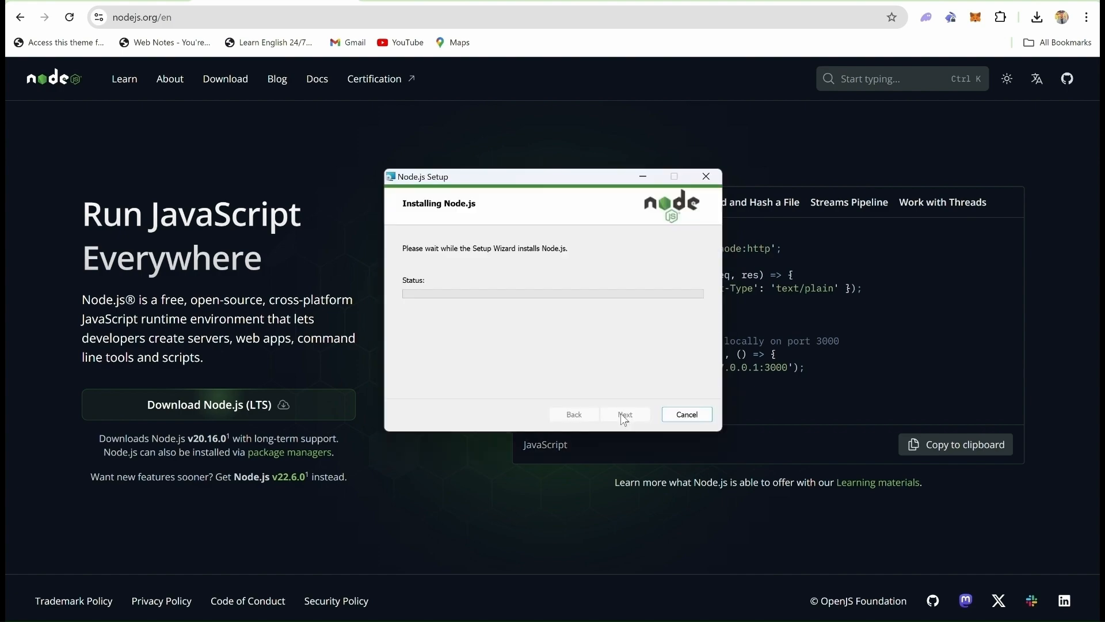
{"action": "mouse_move", "coordinate": [472, 320]}
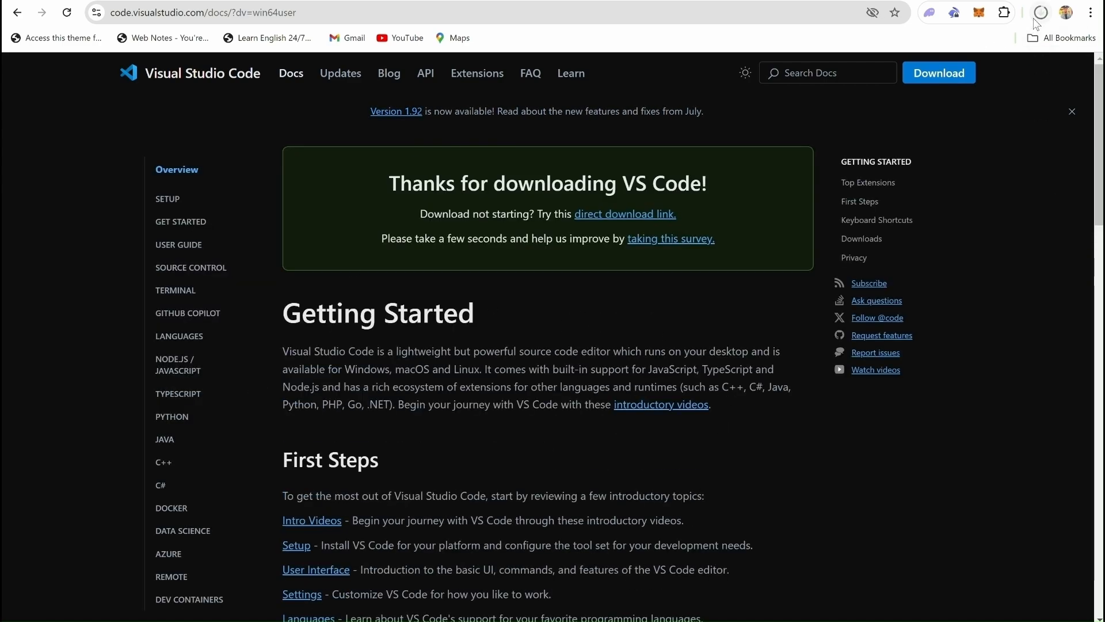
Step: Run VSCodeUserSetup-x64-1.92.1 from Chrome's recent downloads
{"action": "left_click", "coordinate": [1041, 25]}
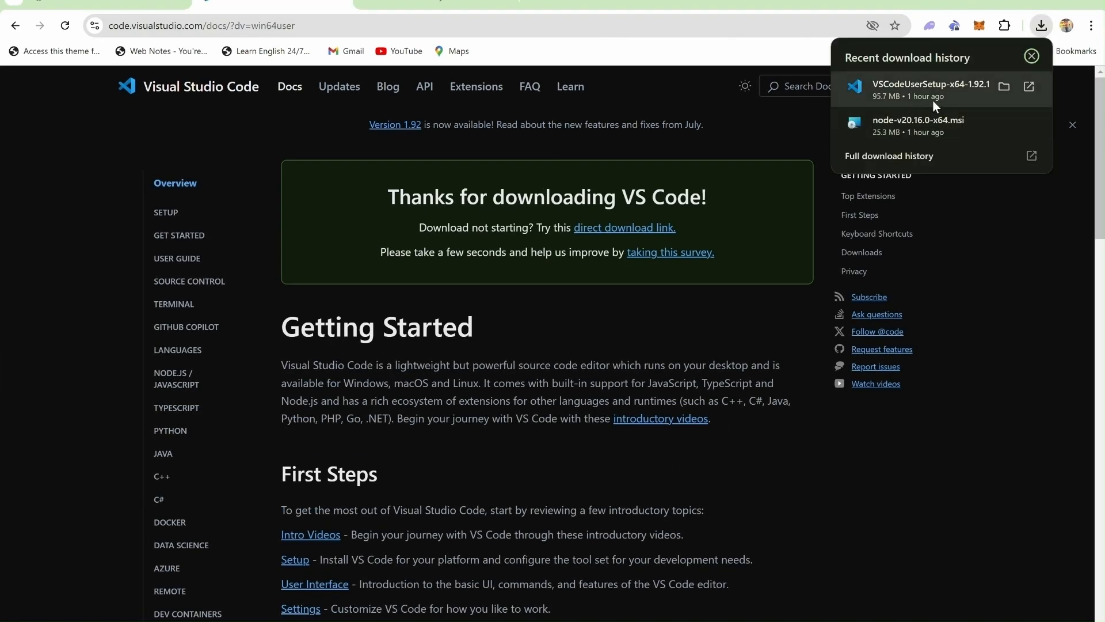
{"action": "mouse_move", "coordinate": [943, 105]}
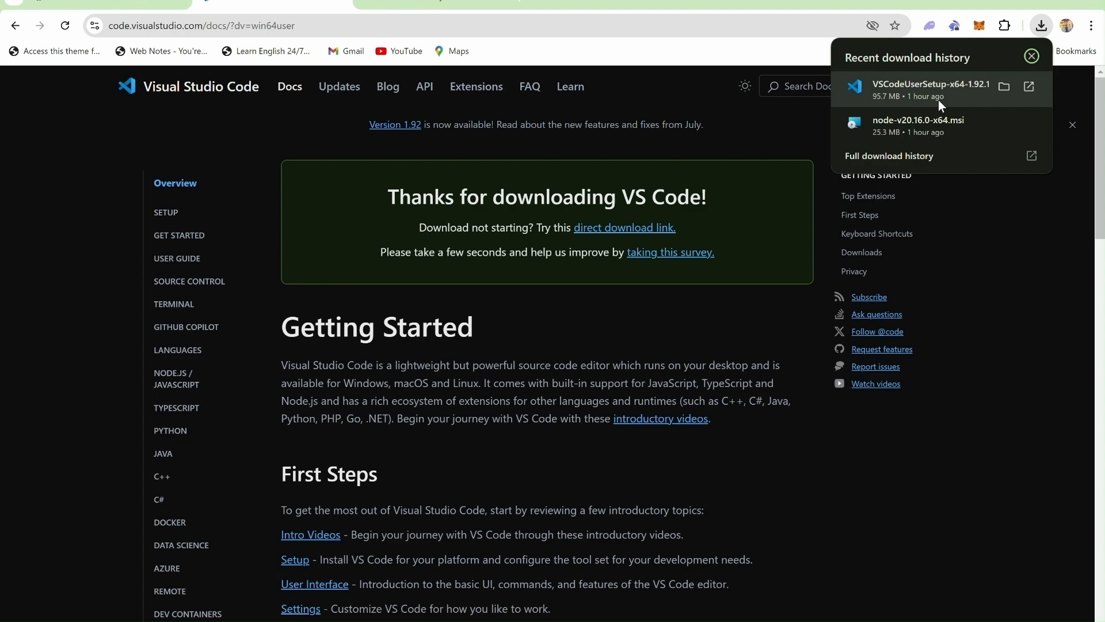
{"action": "mouse_move", "coordinate": [936, 97]}
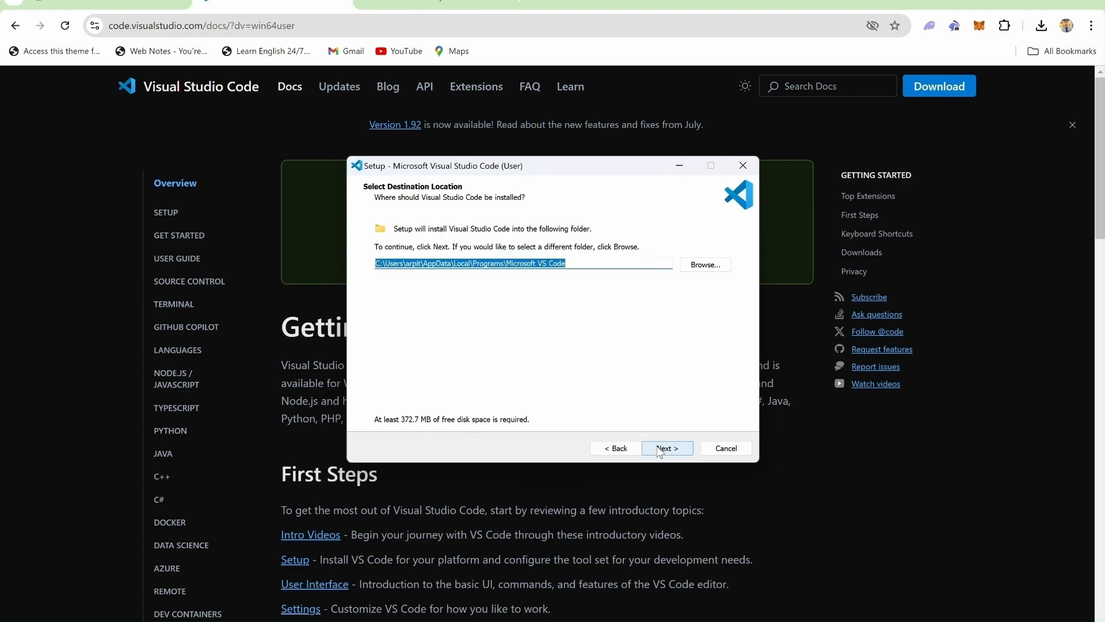
Step: Install VS Code in the default folder with a desktop icon and launch it on finish
{"action": "left_click", "coordinate": [667, 447]}
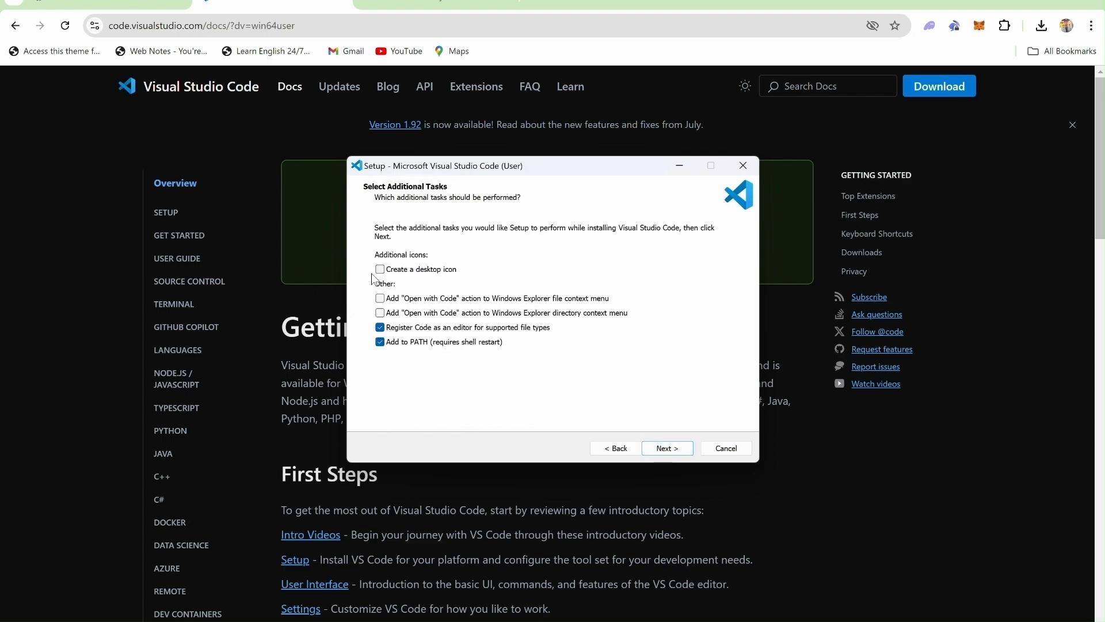
{"action": "left_click", "coordinate": [379, 269]}
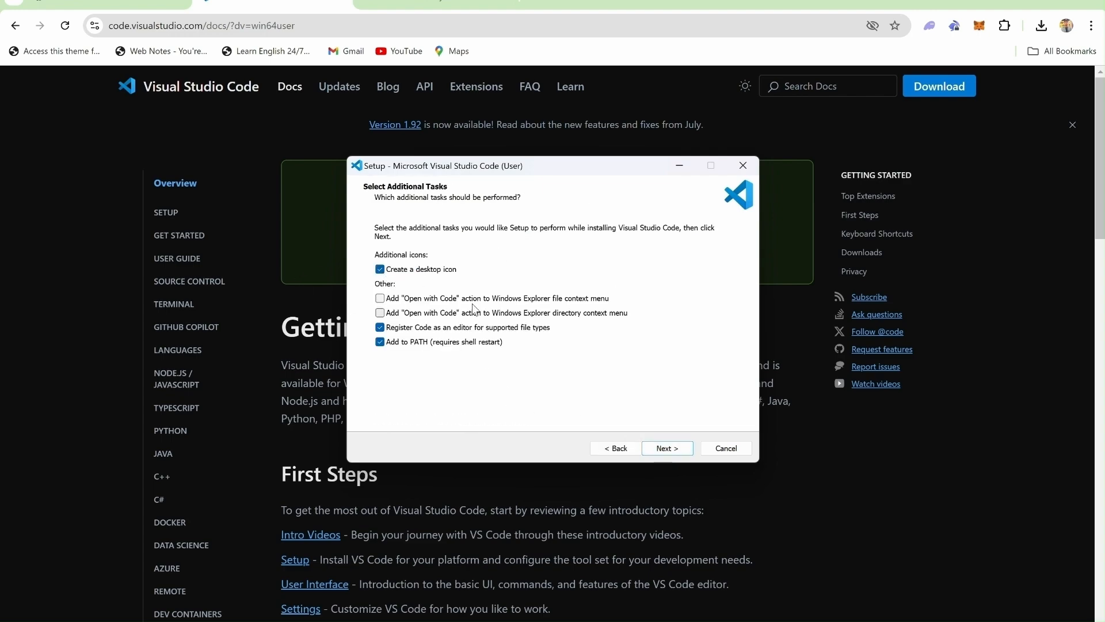
{"action": "left_click", "coordinate": [667, 448]}
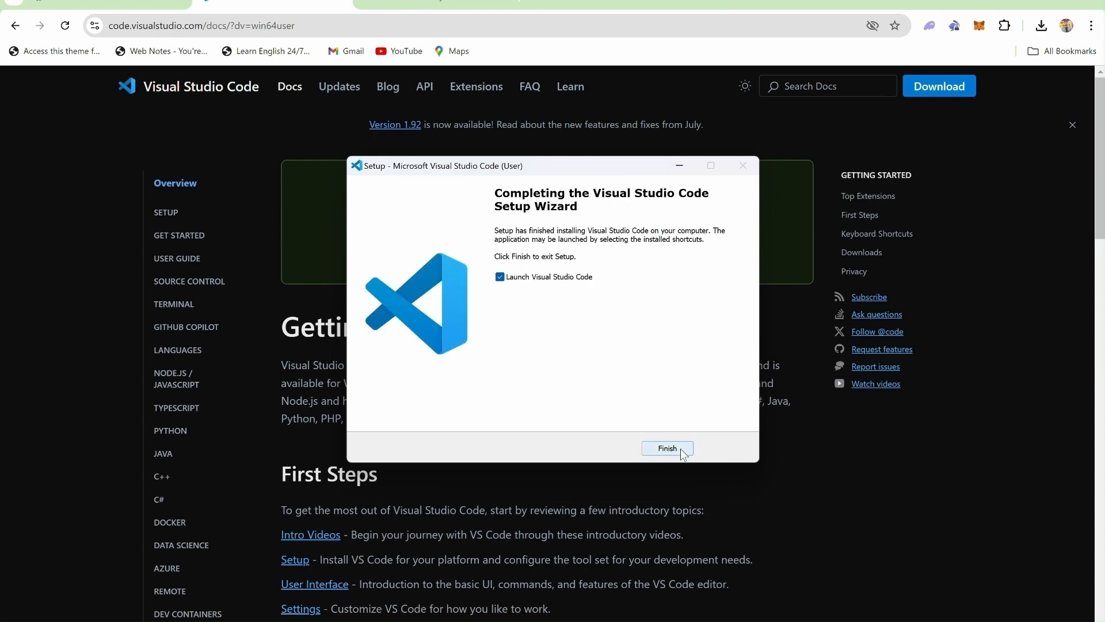
{"action": "left_click", "coordinate": [668, 448]}
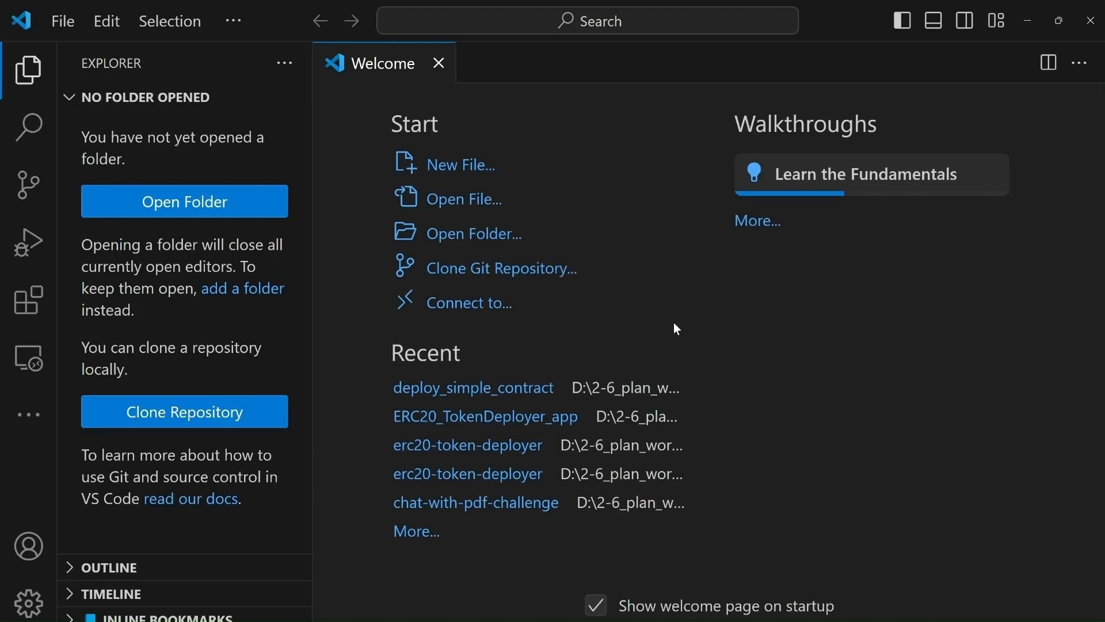
{"action": "mouse_move", "coordinate": [23, 300]}
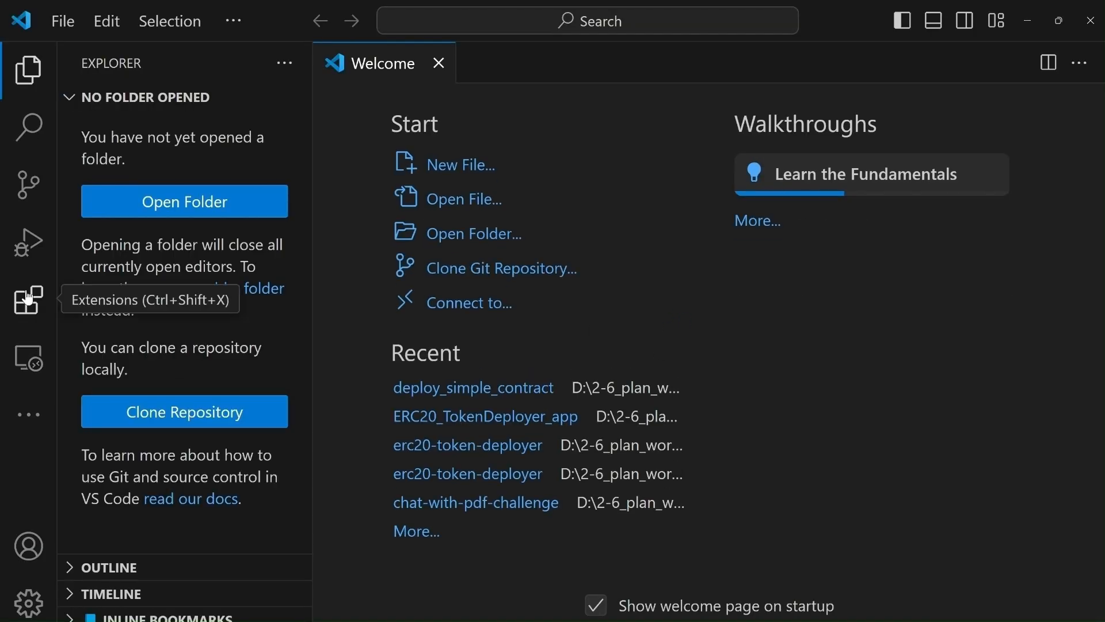
{"action": "mouse_move", "coordinate": [631, 301]}
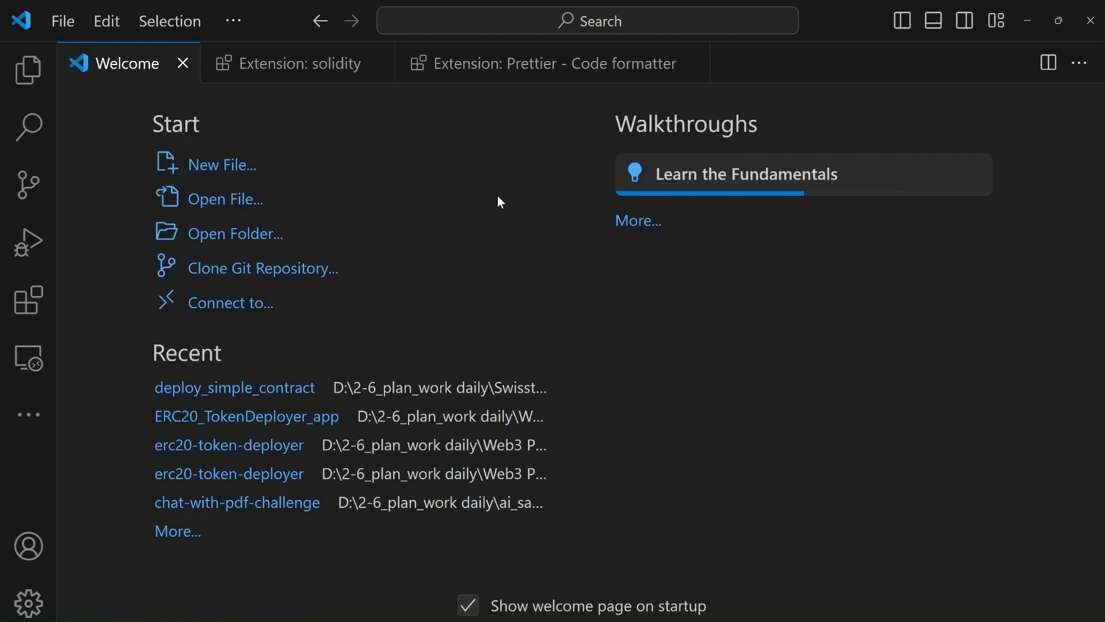
{"action": "mouse_move", "coordinate": [439, 198]}
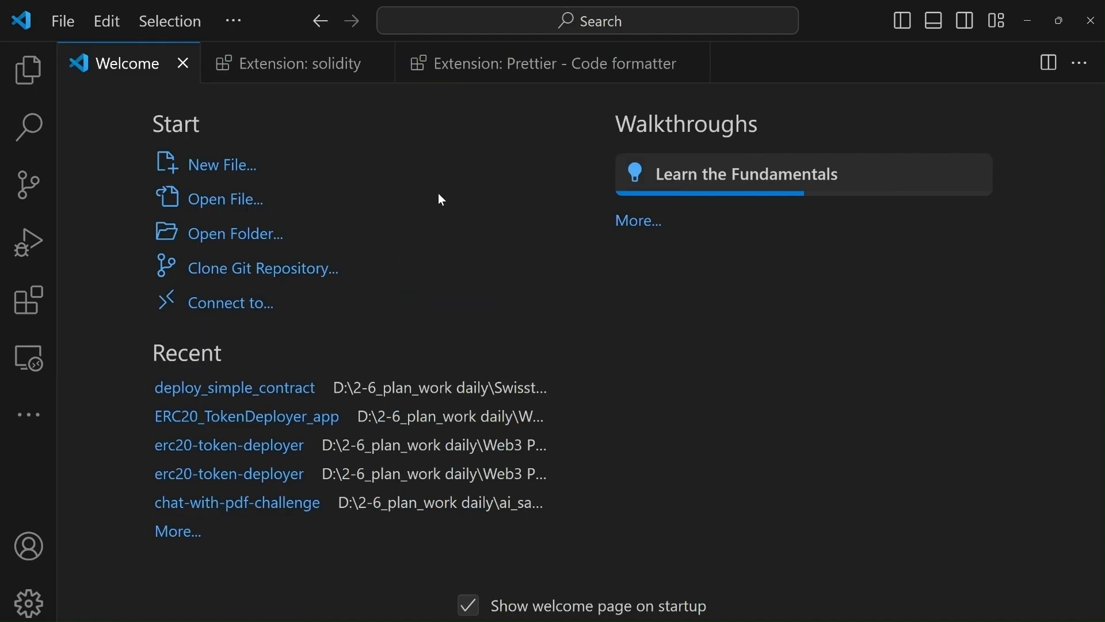
{"action": "mouse_move", "coordinate": [24, 301]}
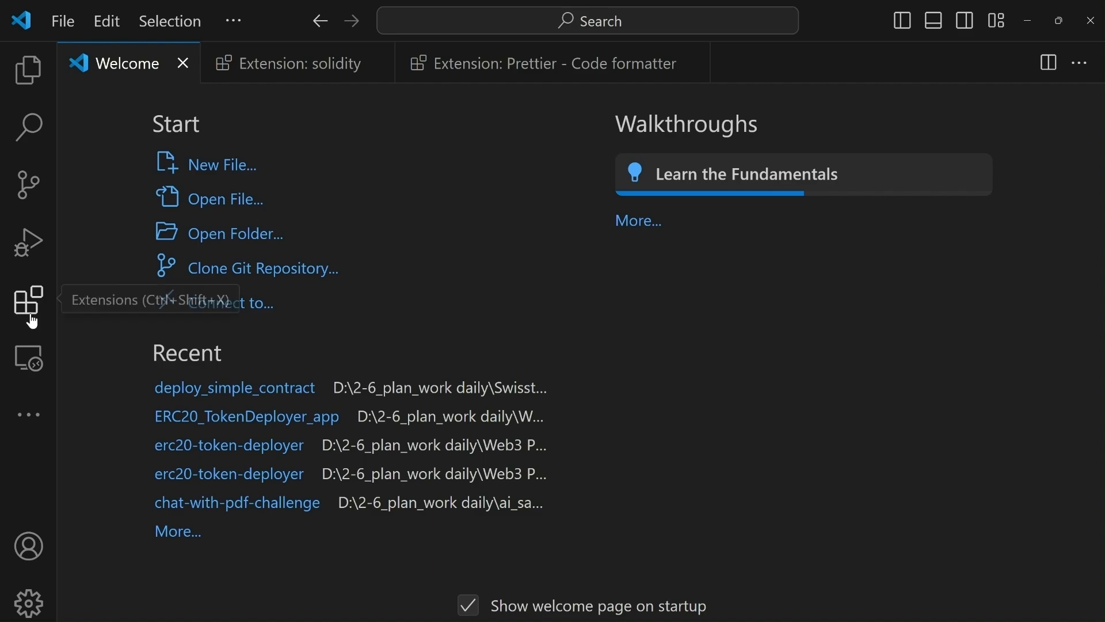
Step: Install Juan Blanco's solidity extension and the Prettier code formatter from the Extensions marketplace
{"action": "left_click", "coordinate": [25, 301]}
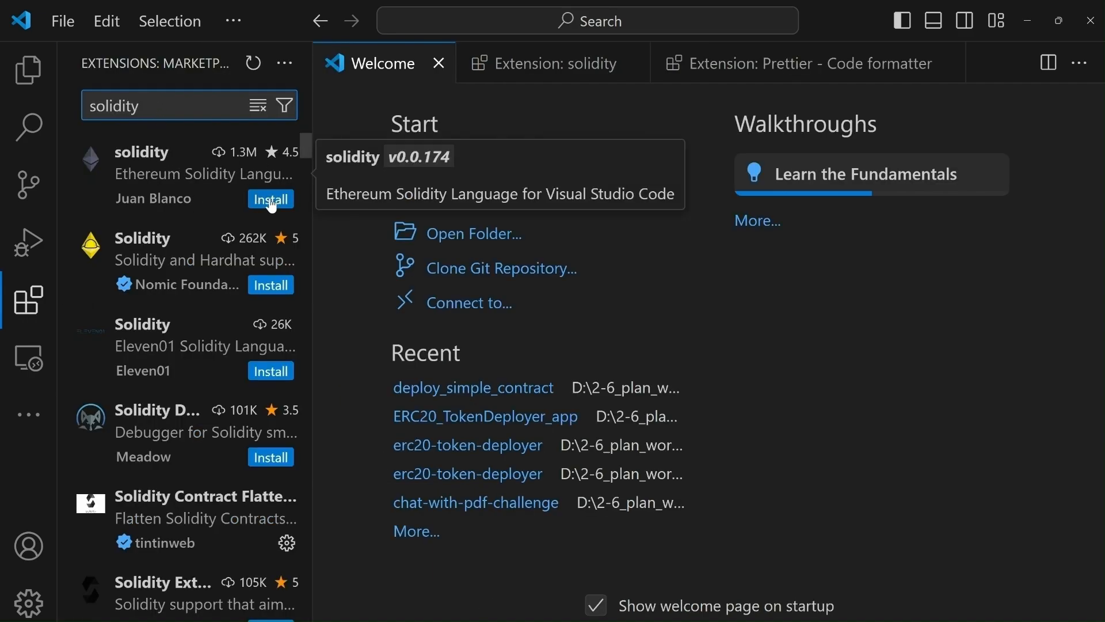
{"action": "left_click", "coordinate": [269, 199]}
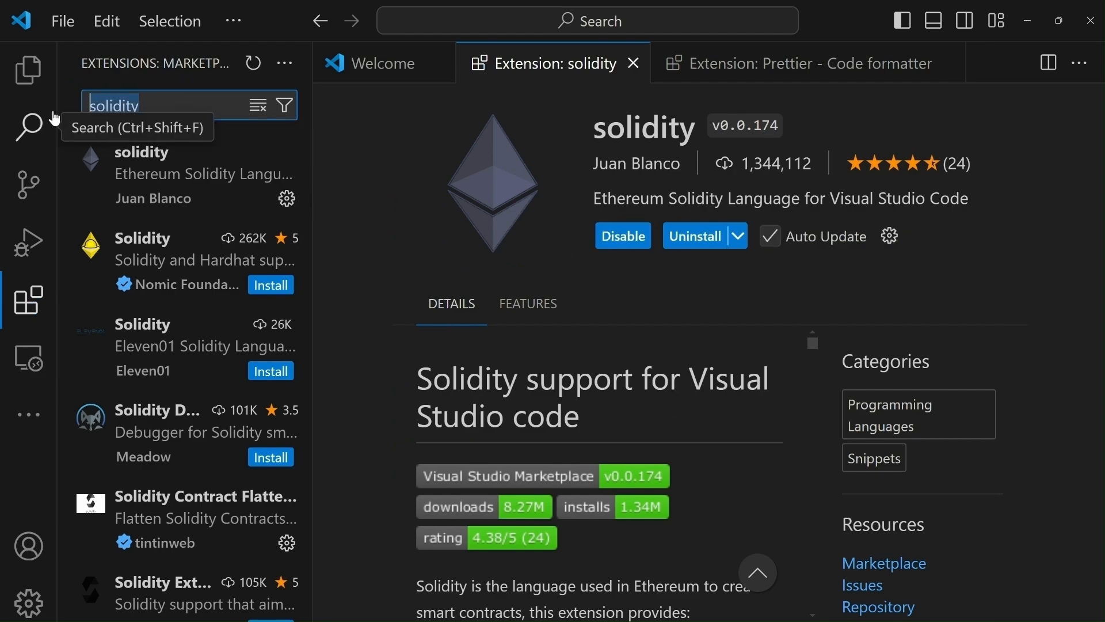
{"action": "type", "text": "pretti"}
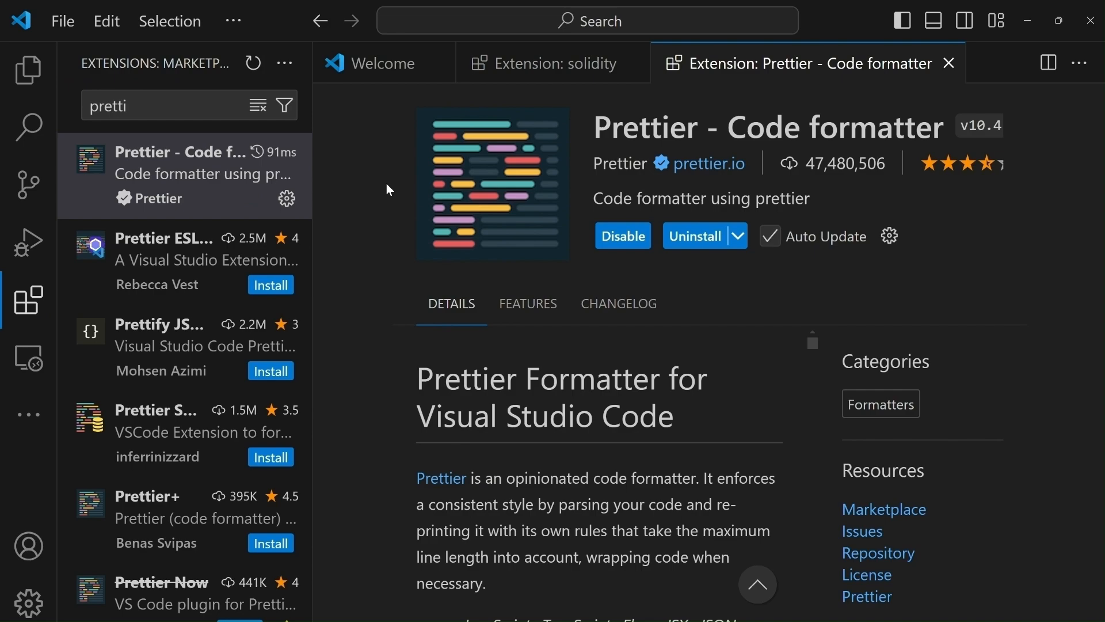
{"action": "left_click", "coordinate": [26, 69]}
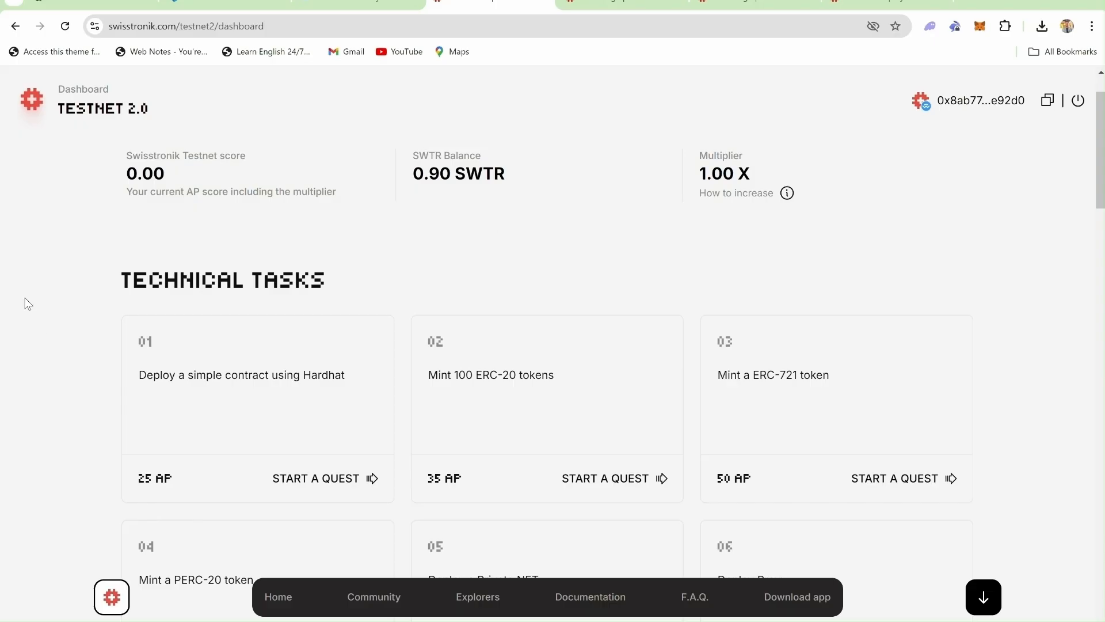
{"action": "mouse_move", "coordinate": [67, 319]}
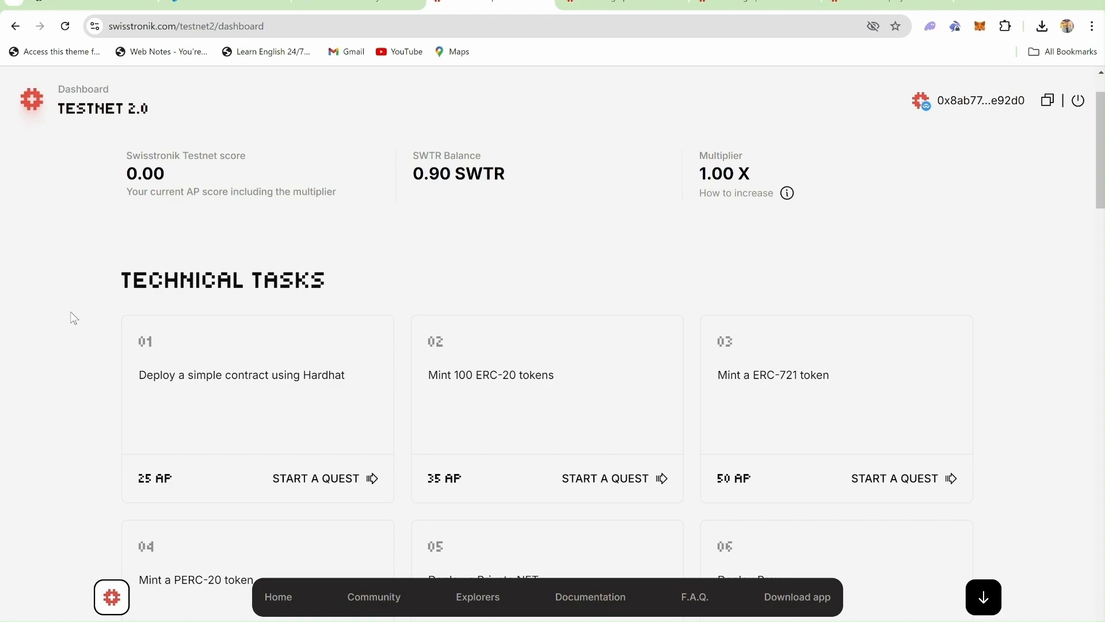
{"action": "mouse_move", "coordinate": [108, 339]}
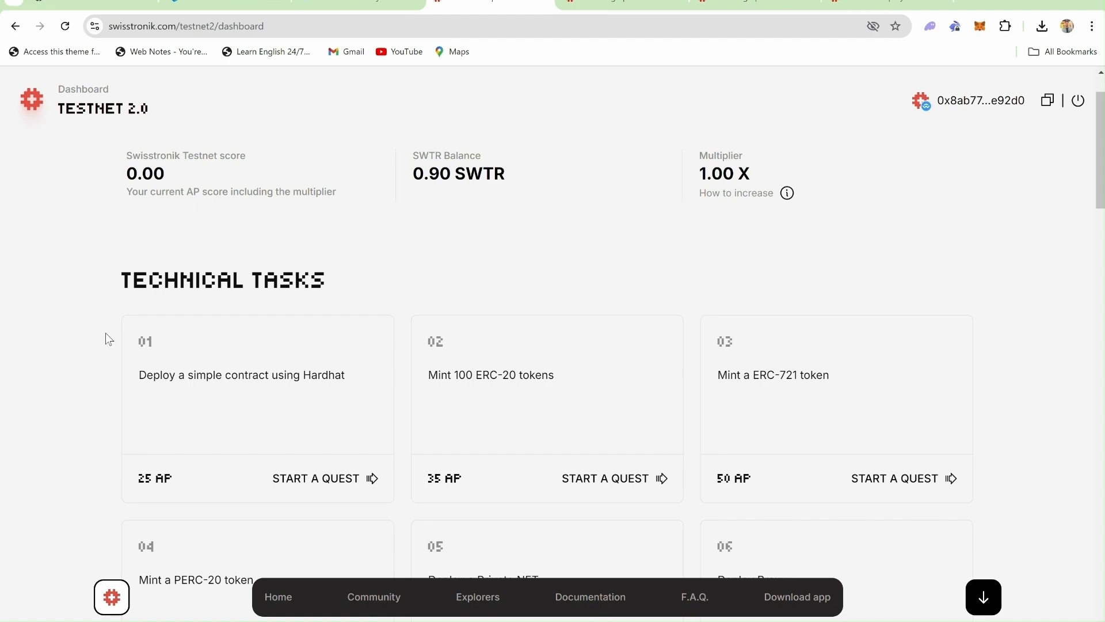
Step: Start the quest for task 01 Deploy a simple contract using Hardhat
{"action": "left_click", "coordinate": [315, 478]}
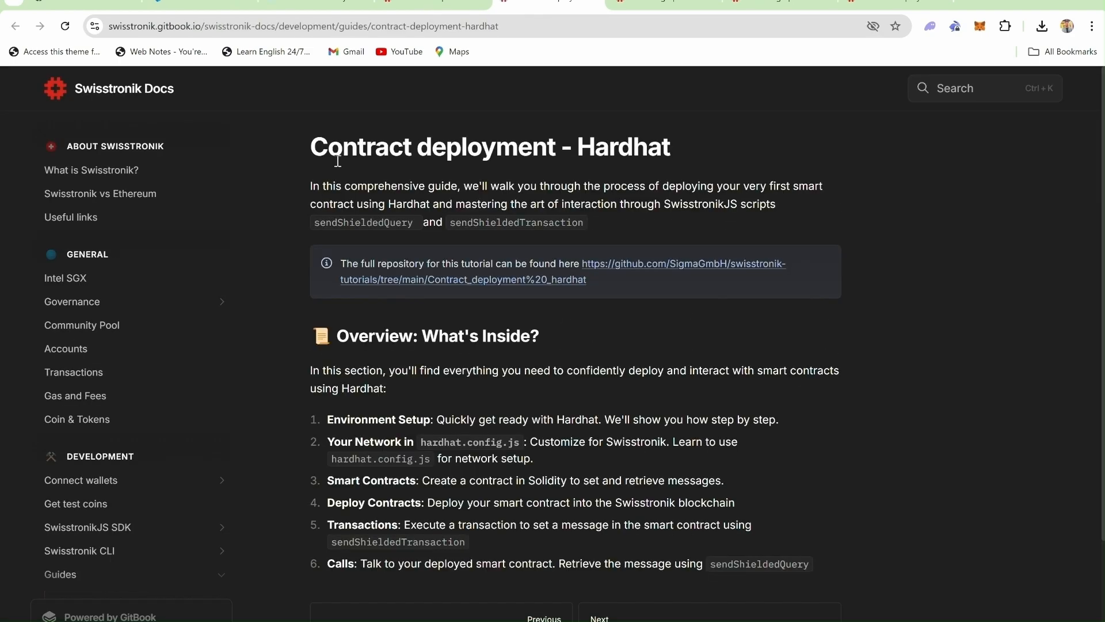
Step: Go to the next docs page, 1. Setting up the Hardhat environment
{"action": "scroll", "scroll_direction": "down", "scroll_amount": 3}
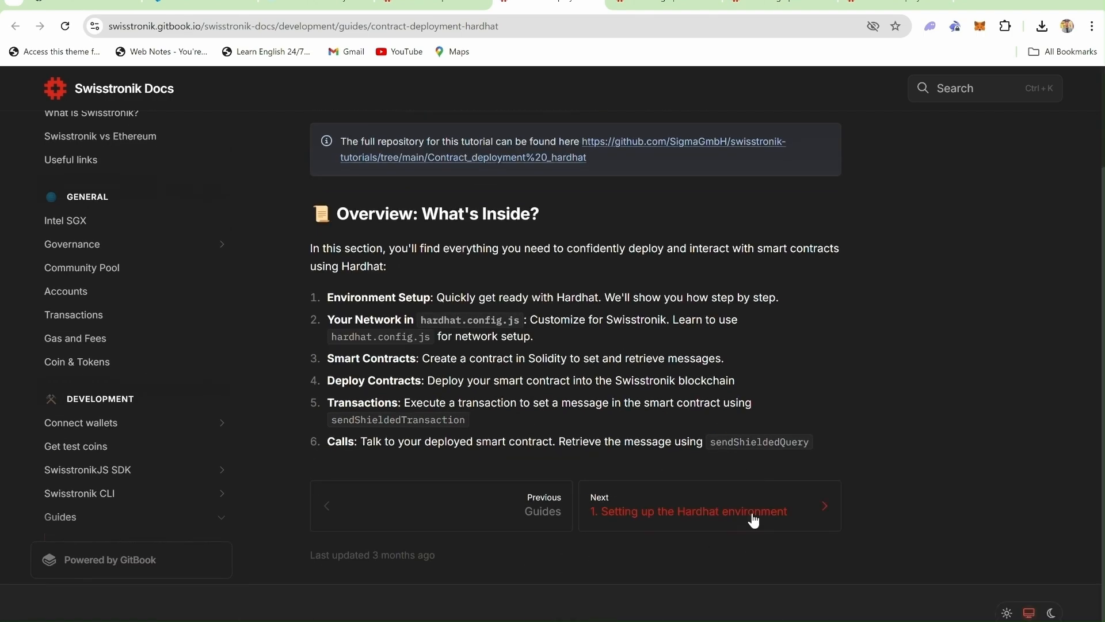
{"action": "left_click", "coordinate": [709, 511]}
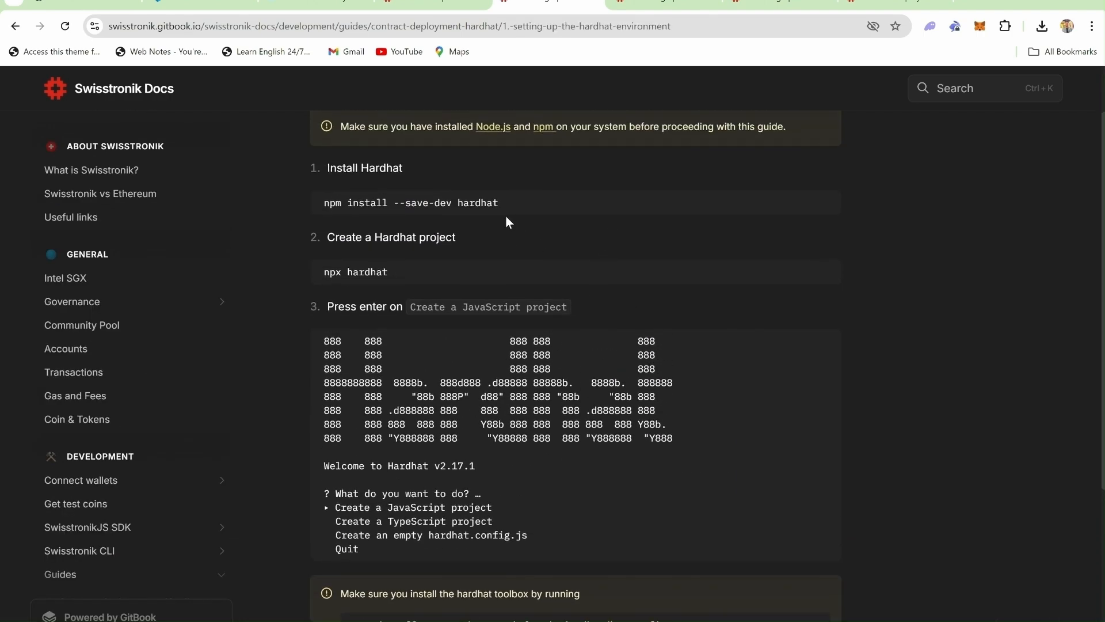
{"action": "mouse_move", "coordinate": [579, 232]}
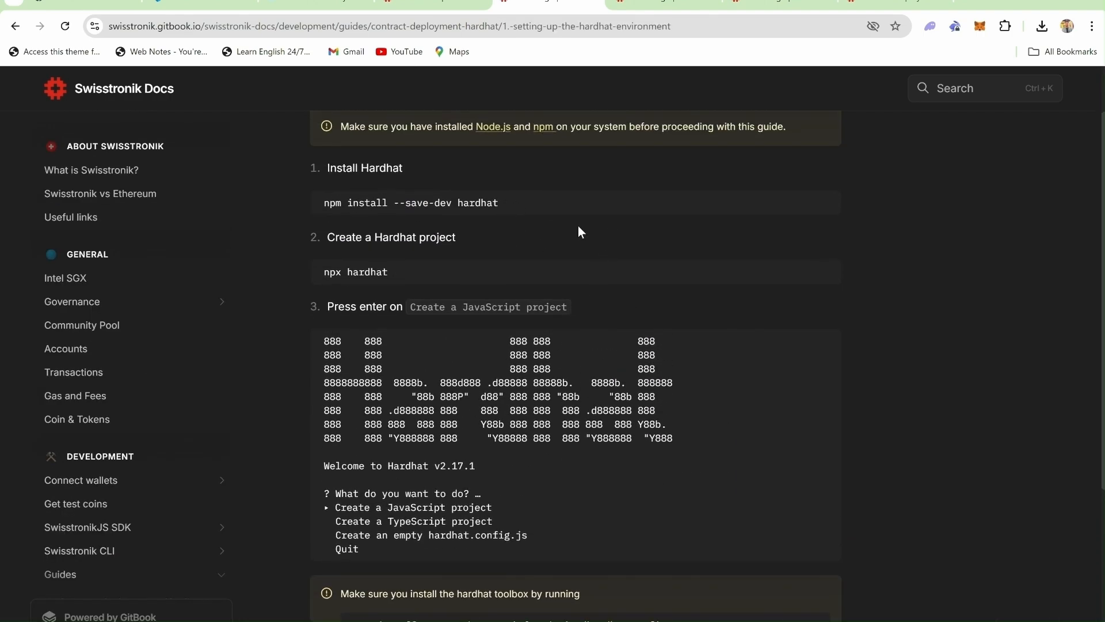
{"action": "mouse_move", "coordinate": [584, 228]}
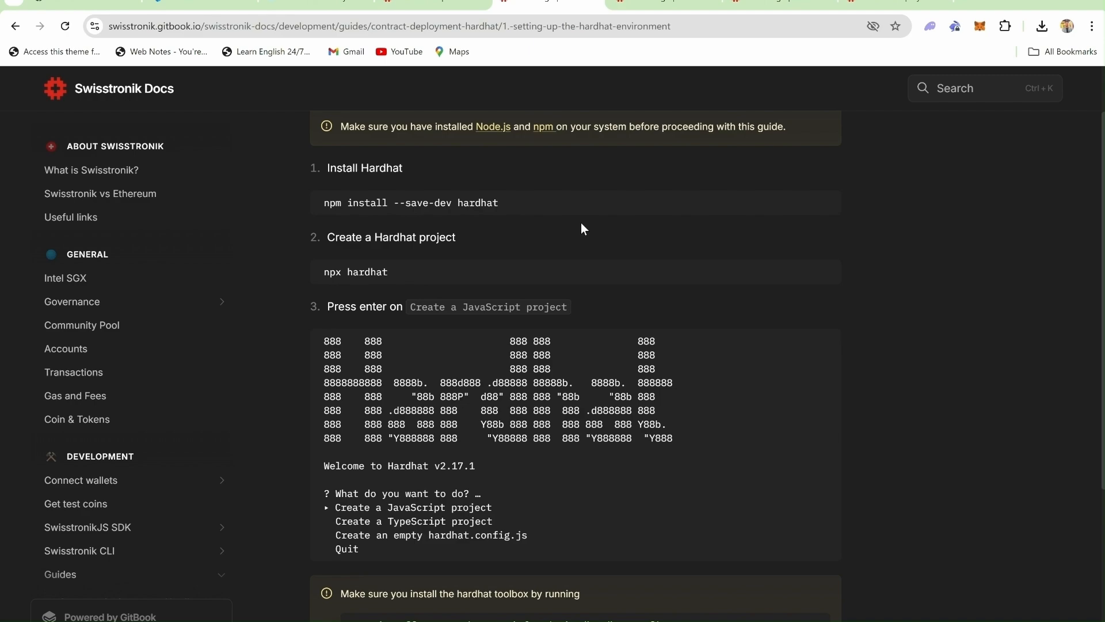
{"action": "mouse_move", "coordinate": [541, 324]}
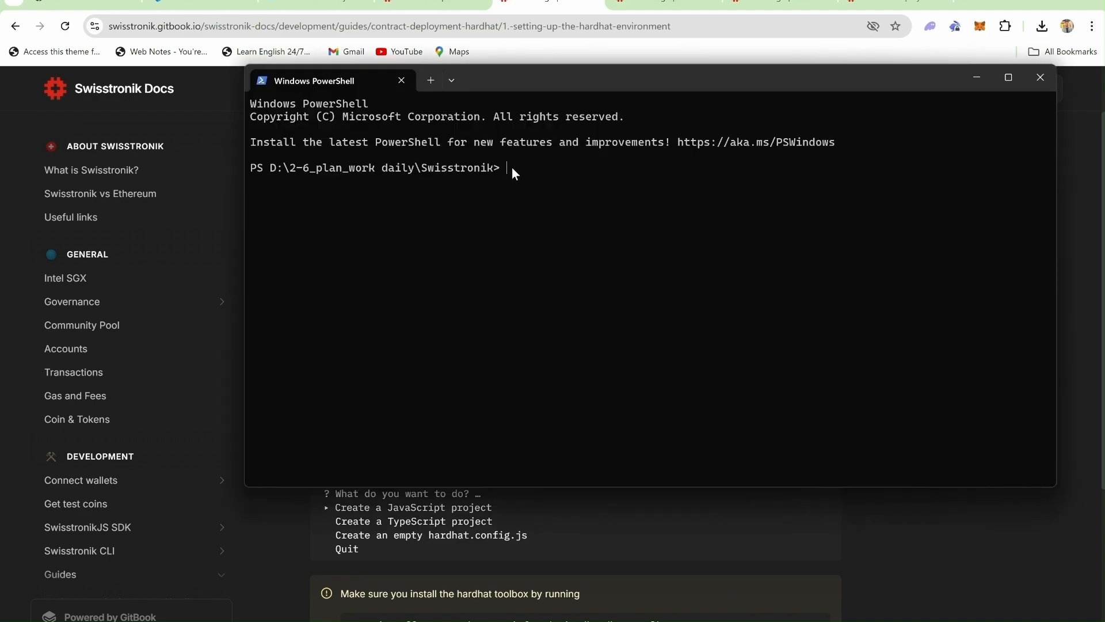
Step: Create the create_hardhat_project folder with mkdir and cd into it
{"action": "type", "text": "mkdi"}
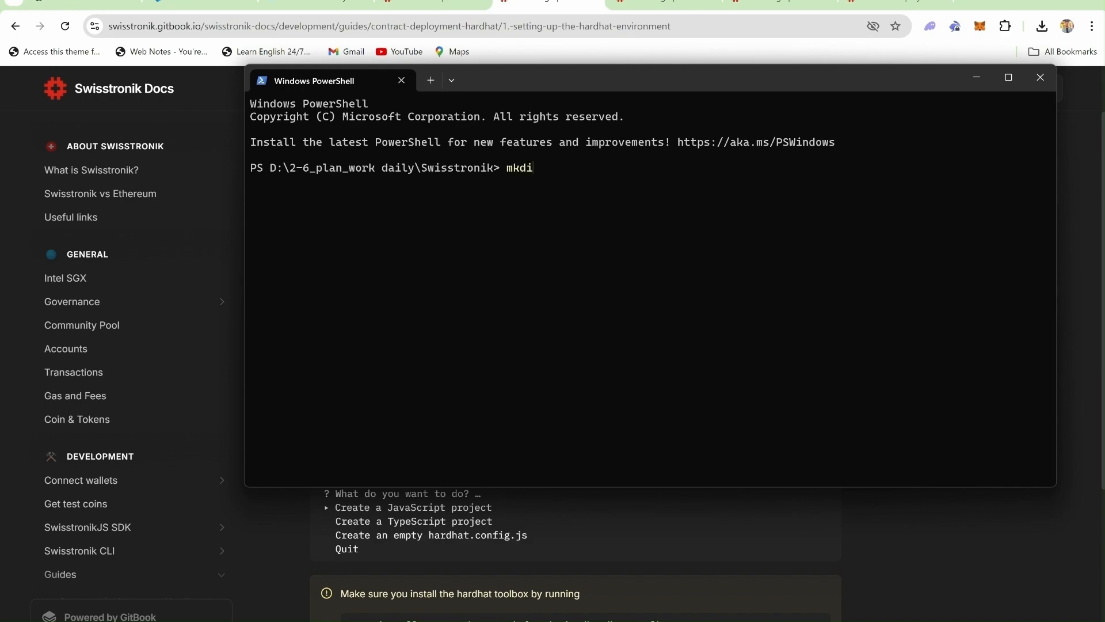
{"action": "type", "text": "r create_"}
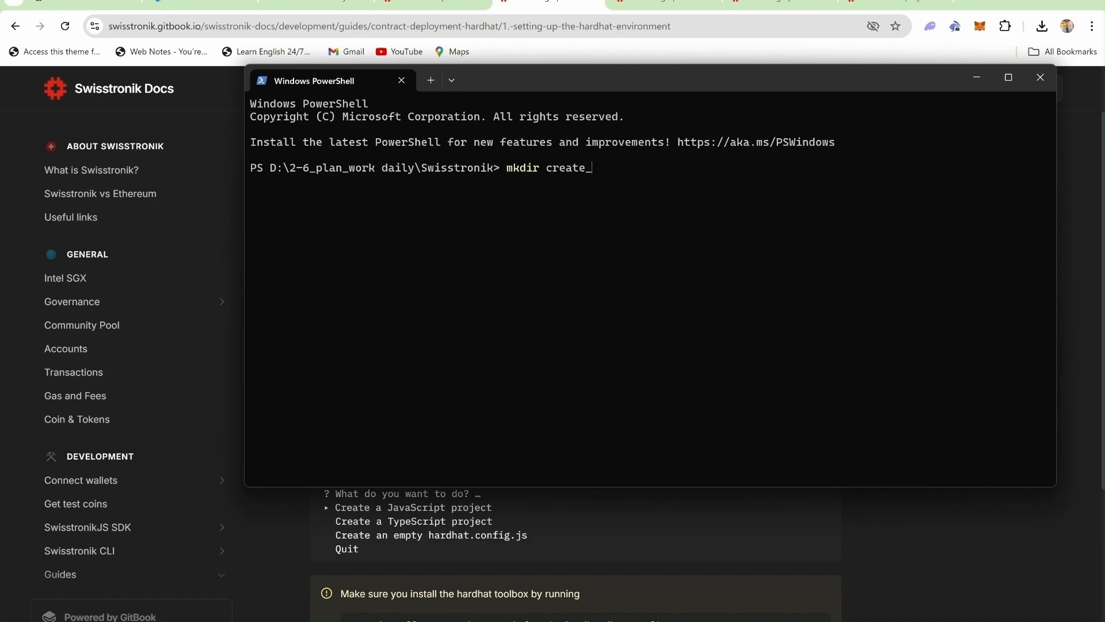
{"action": "type", "text": "hardhat_pr"}
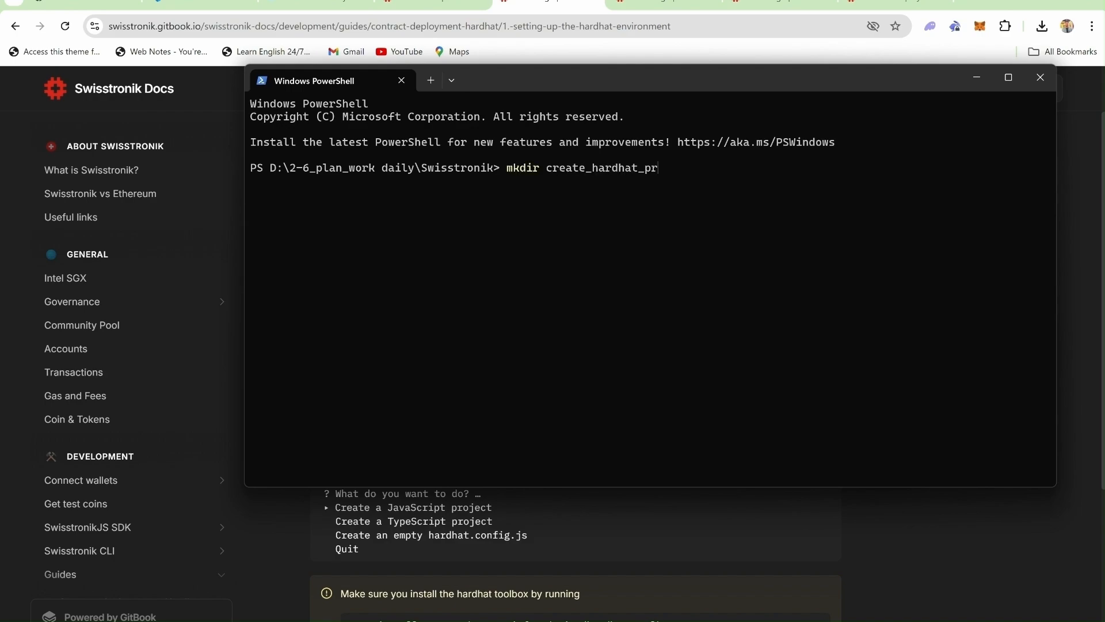
{"action": "key", "text": "Enter"}
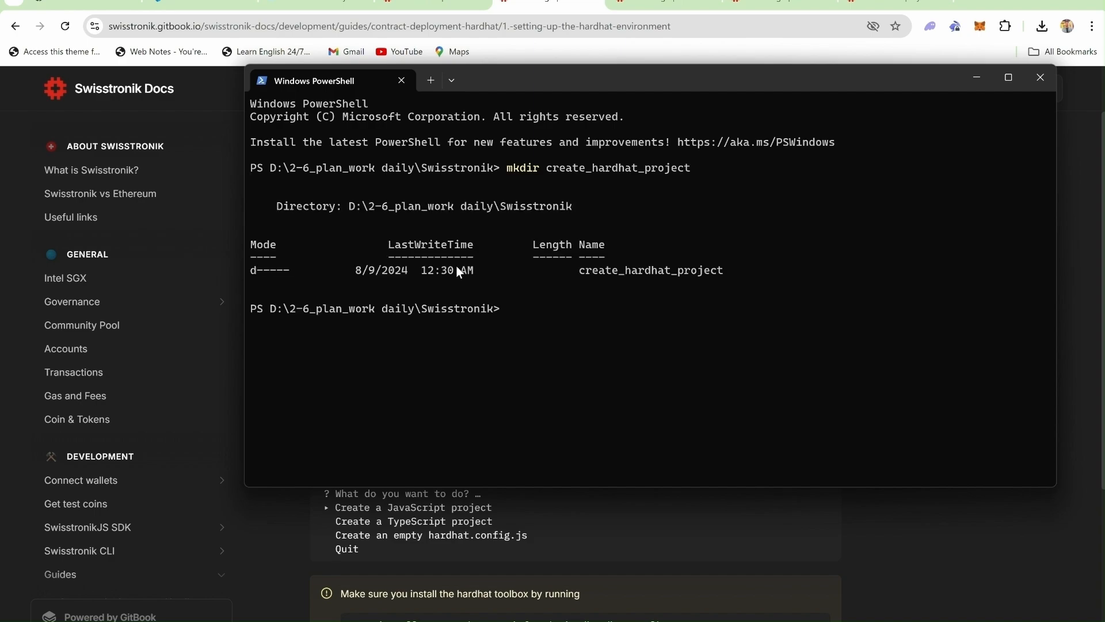
{"action": "double_click", "coordinate": [650, 270]}
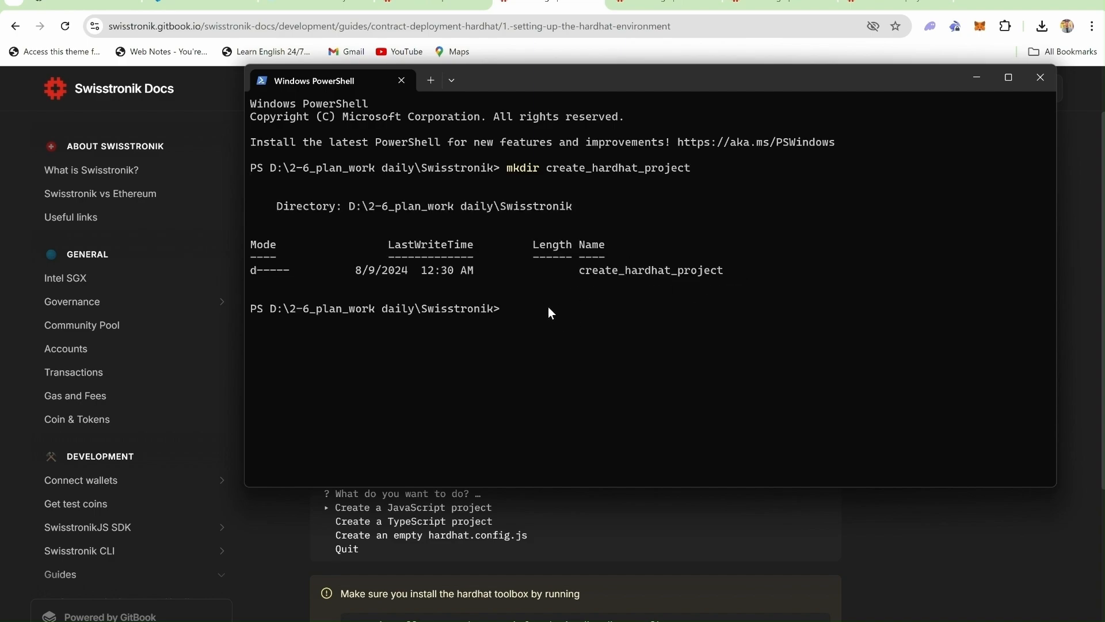
{"action": "type", "text": "cd  create_hardhat_project"}
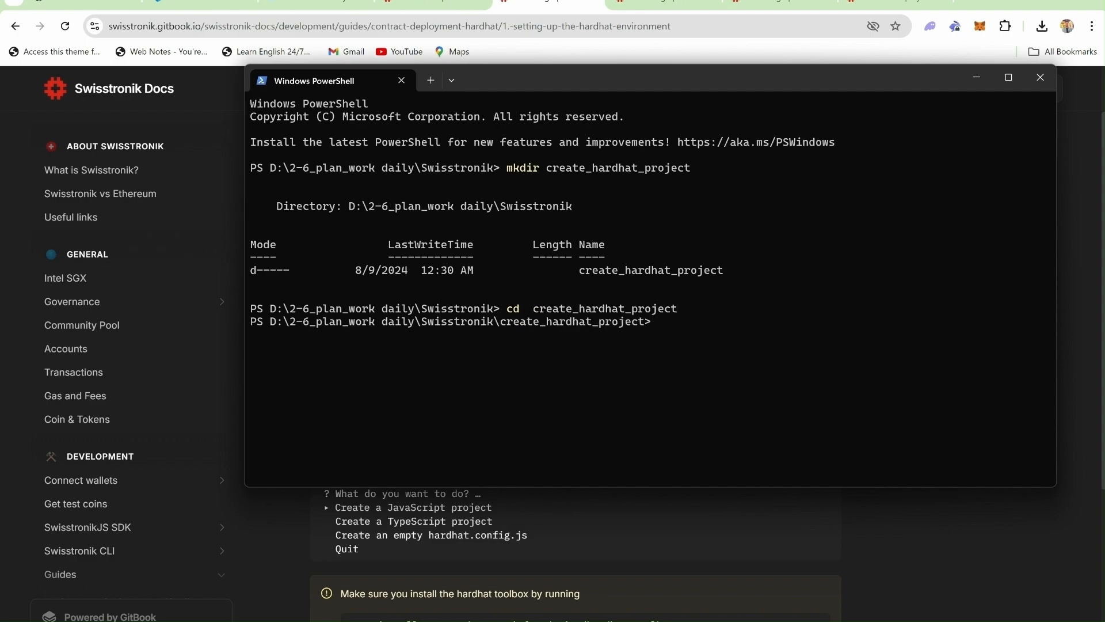
{"action": "mouse_move", "coordinate": [676, 330]}
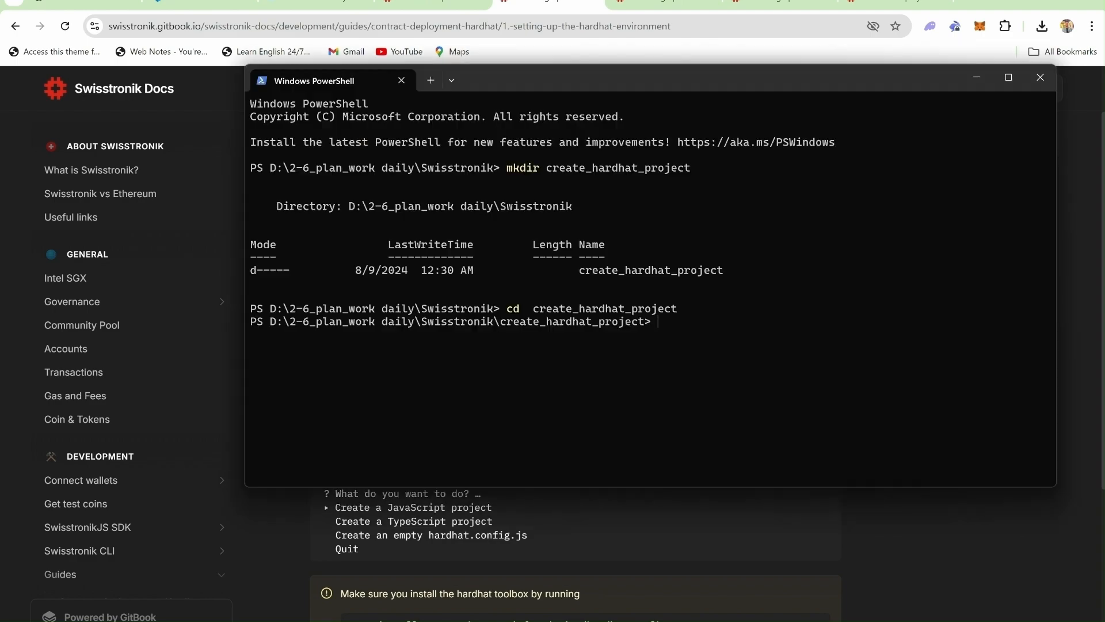
Step: Install Hardhat as a dev dependency with npm install --save-dev hardhat
{"action": "type", "text": "npm install --save-dev hardhat"}
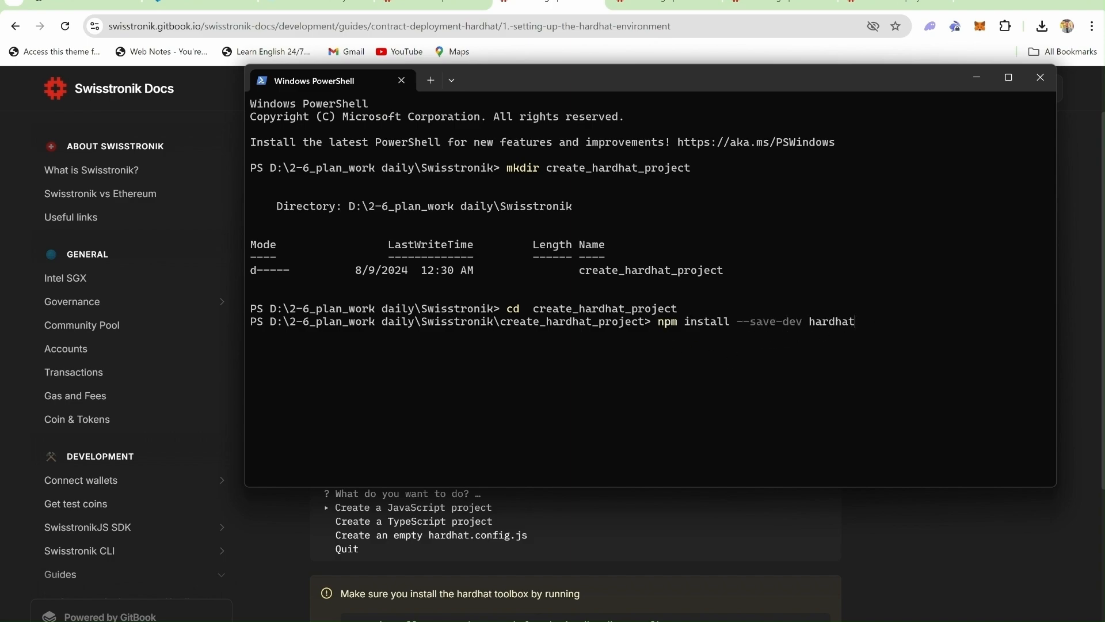
{"action": "key", "text": "Enter"}
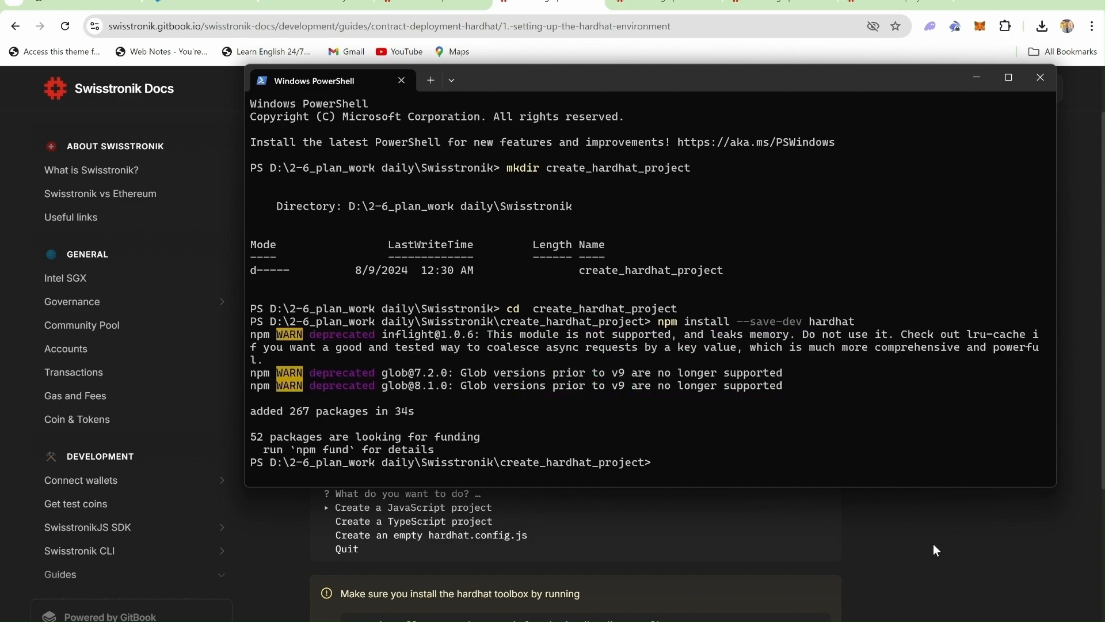
Step: Run npx hardhat to create a JavaScript project with the hardhat-toolbox dependencies
{"action": "left_click", "coordinate": [1040, 77]}
{"action": "type", "text": "npx hardhat"}
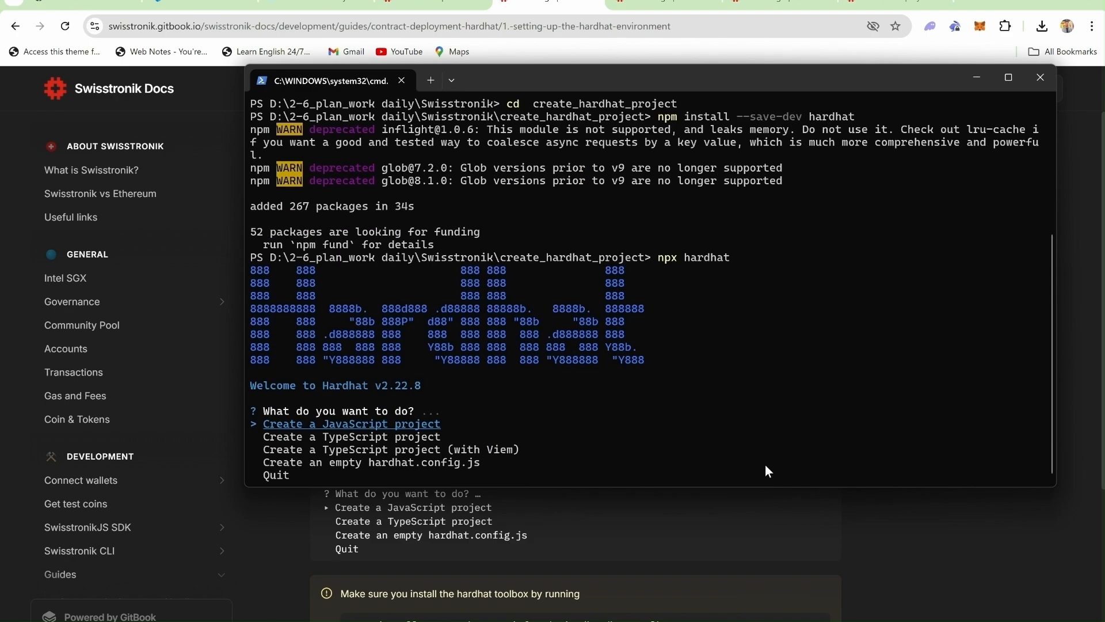
{"action": "mouse_move", "coordinate": [529, 438]}
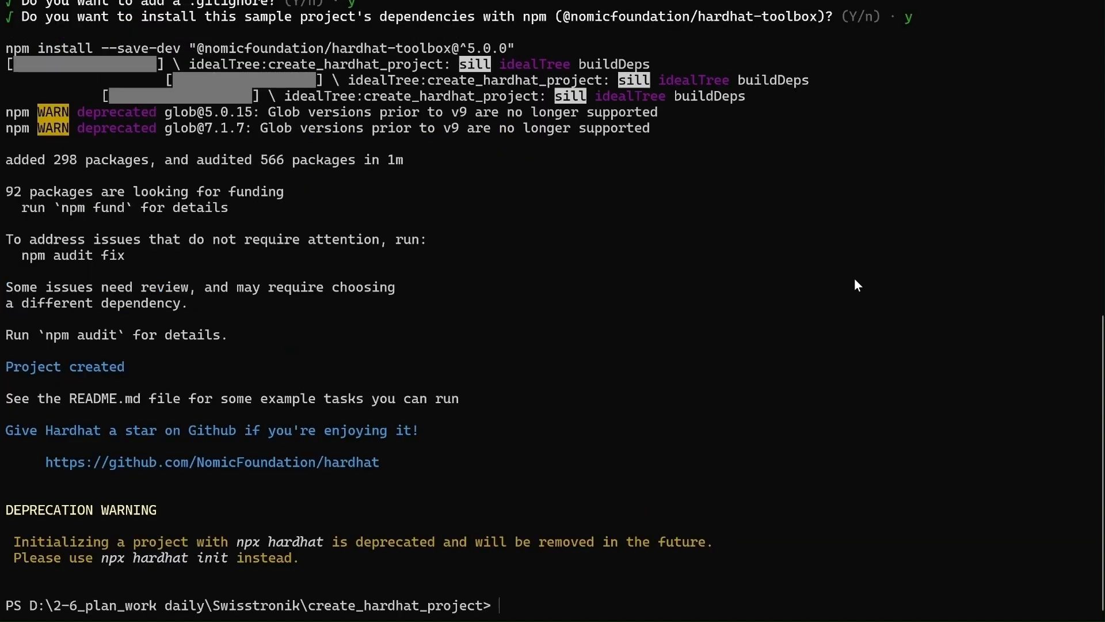
{"action": "mouse_move", "coordinate": [121, 520]}
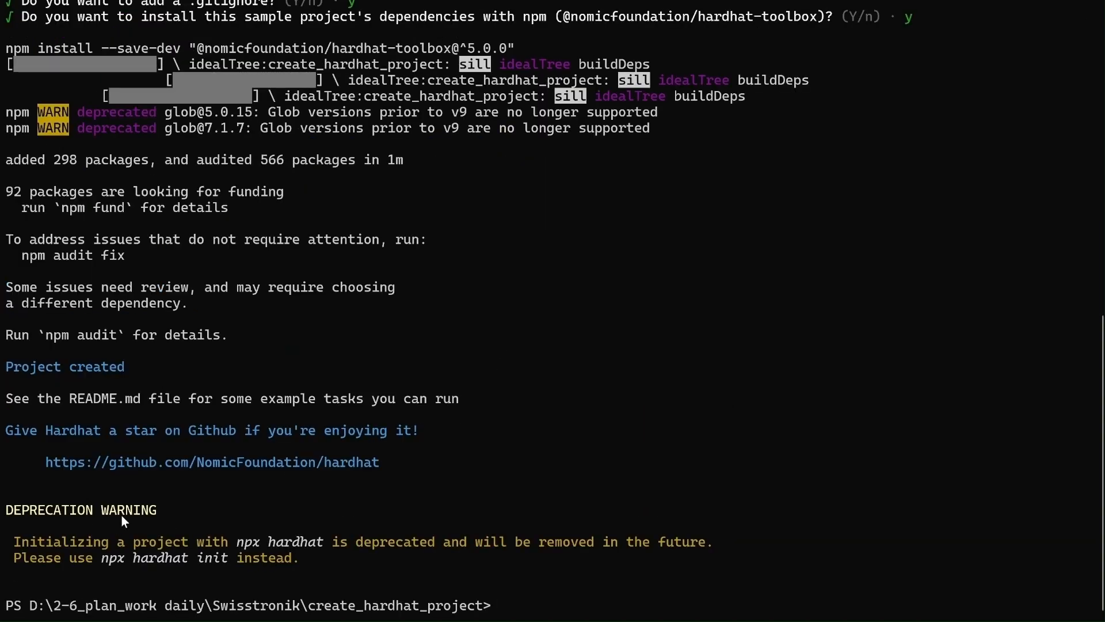
{"action": "double_click", "coordinate": [80, 509]}
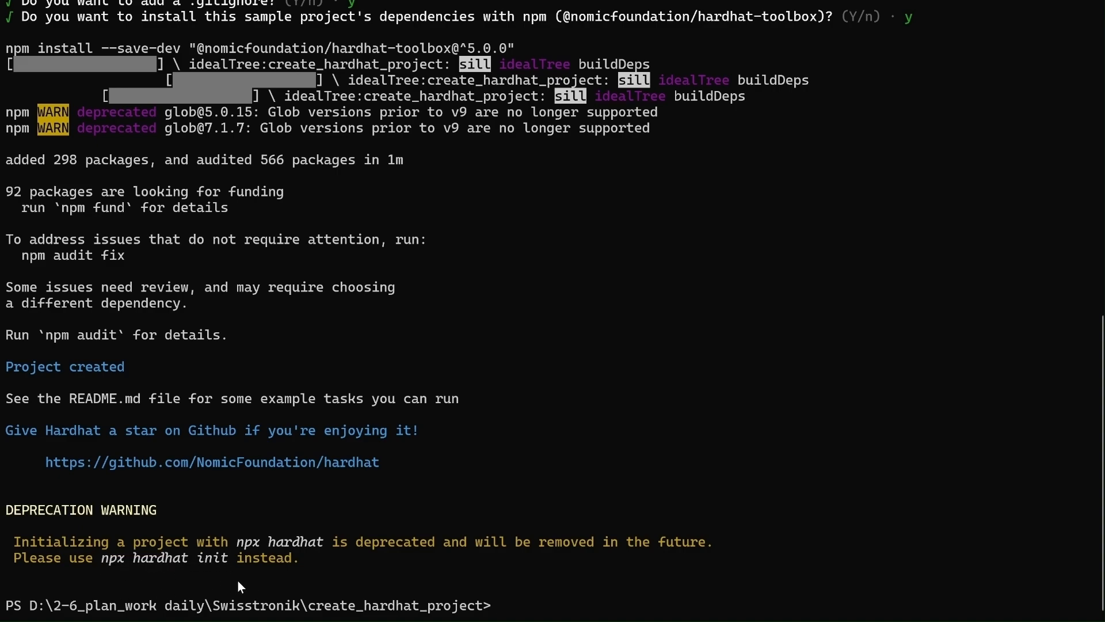
{"action": "mouse_move", "coordinate": [538, 608]}
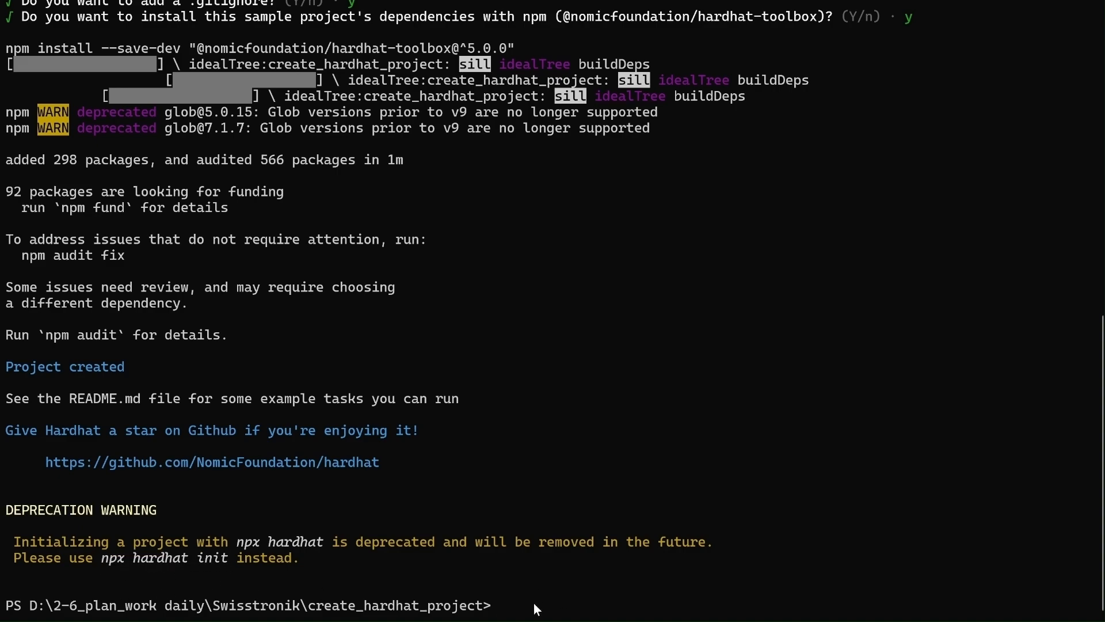
{"action": "type", "text": "c"}
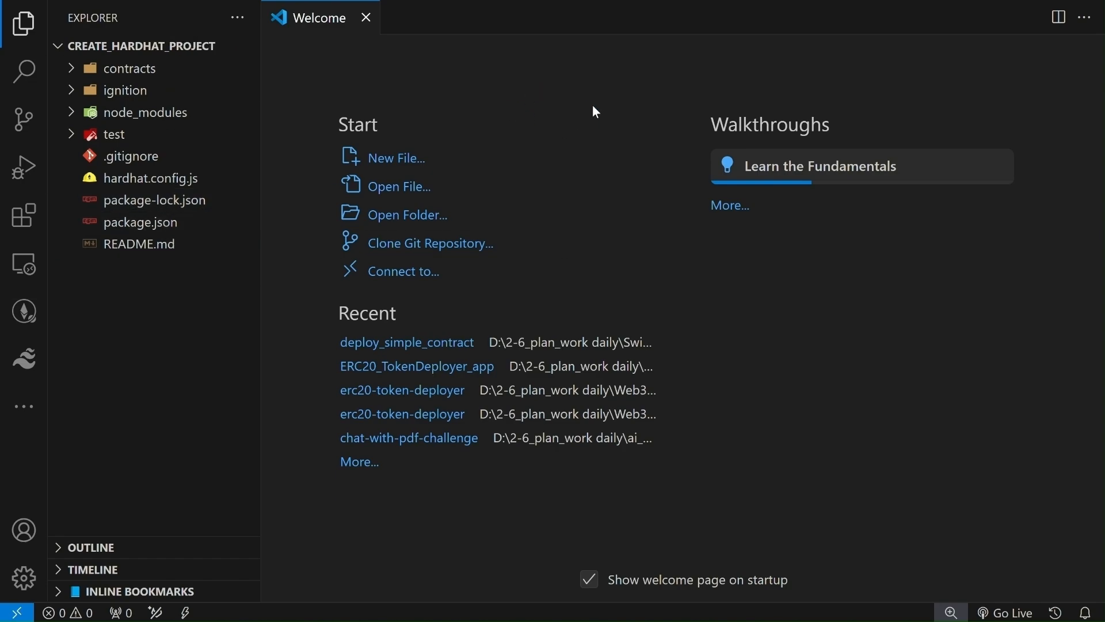
Step: Expand contracts in the Explorer and bring up file actions for Lock.sol
{"action": "left_click", "coordinate": [129, 68]}
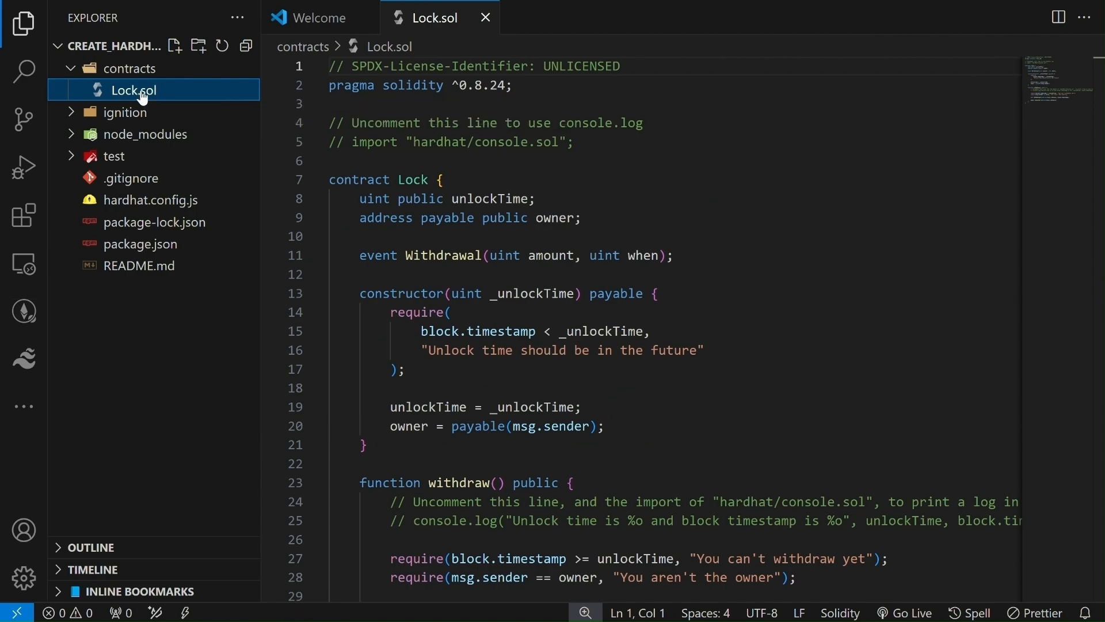
{"action": "right_click", "coordinate": [134, 90]}
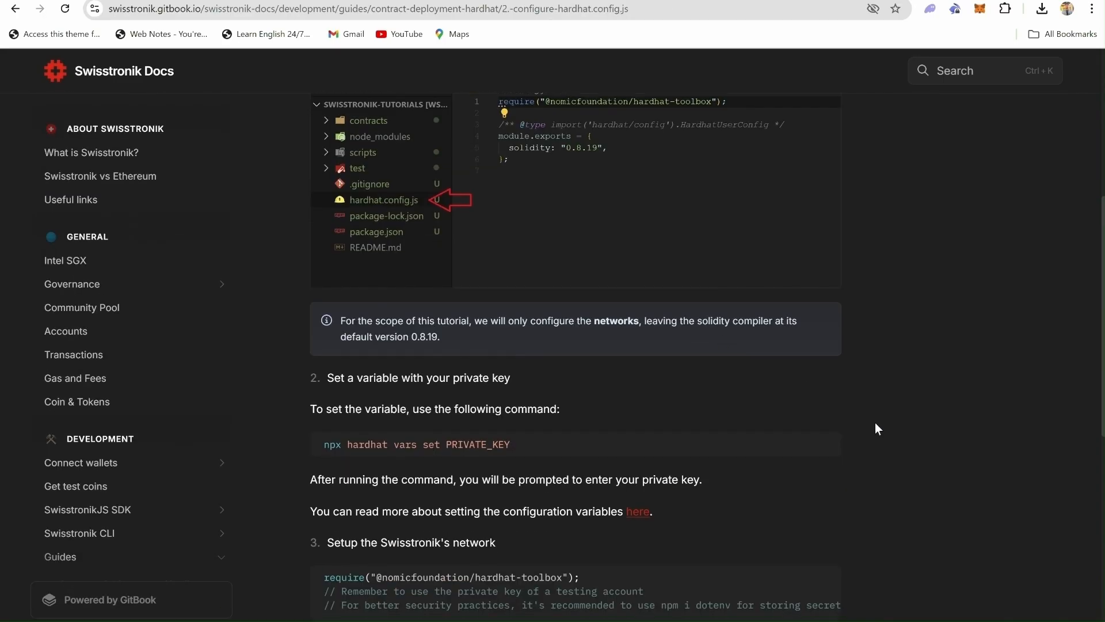
Step: Scroll the docs page to step 3, the Swisstronik network setup code for hardhat.config.js
{"action": "scroll", "scroll_direction": "down", "scroll_amount": 3}
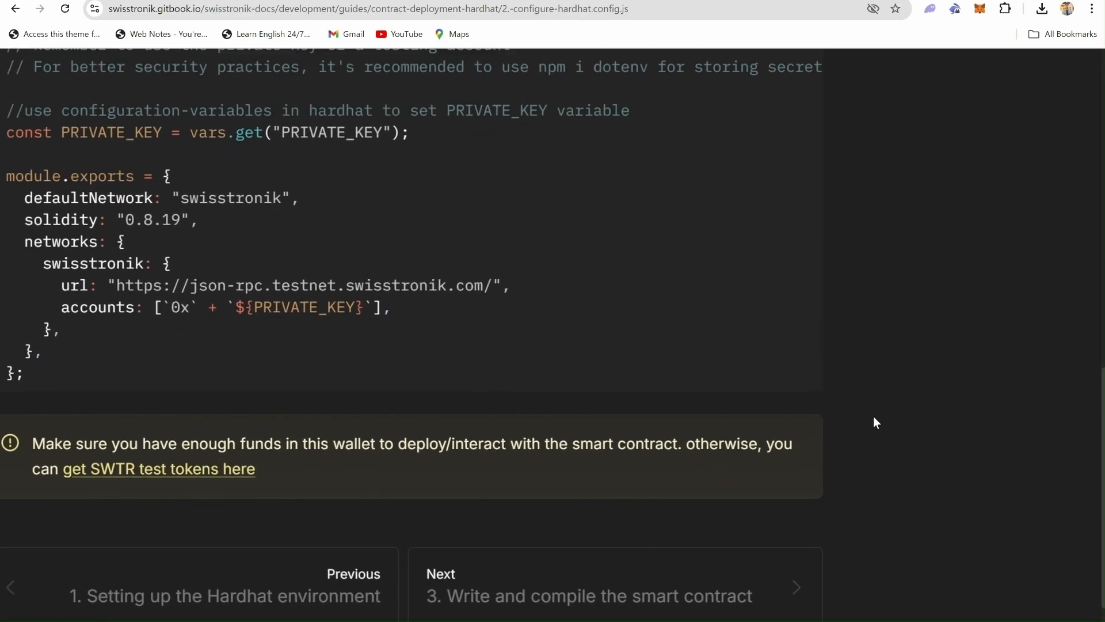
{"action": "scroll", "scroll_direction": "up", "scroll_amount": 3}
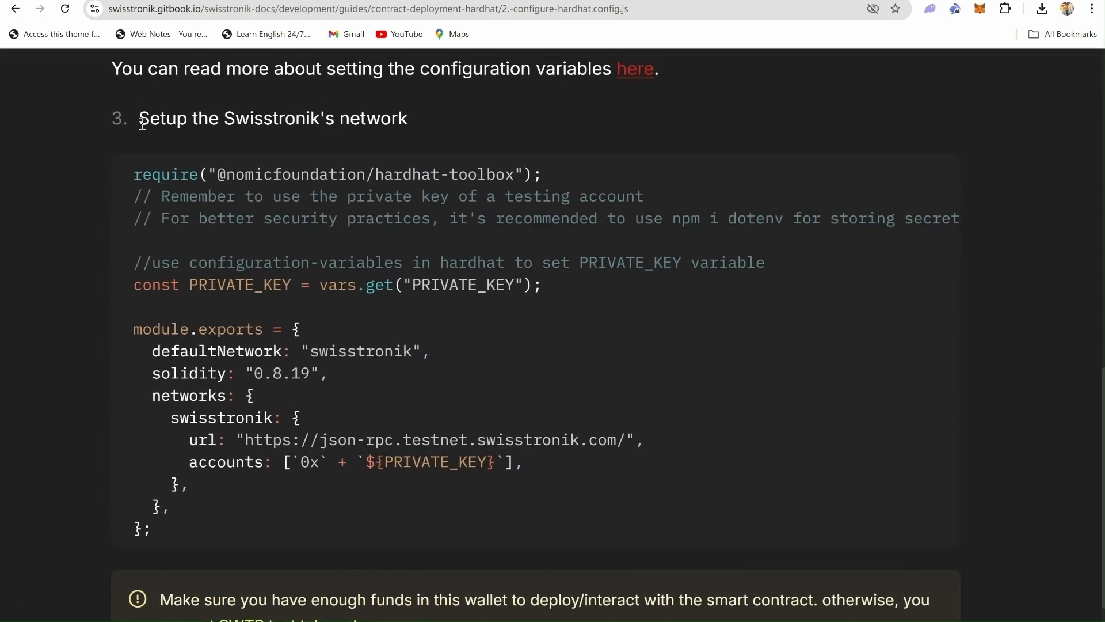
{"action": "mouse_move", "coordinate": [870, 190]}
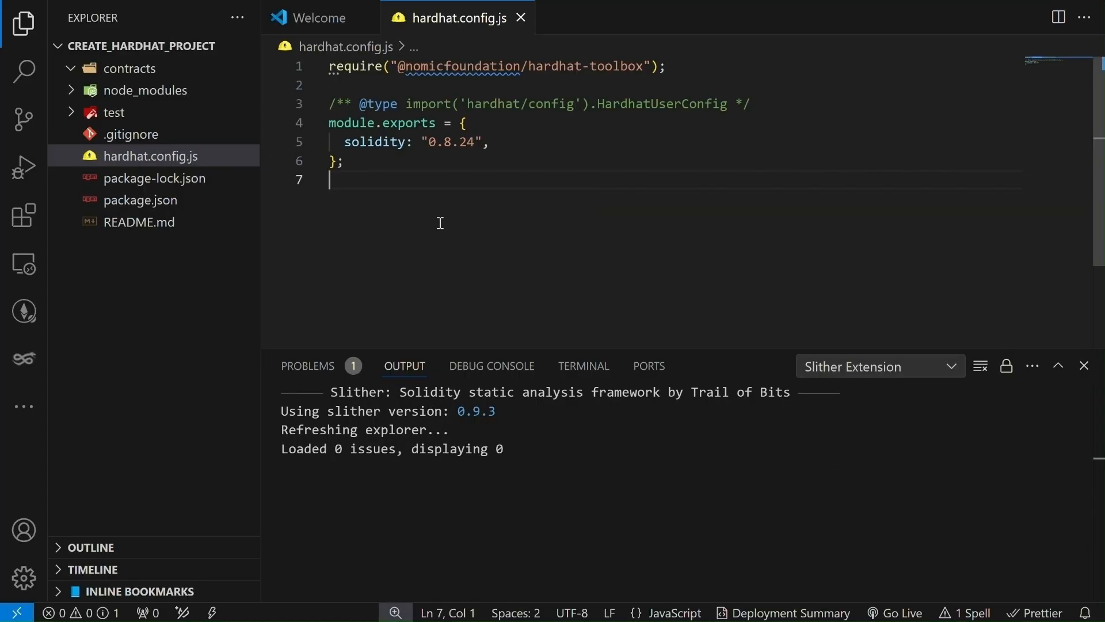
Step: Add const PRIVATE_KEY = vars.get("PRIVATE_KEY") and the Swisstronik network config to hardhat.config.js
{"action": "type", "text": "const PRIVATE_KEY = vars.get(\"PRIVATE_KEY\");"}
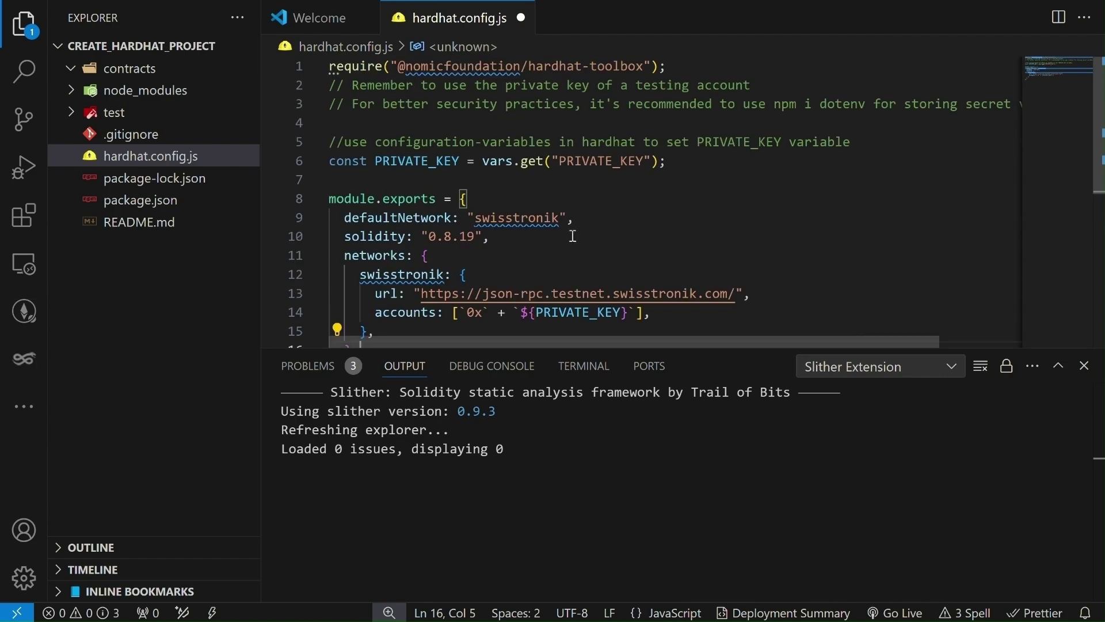
{"action": "scroll", "scroll_direction": "down", "scroll_amount": 3}
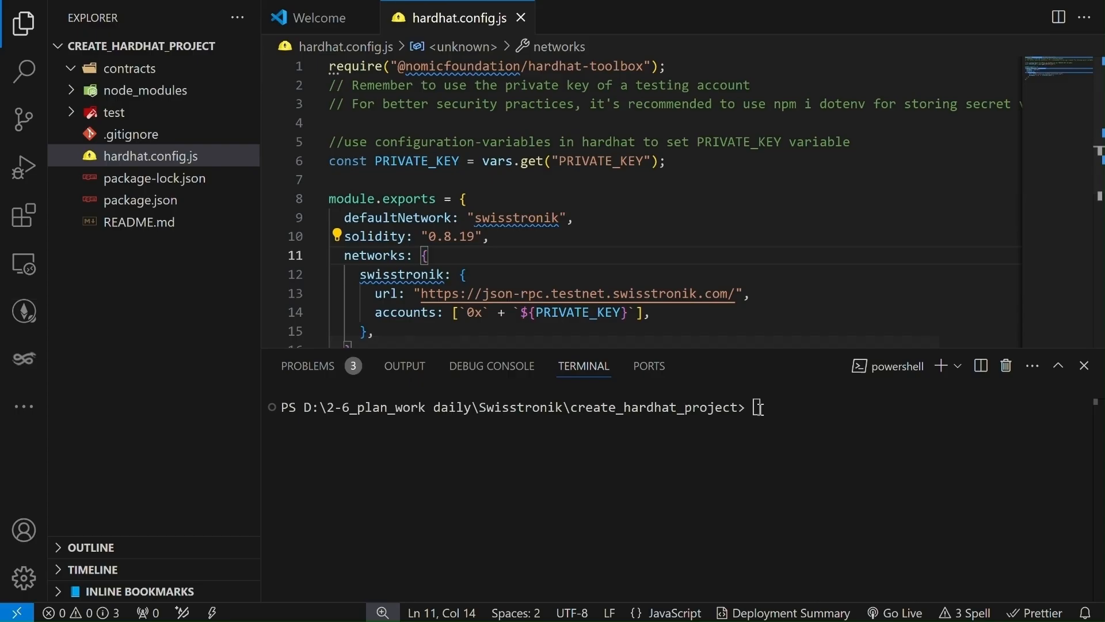
Step: Run npx hardhat vars set PRIVATE_KEY and store the testing account's private key
{"action": "type", "text": "npx hardhat vars set PRIVATE_KEY"}
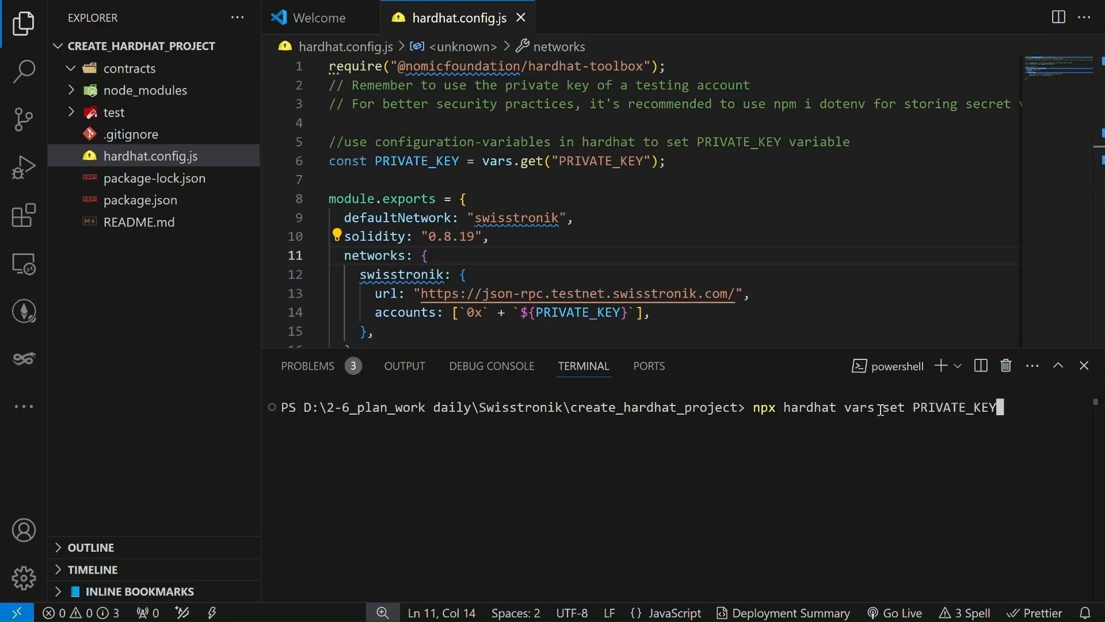
{"action": "key", "text": "Enter"}
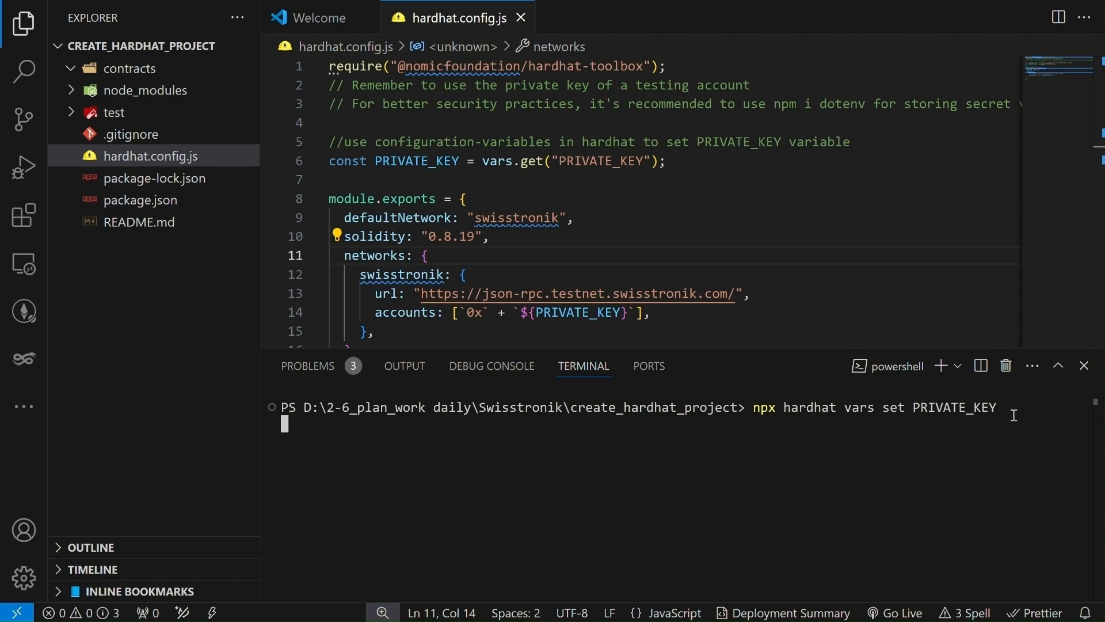
{"action": "key", "text": "Enter"}
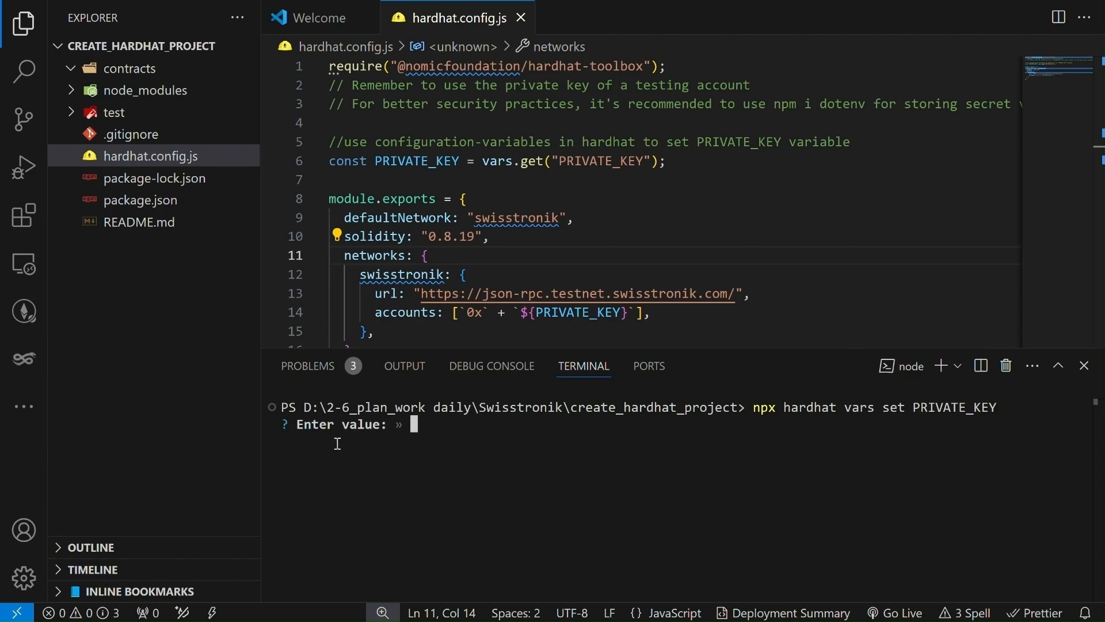
{"action": "mouse_move", "coordinate": [969, 432]}
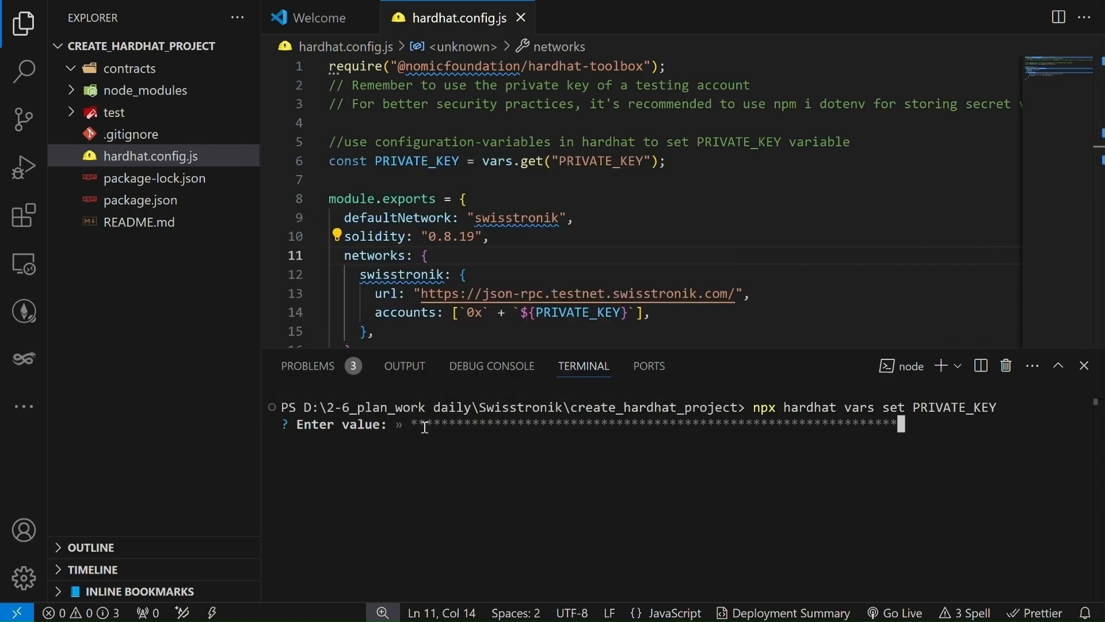
{"action": "key", "text": "Enter"}
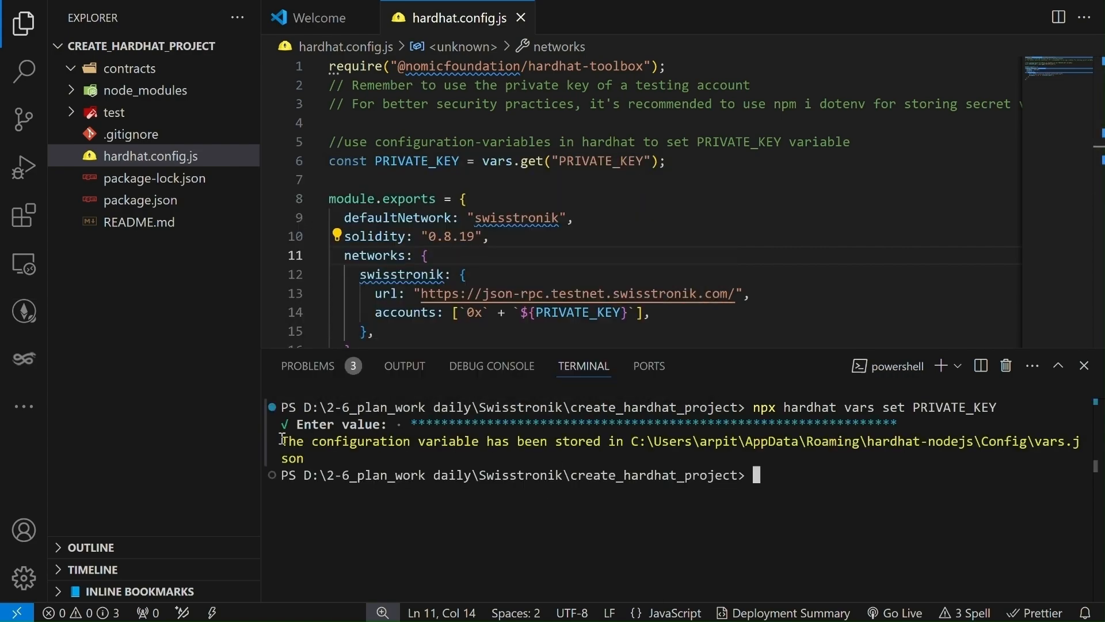
{"action": "mouse_move", "coordinate": [517, 445]}
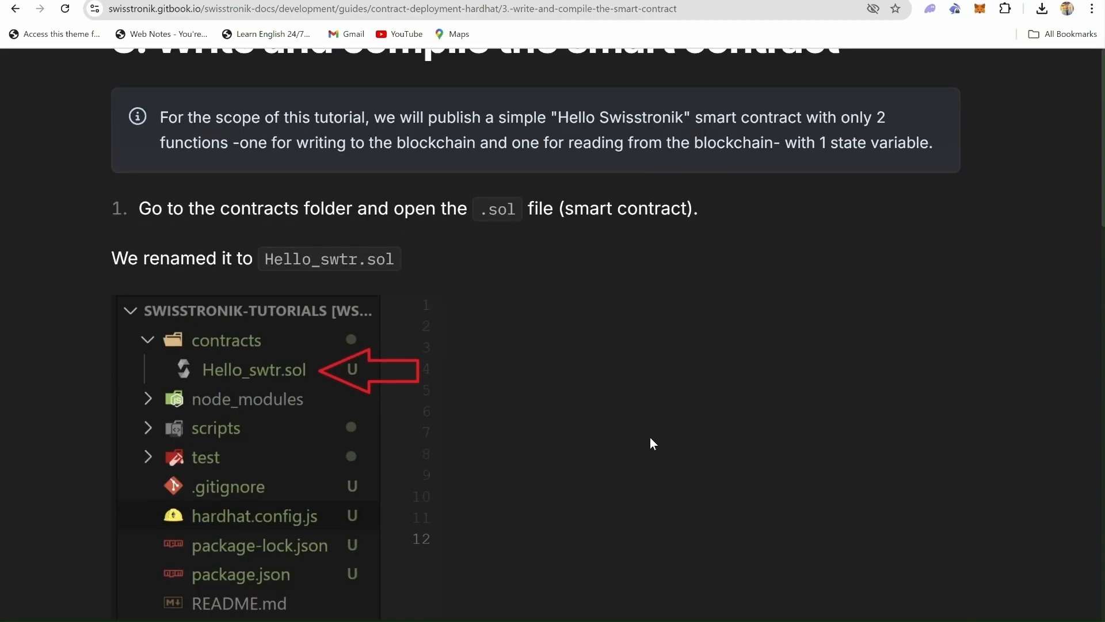
Step: Copy the example Hello Swisstronik contract code from the write-and-compile step
{"action": "scroll", "scroll_direction": "down", "scroll_amount": 3}
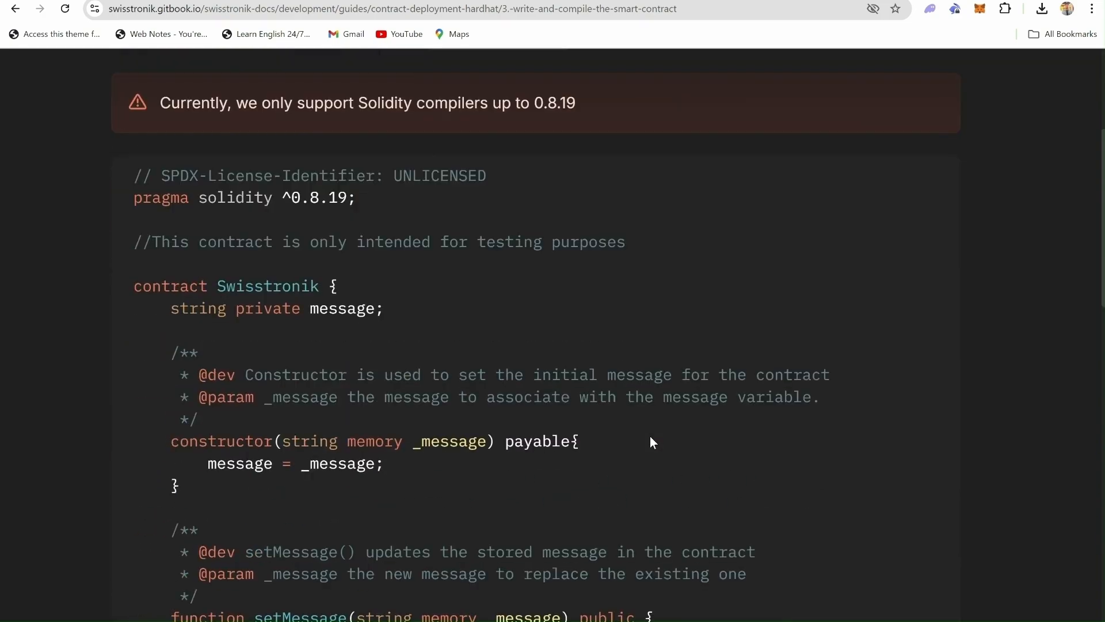
{"action": "scroll", "scroll_direction": "down", "scroll_amount": 3}
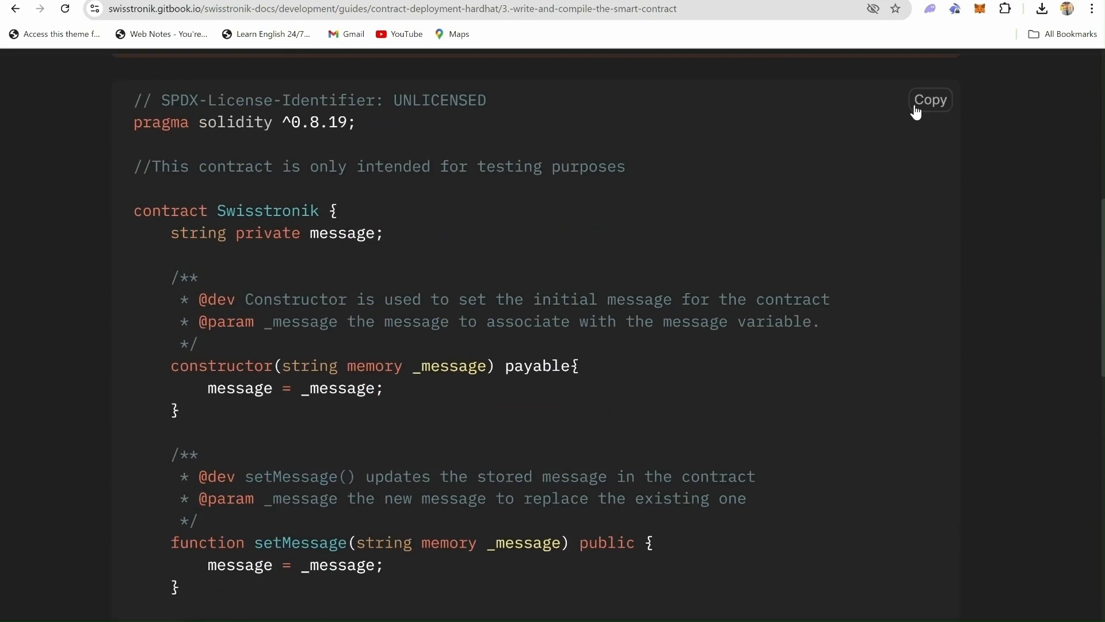
{"action": "left_click", "coordinate": [931, 99]}
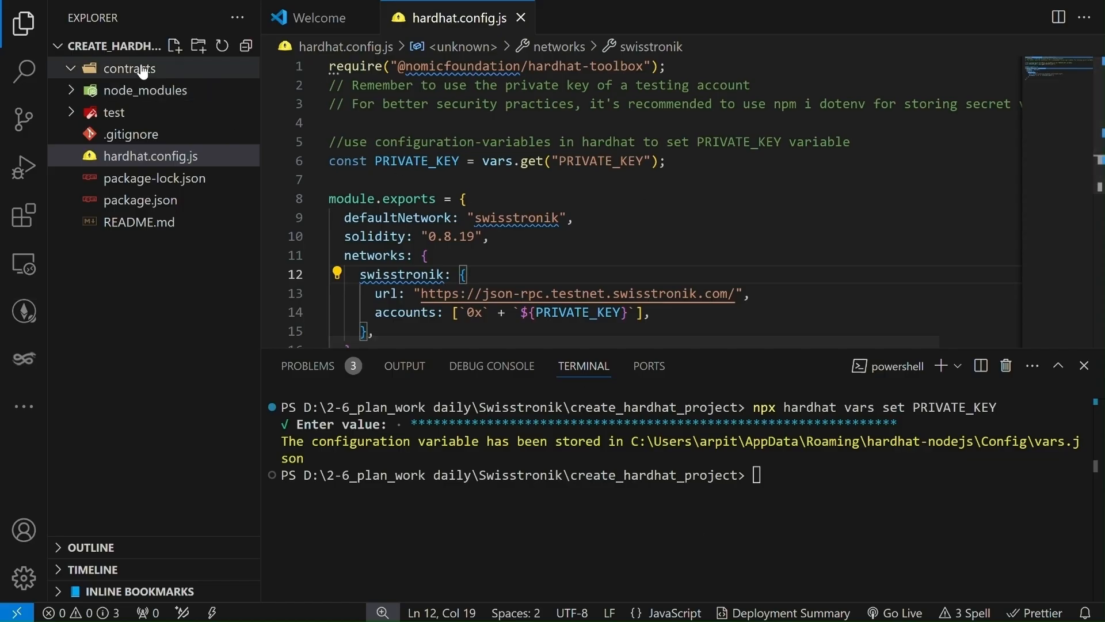
{"action": "mouse_move", "coordinate": [175, 46]}
{"action": "type", "text": "Hello_swtr.sol"}
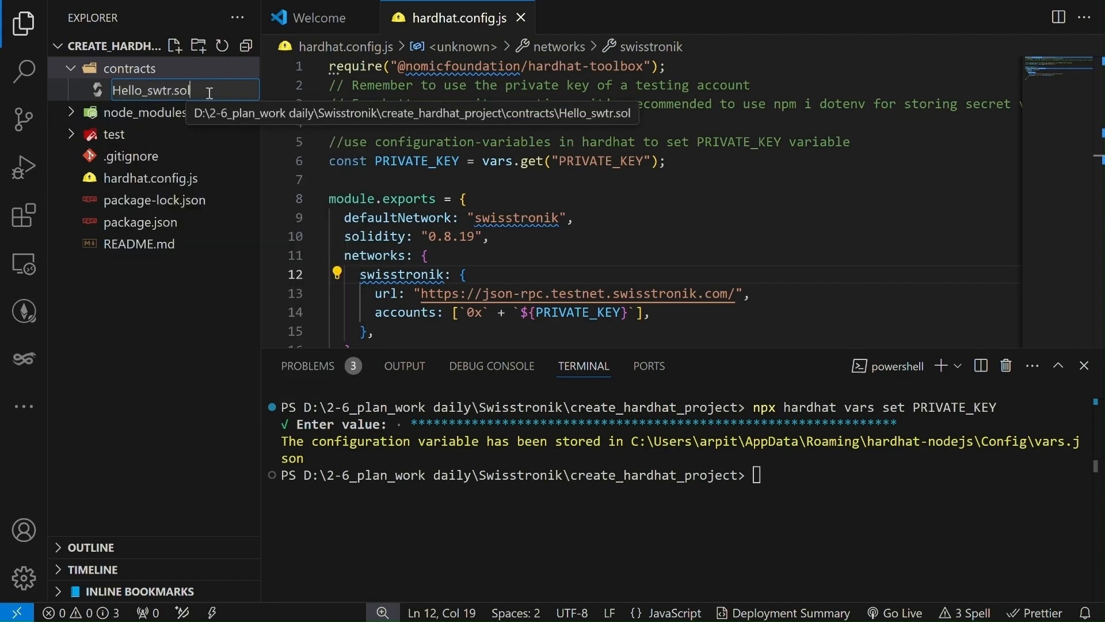
Step: Create Hello_swtr.sol in contracts, paste the Swisstronik contract code and review it
{"action": "key", "text": "Enter"}
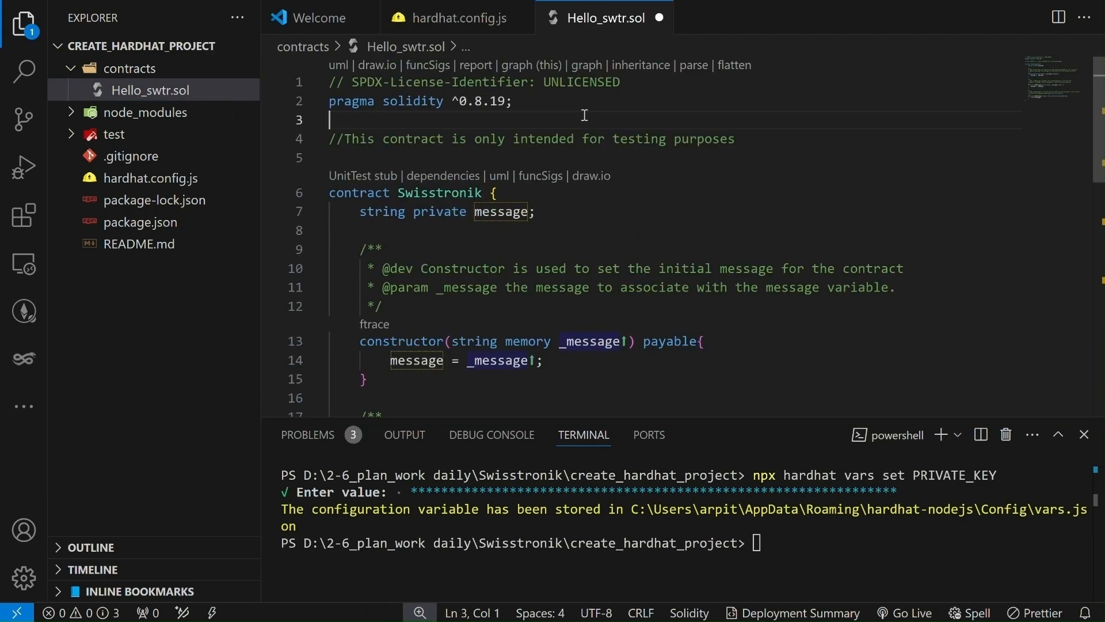
{"action": "double_click", "coordinate": [581, 83]}
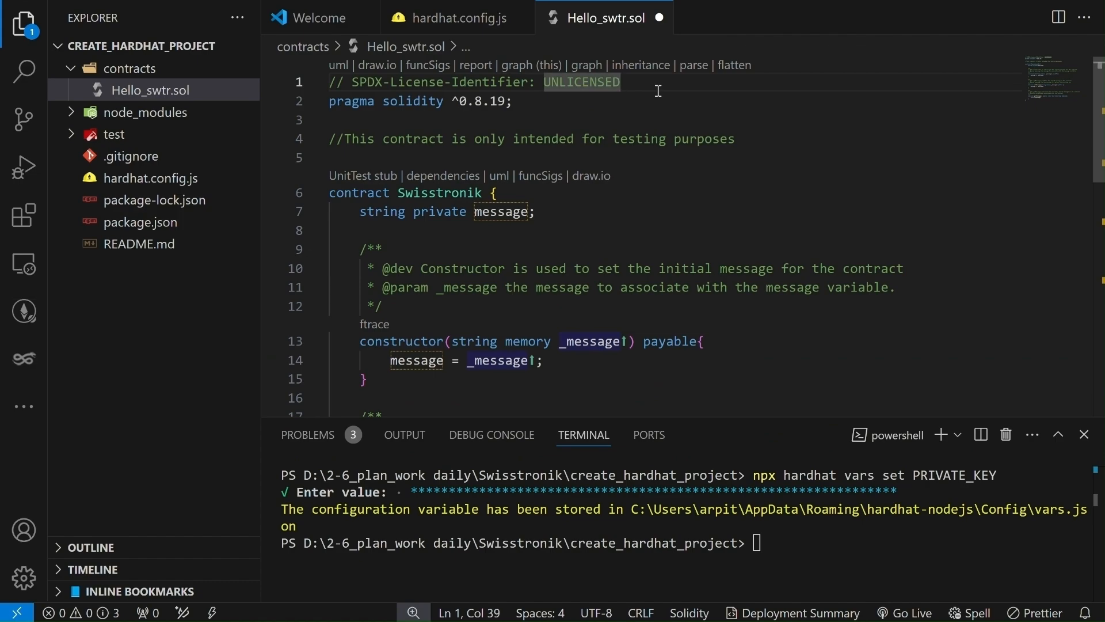
{"action": "left_click", "coordinate": [513, 101]}
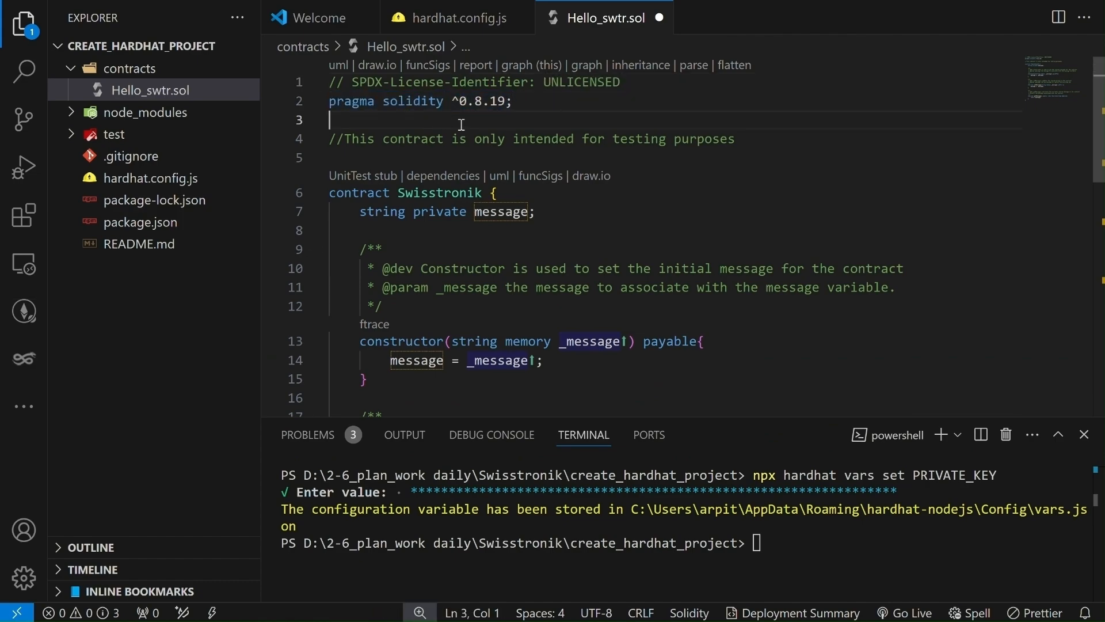
{"action": "double_click", "coordinate": [490, 138]}
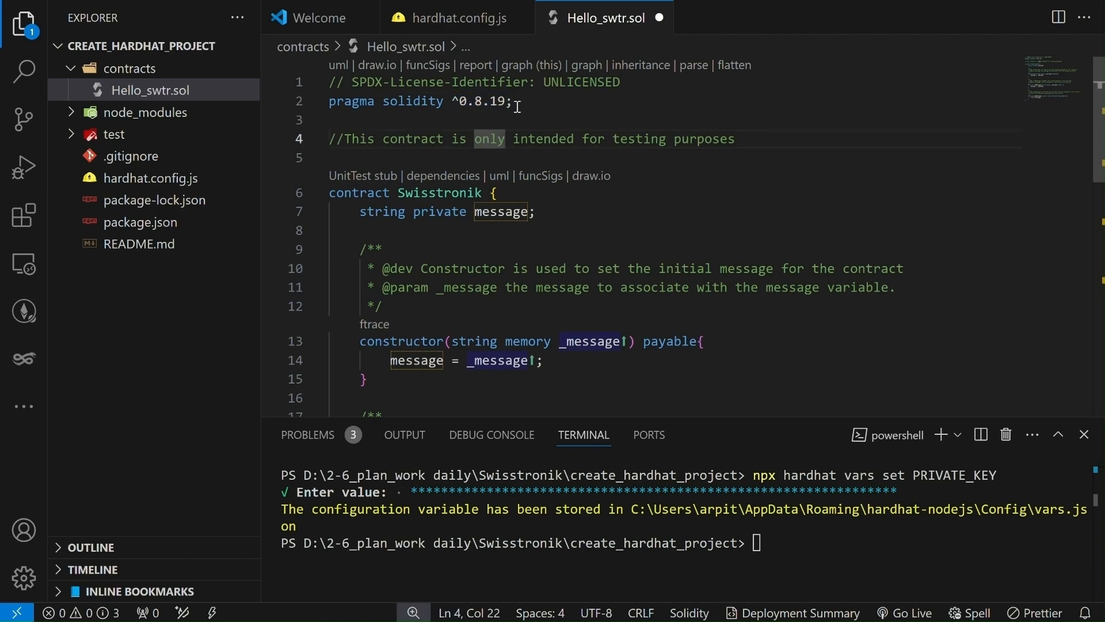
{"action": "scroll", "scroll_direction": "down", "scroll_amount": 3}
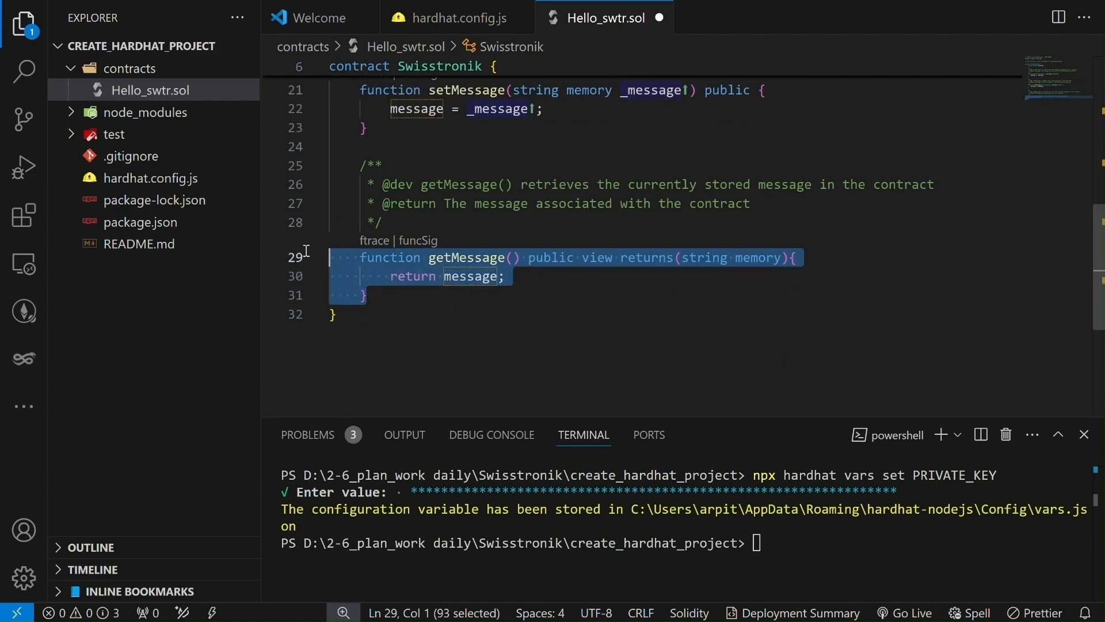
{"action": "left_click", "coordinate": [405, 306]}
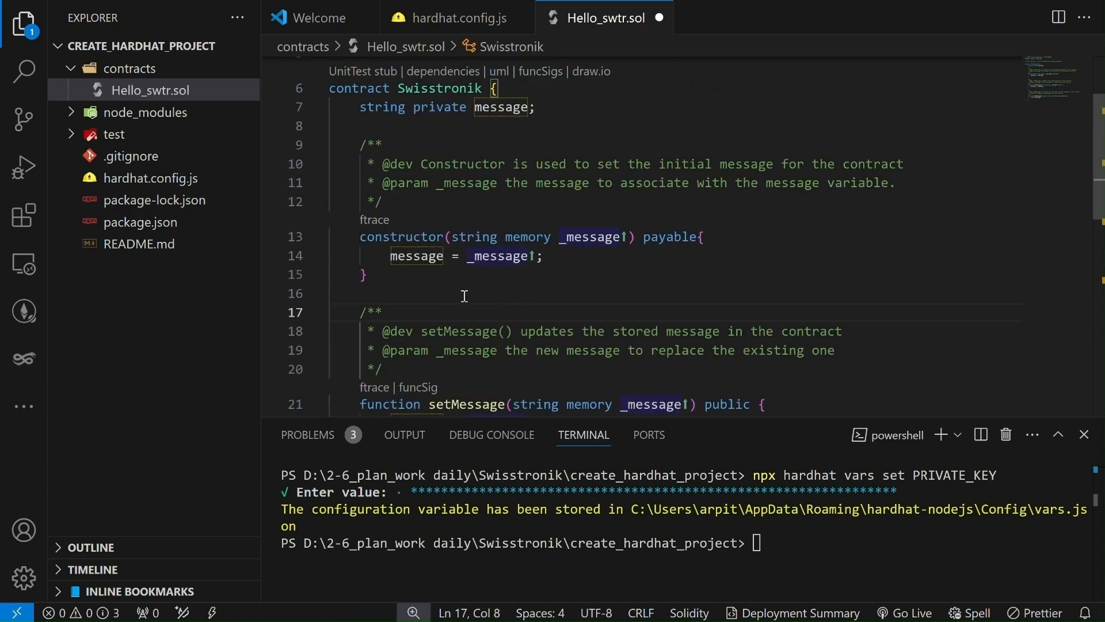
{"action": "left_click_drag", "start_coordinate": [359, 236], "coordinate": [366, 274]}
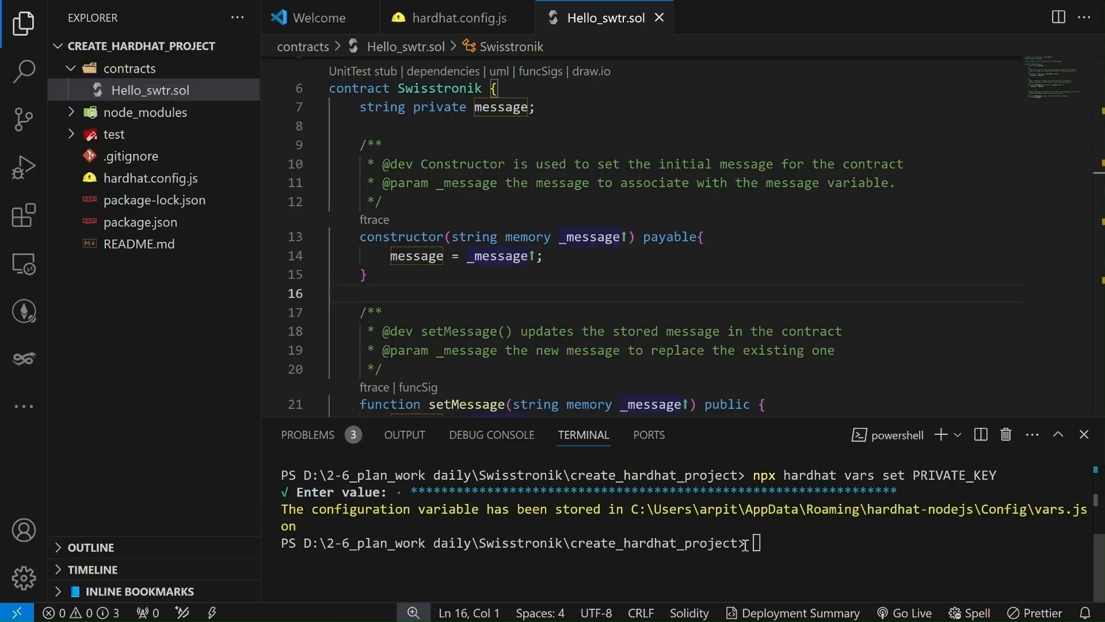
Step: Run npx hardhat compile so Hello_swtr.sol builds successfully
{"action": "type", "text": "npx hardhat compile"}
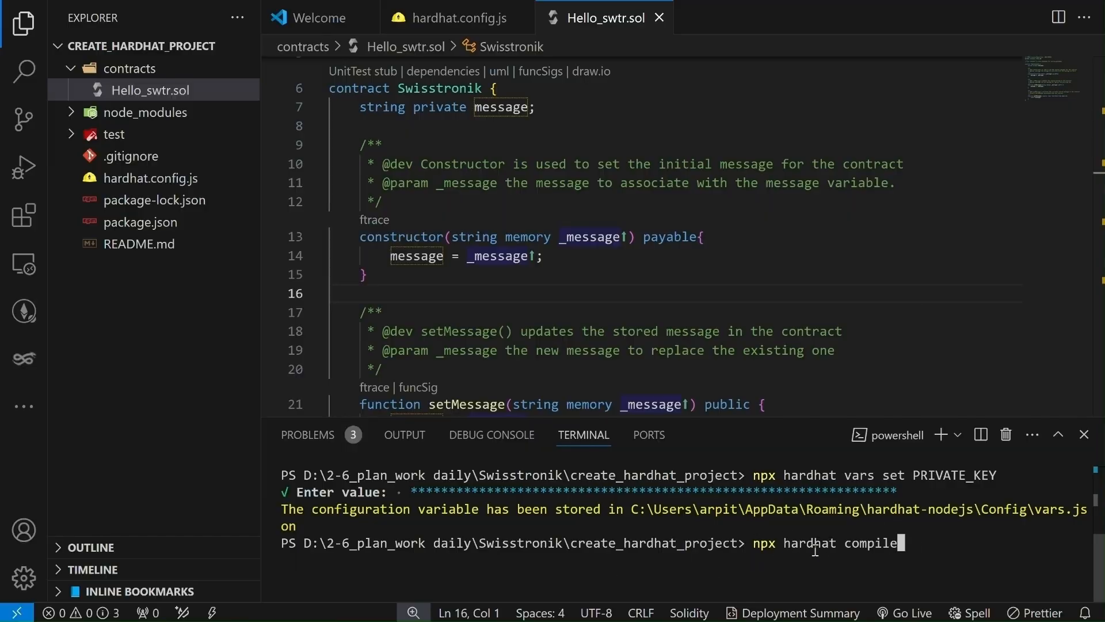
{"action": "key", "text": "Enter"}
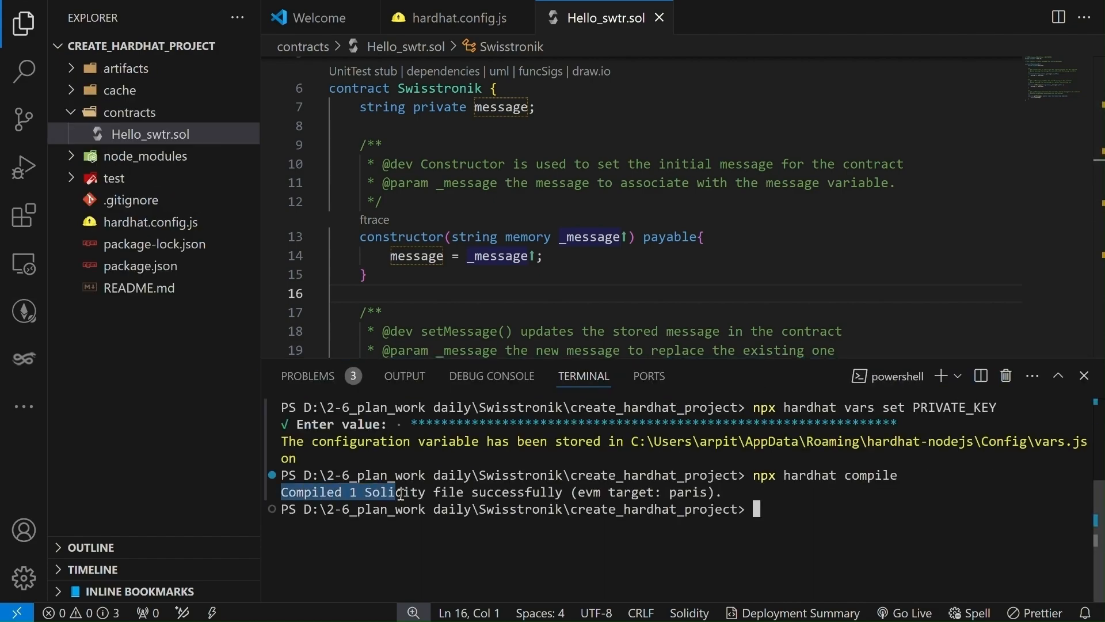
{"action": "left_click", "coordinate": [776, 524]}
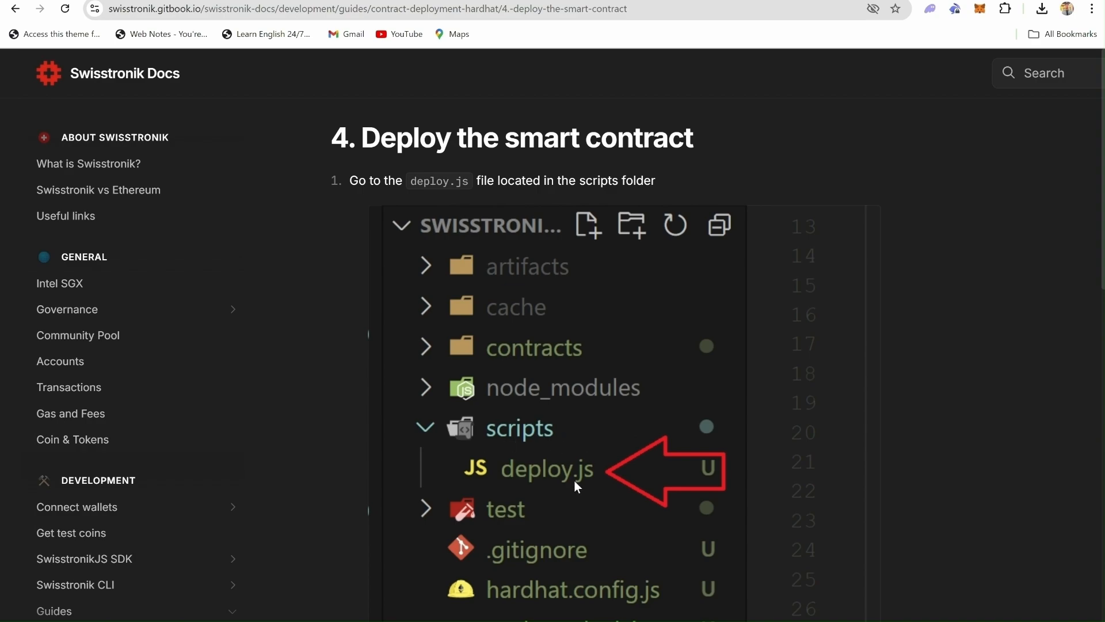
{"action": "mouse_move", "coordinate": [620, 482]}
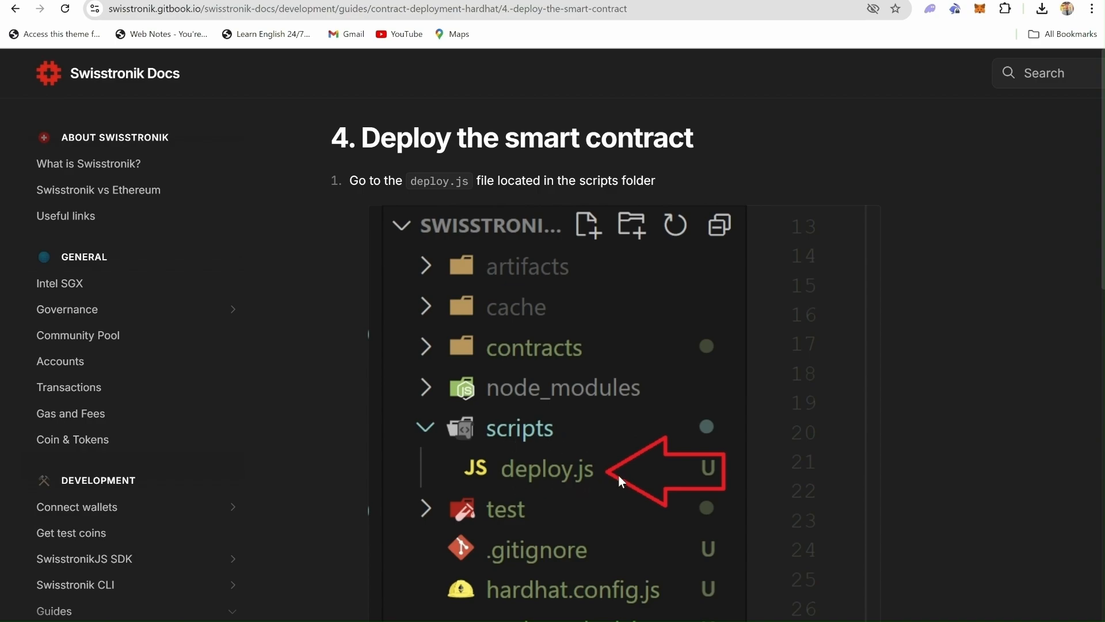
Step: Scroll the docs to the deploy.js deployment script code block
{"action": "scroll", "scroll_direction": "down", "scroll_amount": 3}
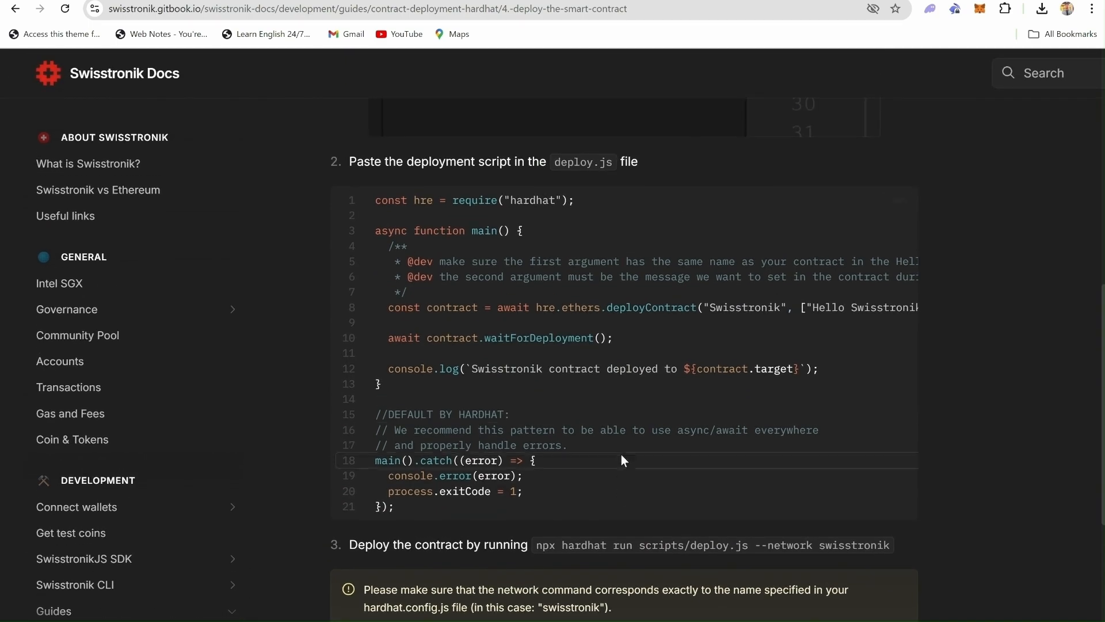
{"action": "mouse_move", "coordinate": [562, 298]}
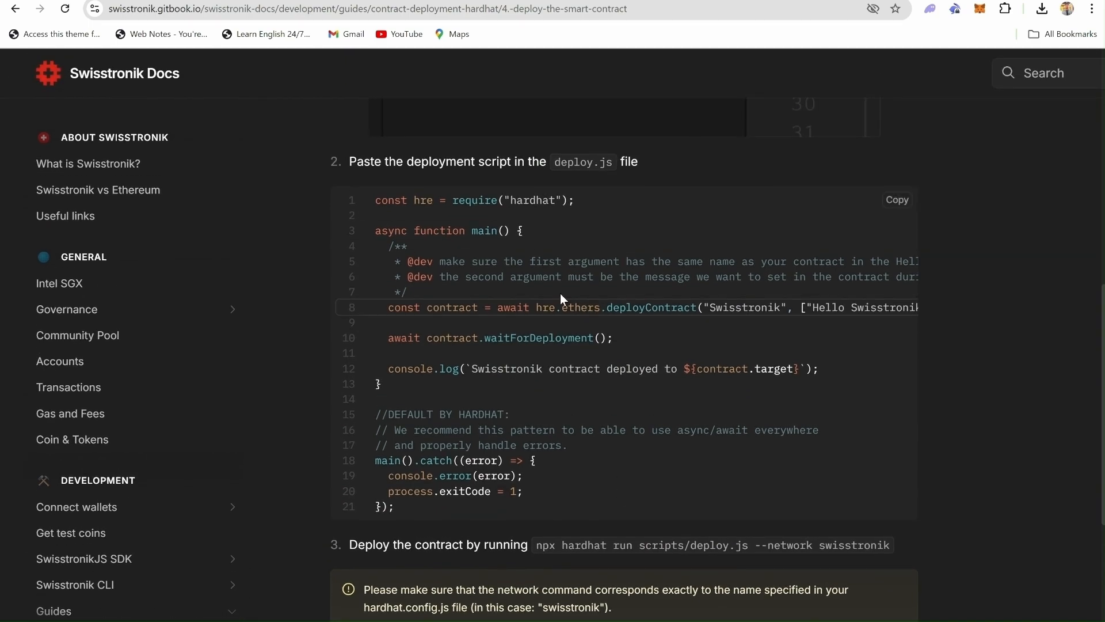
{"action": "mouse_move", "coordinate": [964, 269]}
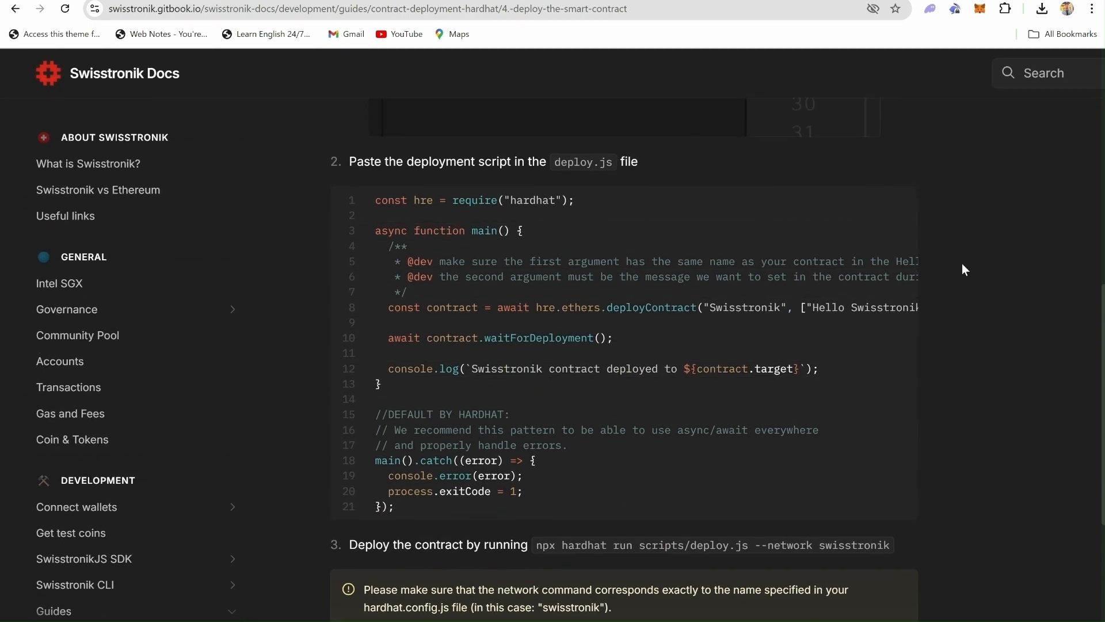
{"action": "mouse_move", "coordinate": [951, 281]}
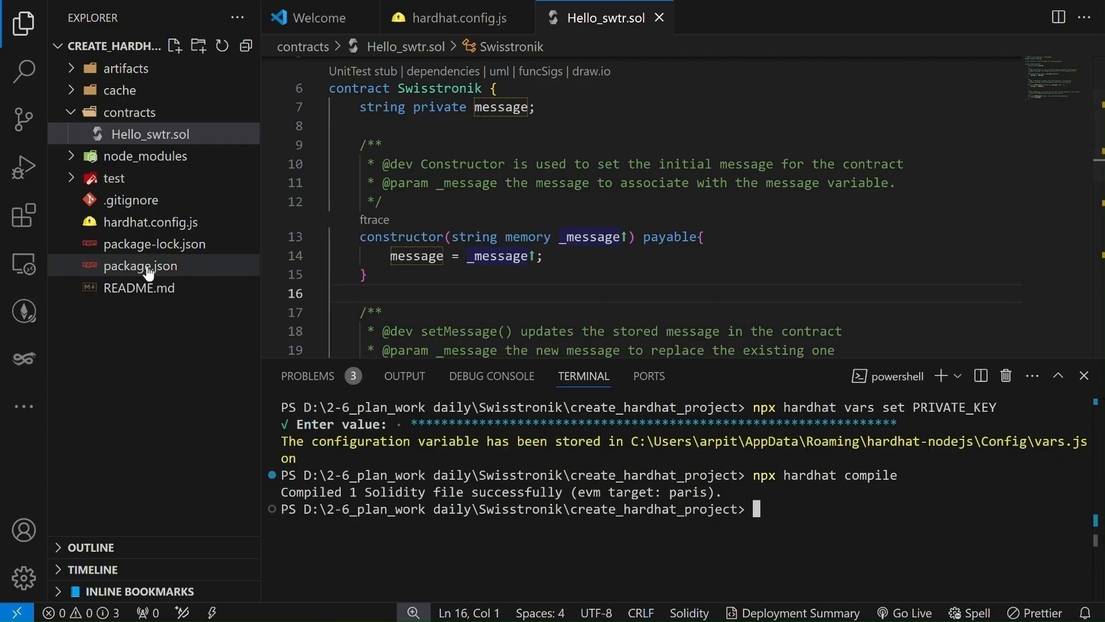
{"action": "mouse_move", "coordinate": [152, 266]}
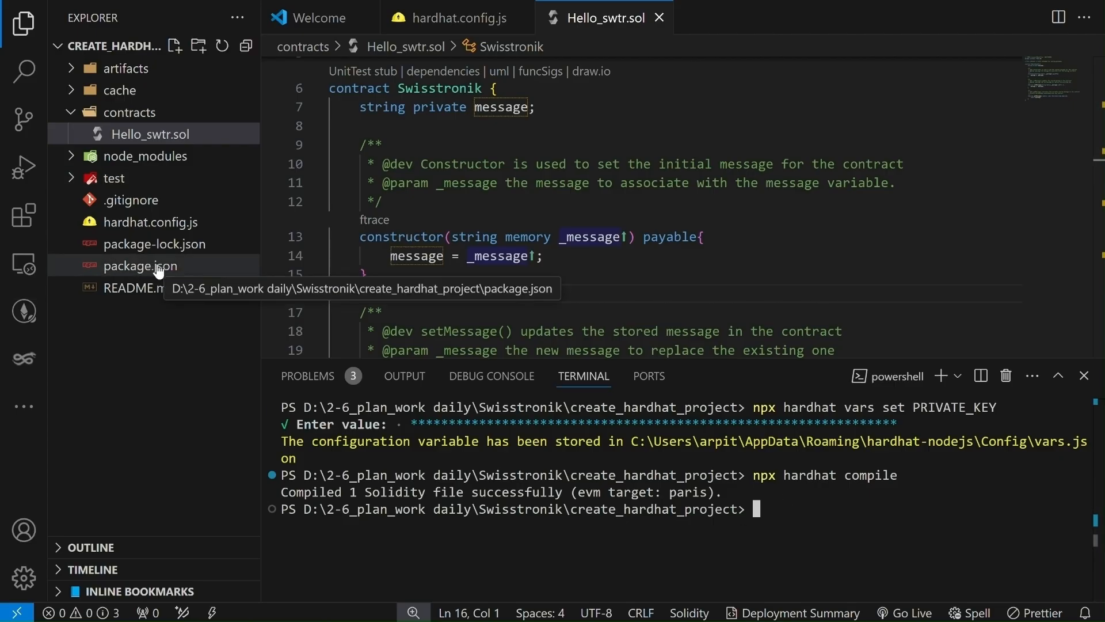
Step: Create a scripts folder with deploy.js holding the Swisstronik deployment script
{"action": "double_click", "coordinate": [140, 266]}
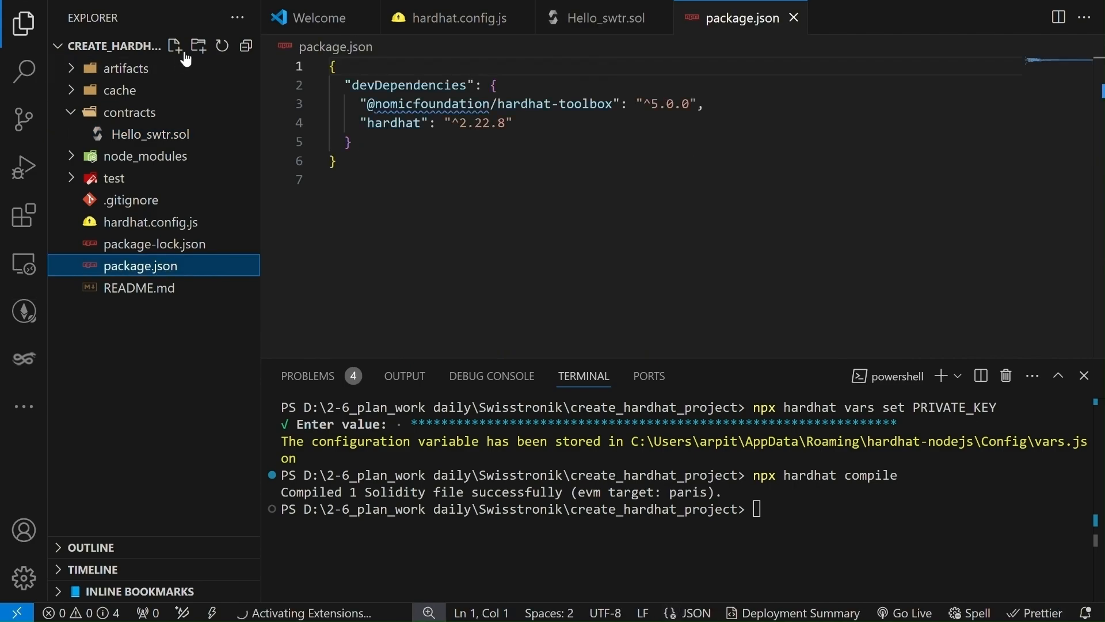
{"action": "left_click", "coordinate": [200, 46]}
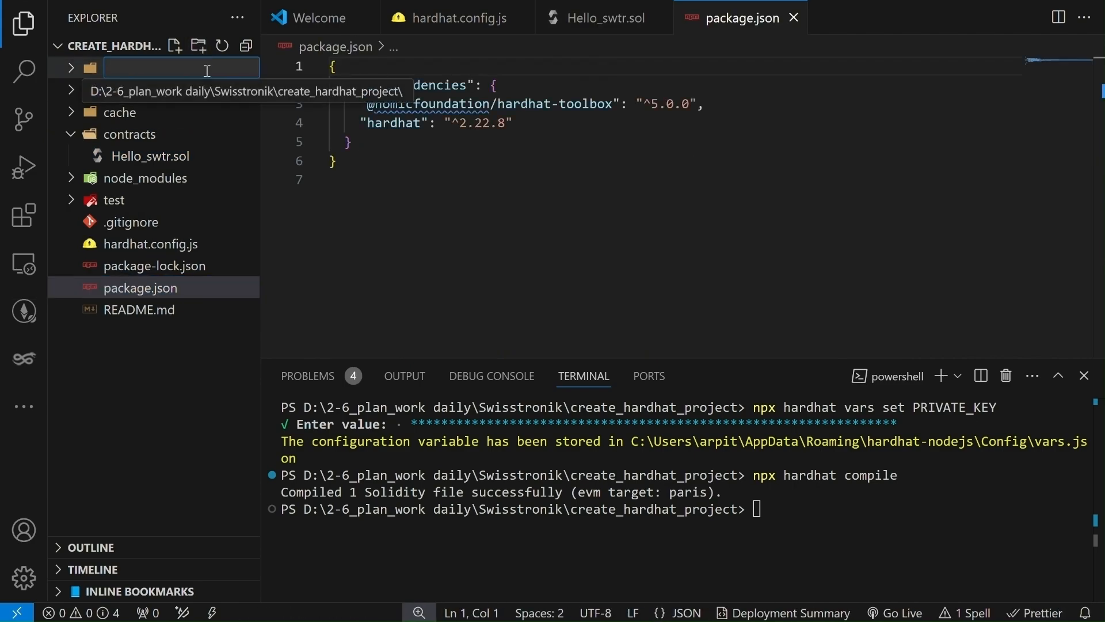
{"action": "type", "text": "scripts"}
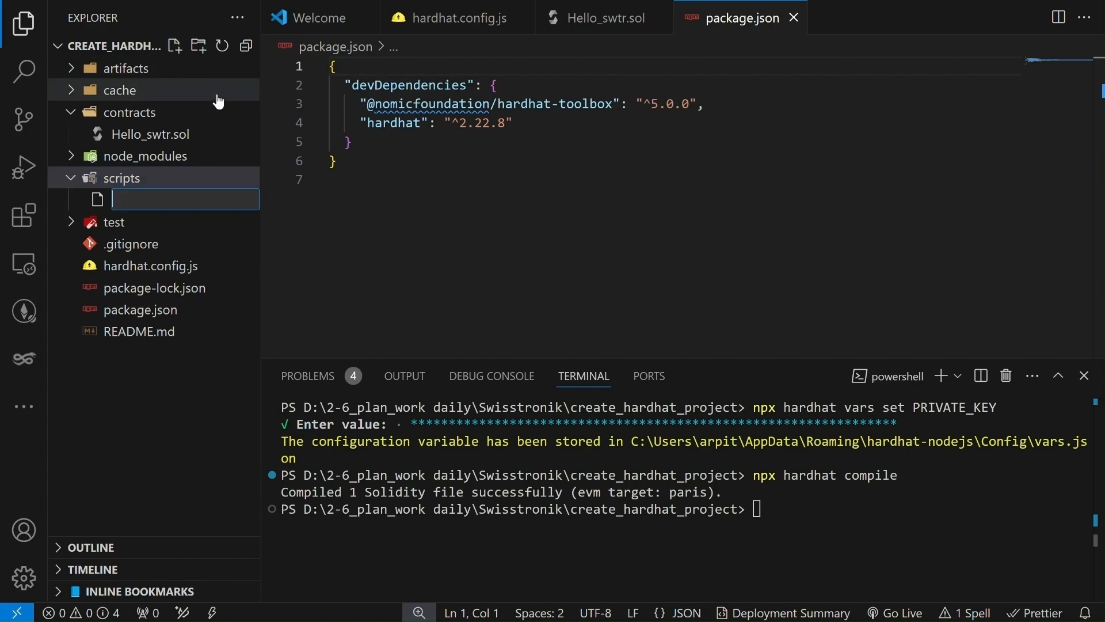
{"action": "type", "text": "deploy"}
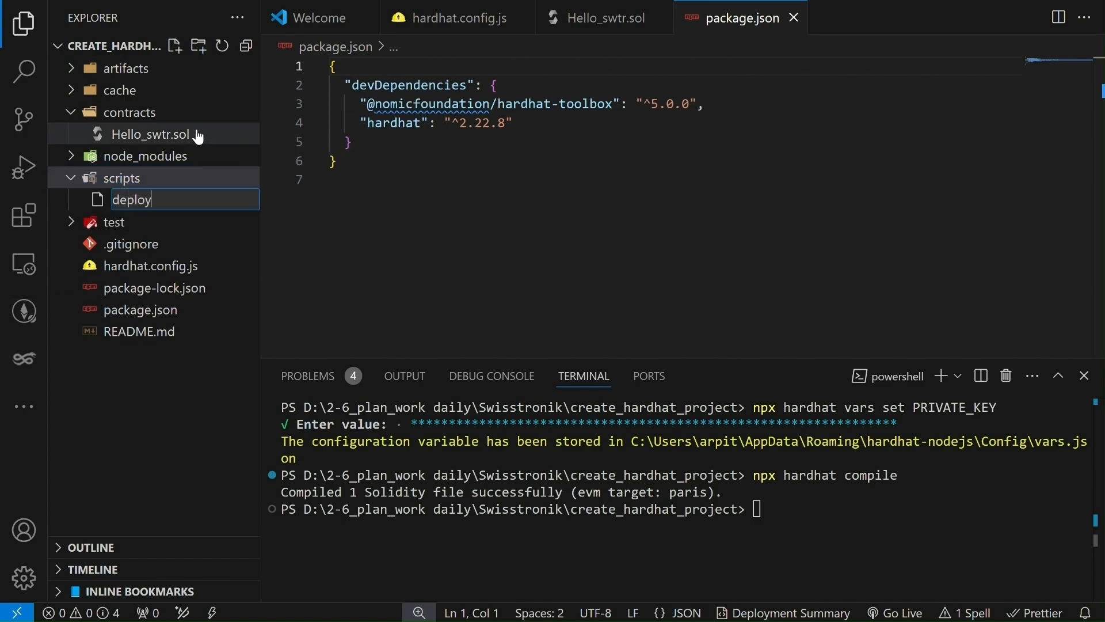
{"action": "key", "text": "Enter"}
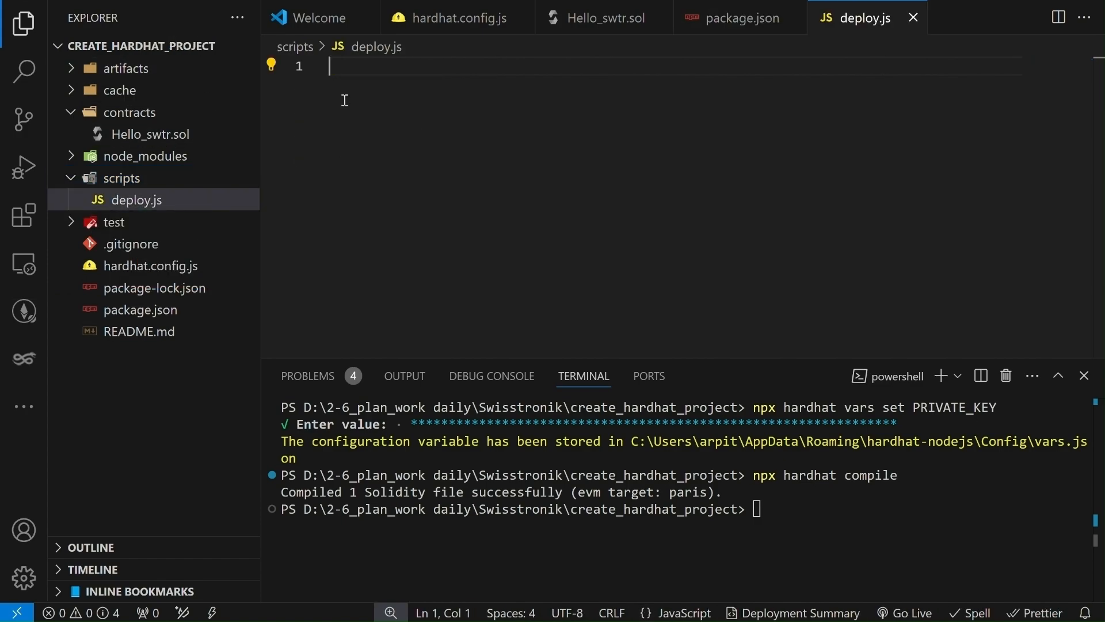
{"action": "mouse_move", "coordinate": [484, 103]}
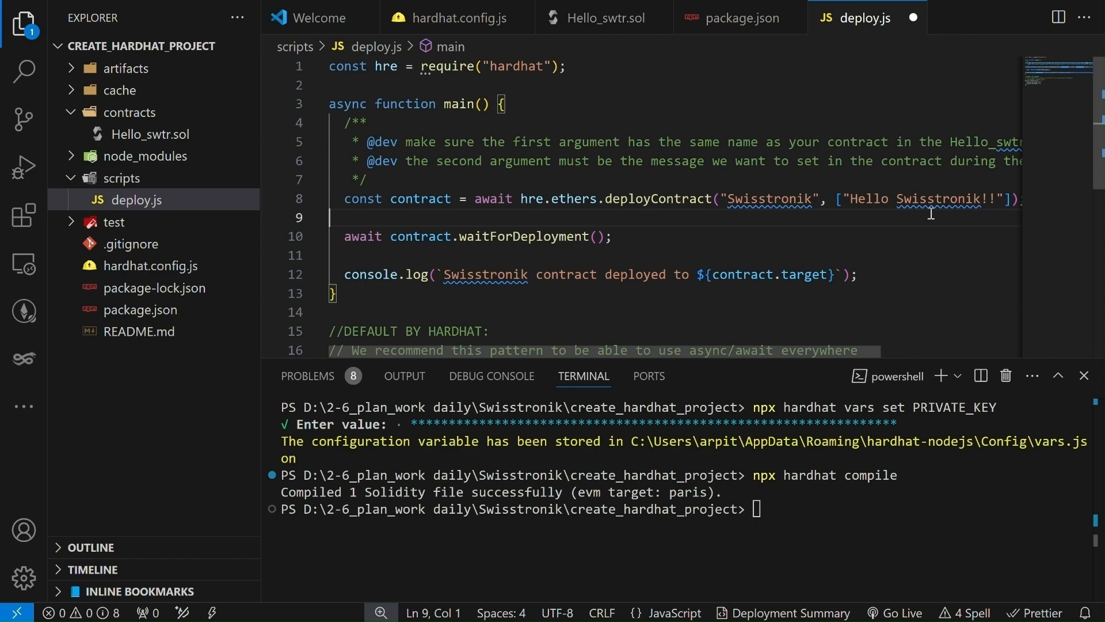
{"action": "left_click", "coordinate": [149, 133]}
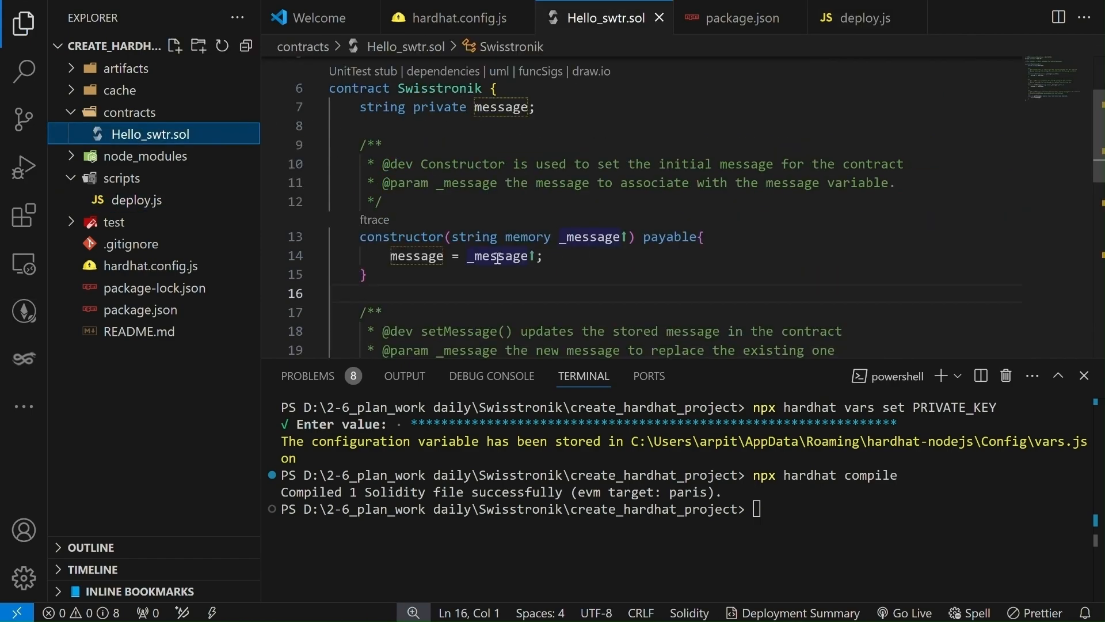
{"action": "mouse_move", "coordinate": [563, 237]}
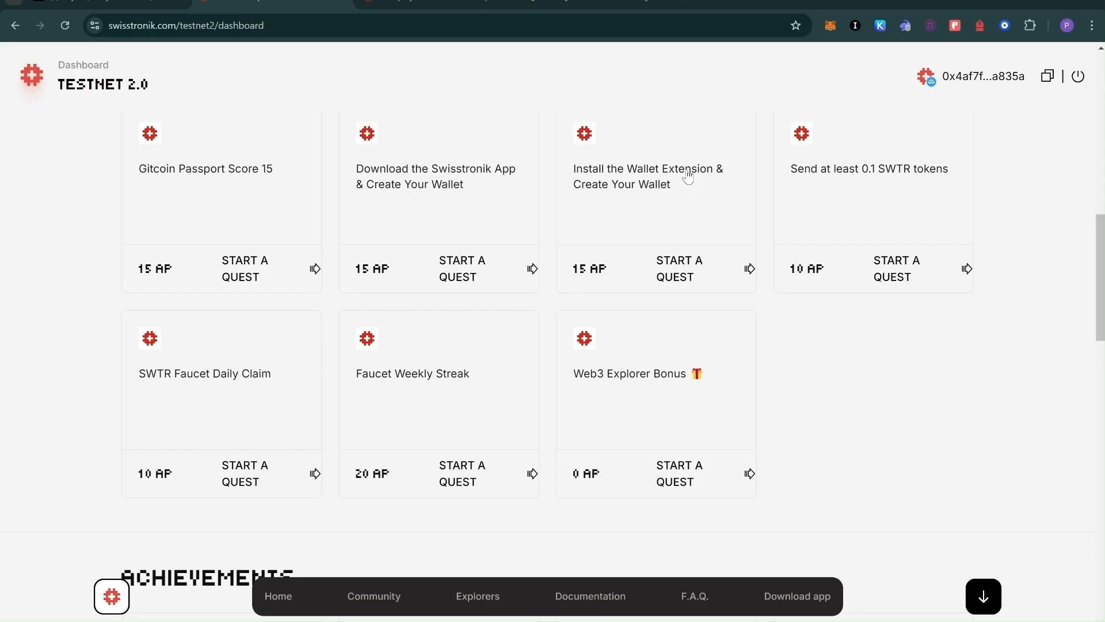
{"action": "scroll", "scroll_direction": "down", "scroll_amount": 3}
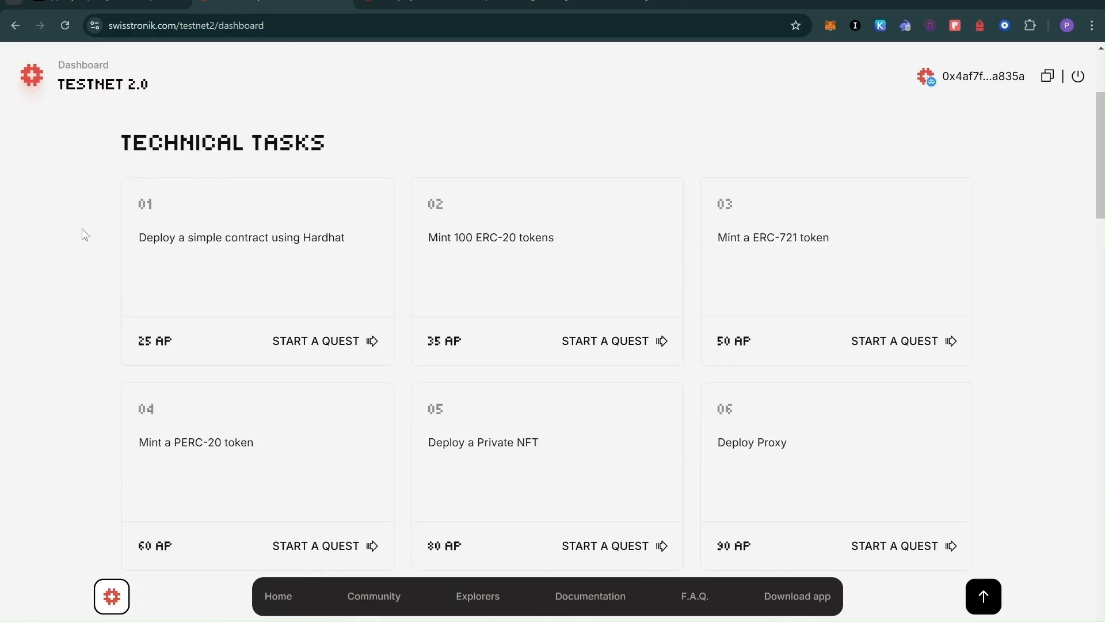
{"action": "scroll", "scroll_direction": "down", "scroll_amount": 3}
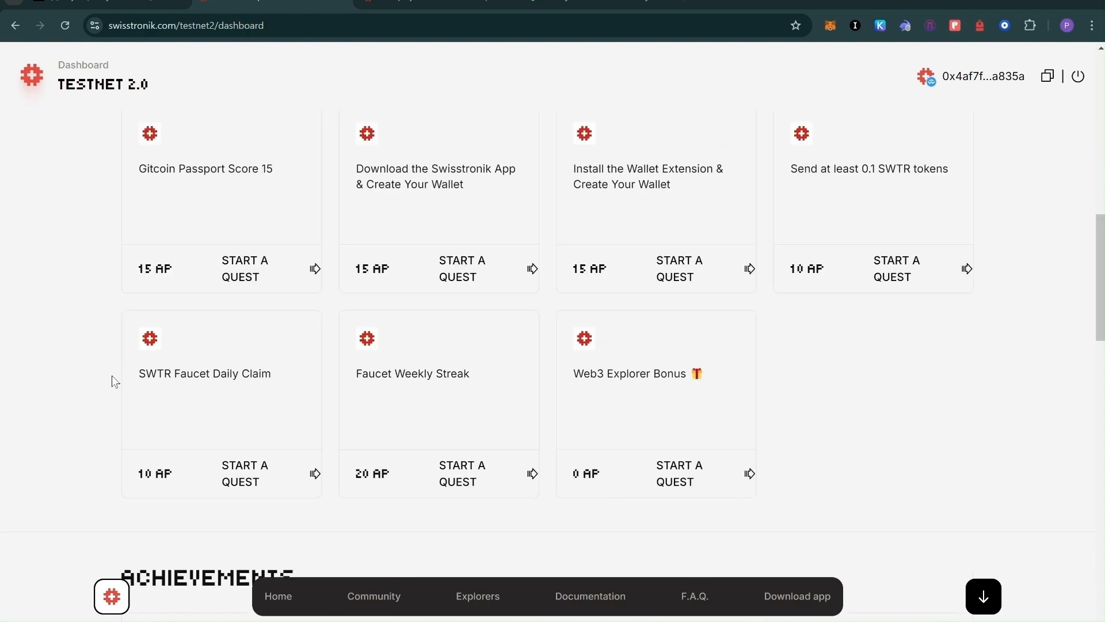
{"action": "scroll", "scroll_direction": "down", "scroll_amount": 3}
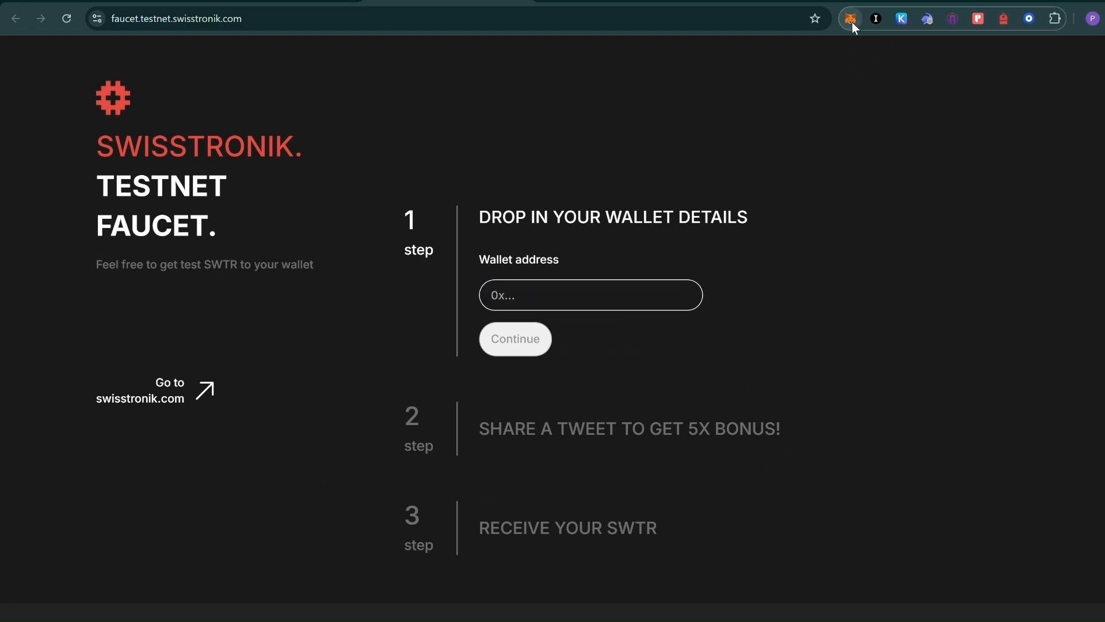
Step: Unlock MetaMask and copy the testing account's wallet address
{"action": "left_click", "coordinate": [851, 19]}
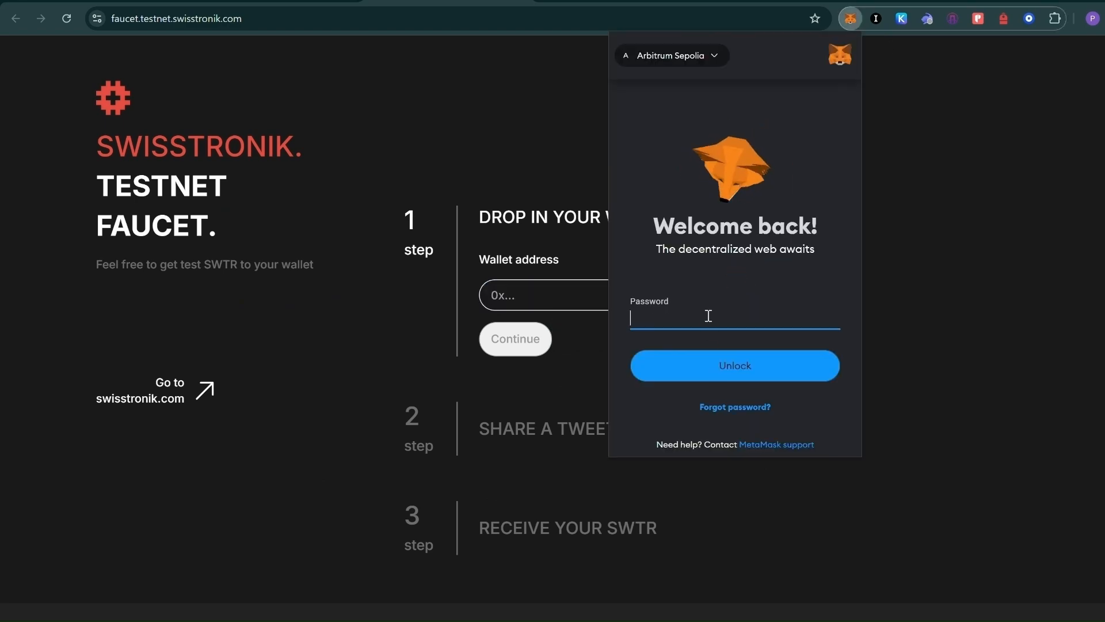
{"action": "type", "text": "••••••"}
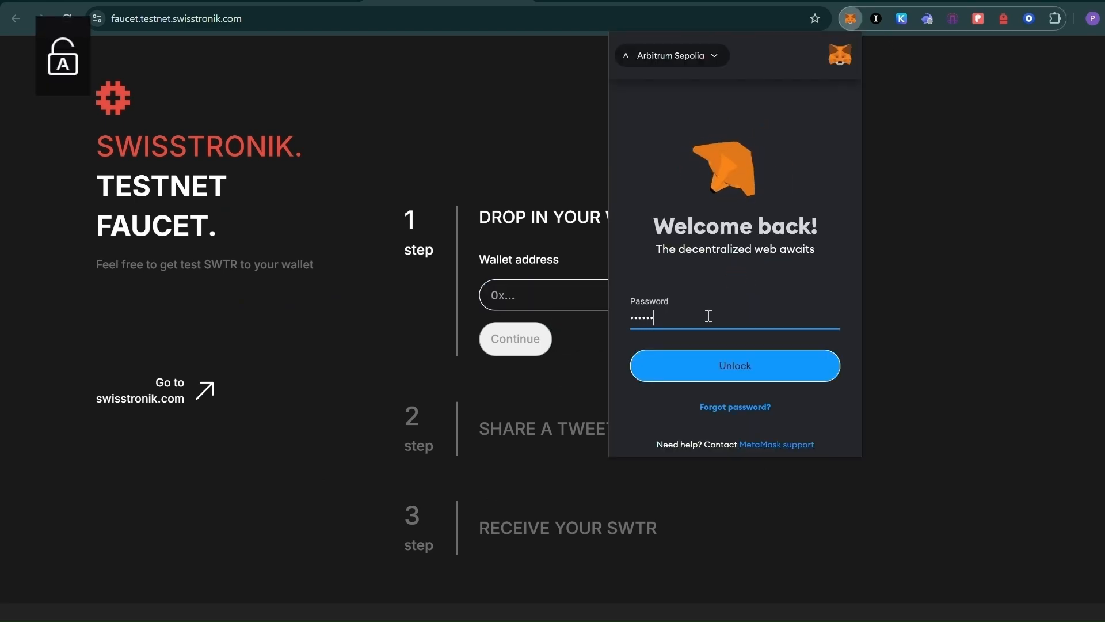
{"action": "left_click", "coordinate": [735, 366]}
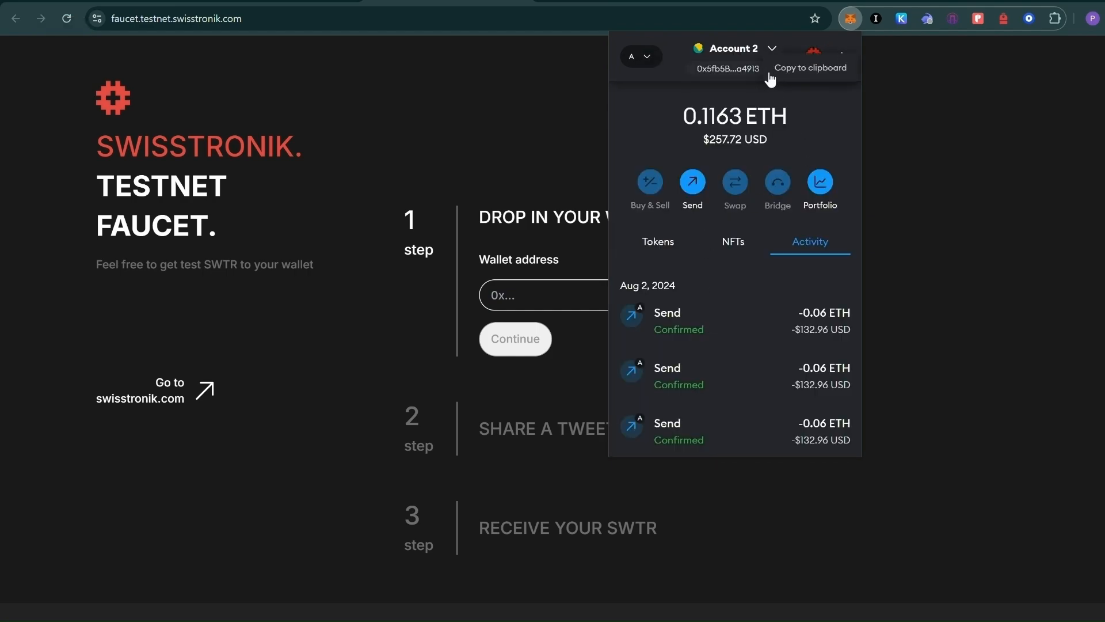
{"action": "left_click", "coordinate": [766, 69]}
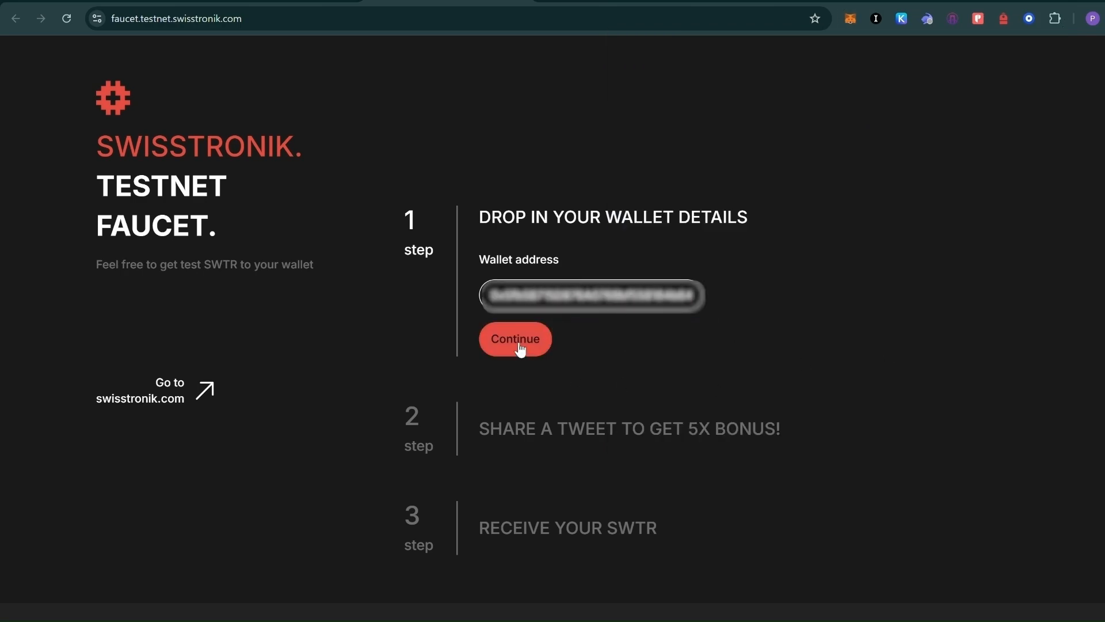
Step: Submit the address to the faucet, pass the hCaptcha and claim the 5 SWTR with the tweet link
{"action": "left_click", "coordinate": [515, 338]}
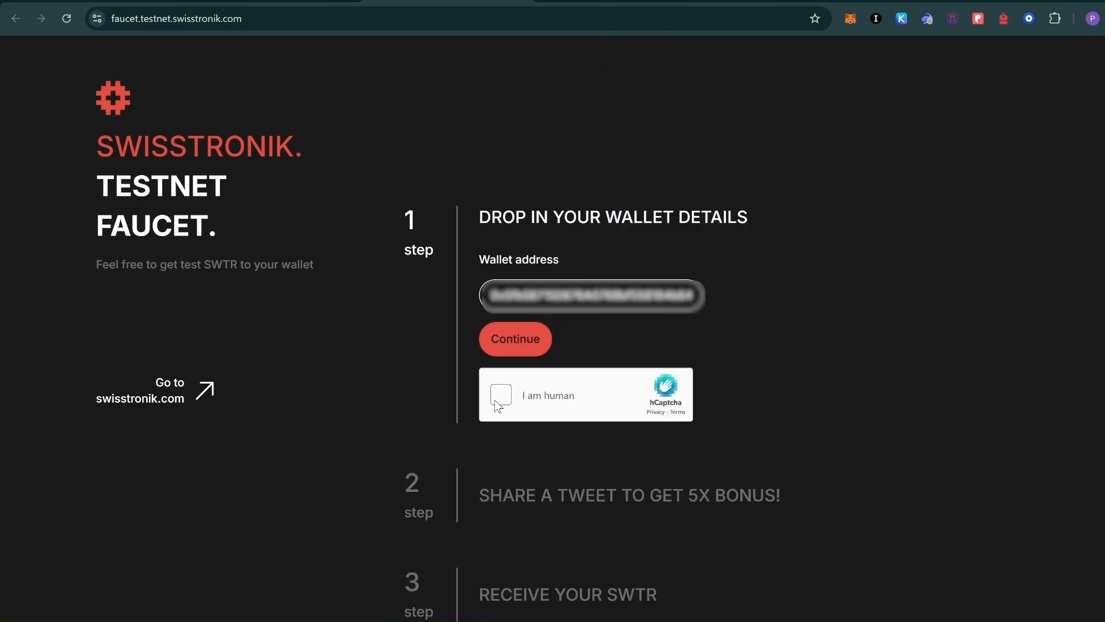
{"action": "left_click", "coordinate": [501, 396]}
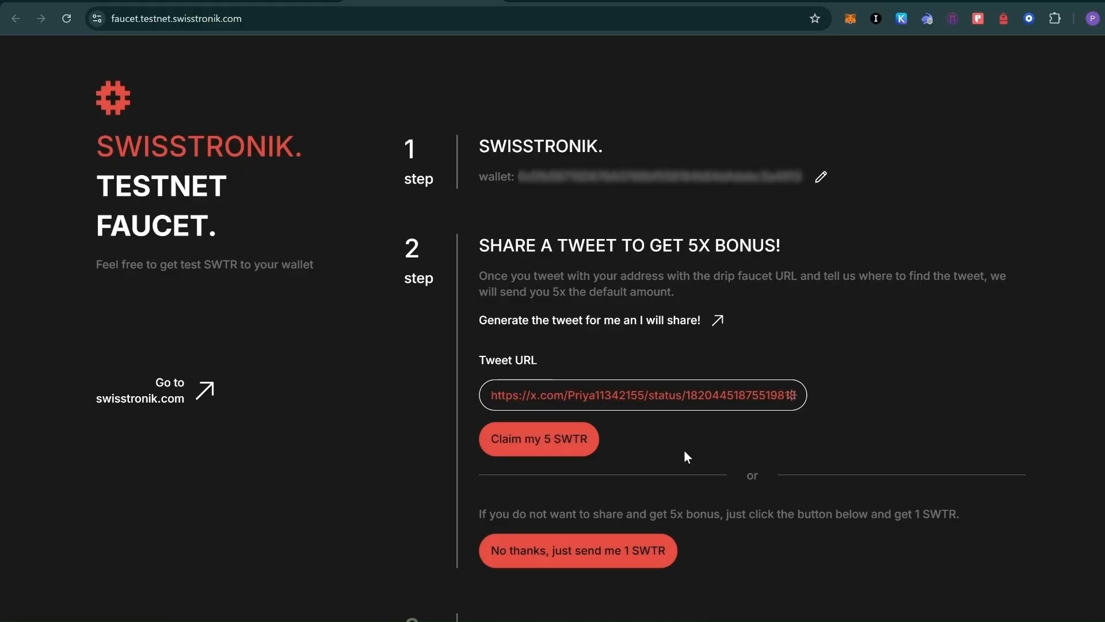
{"action": "left_click", "coordinate": [538, 440]}
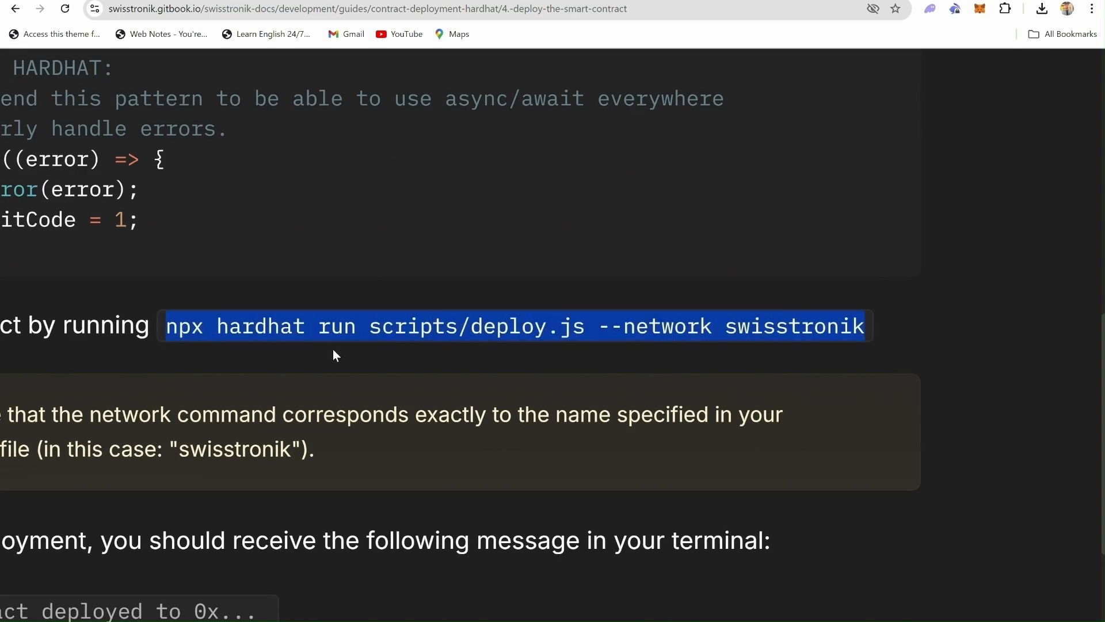
{"action": "mouse_move", "coordinate": [599, 338]}
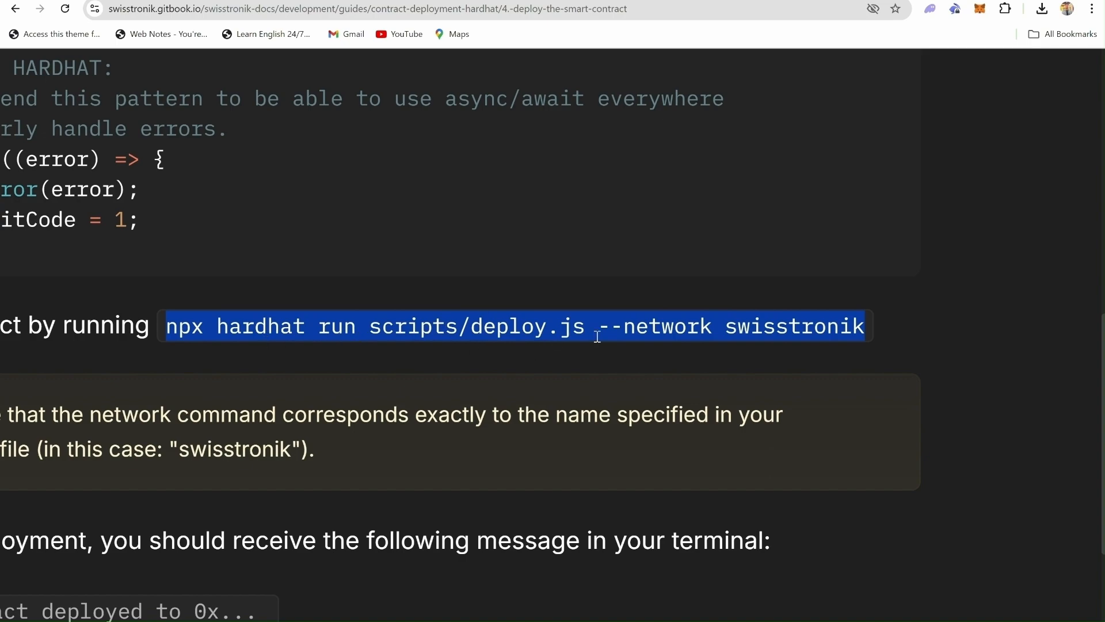
{"action": "mouse_move", "coordinate": [868, 336]}
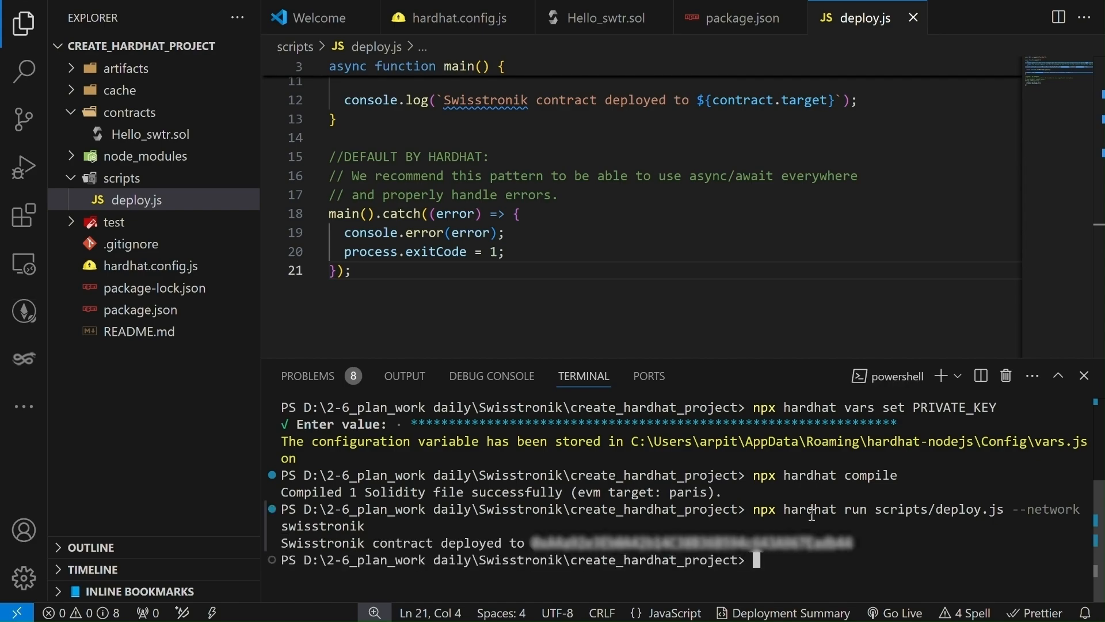
{"action": "mouse_move", "coordinate": [281, 543]}
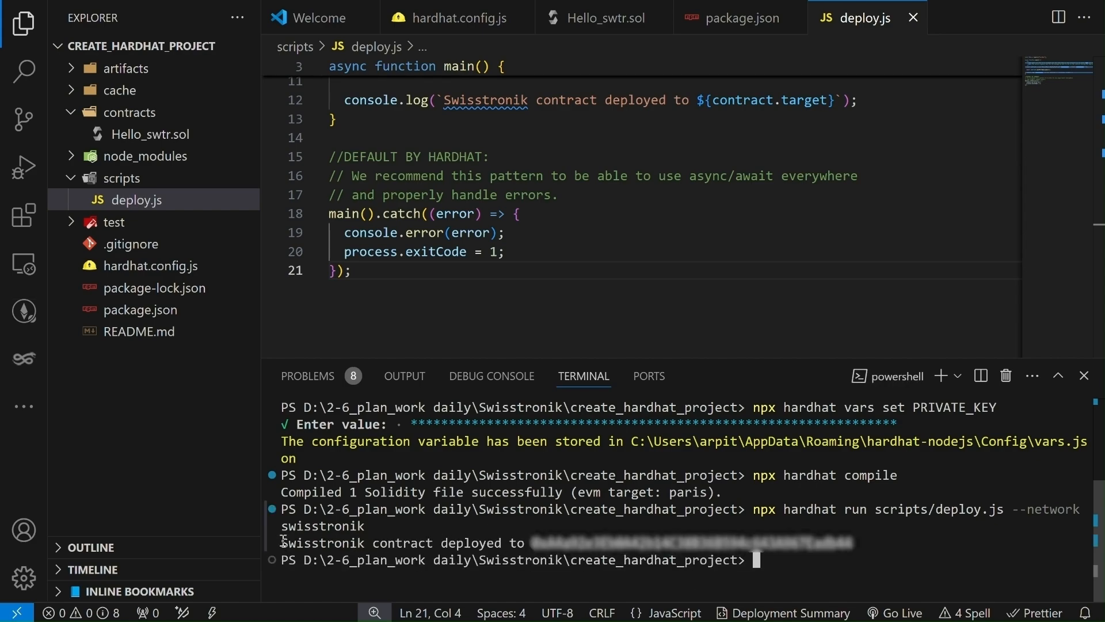
Step: Select the deployed contract address printed in the terminal to copy it
{"action": "left_click_drag", "start_coordinate": [281, 542], "coordinate": [876, 542]}
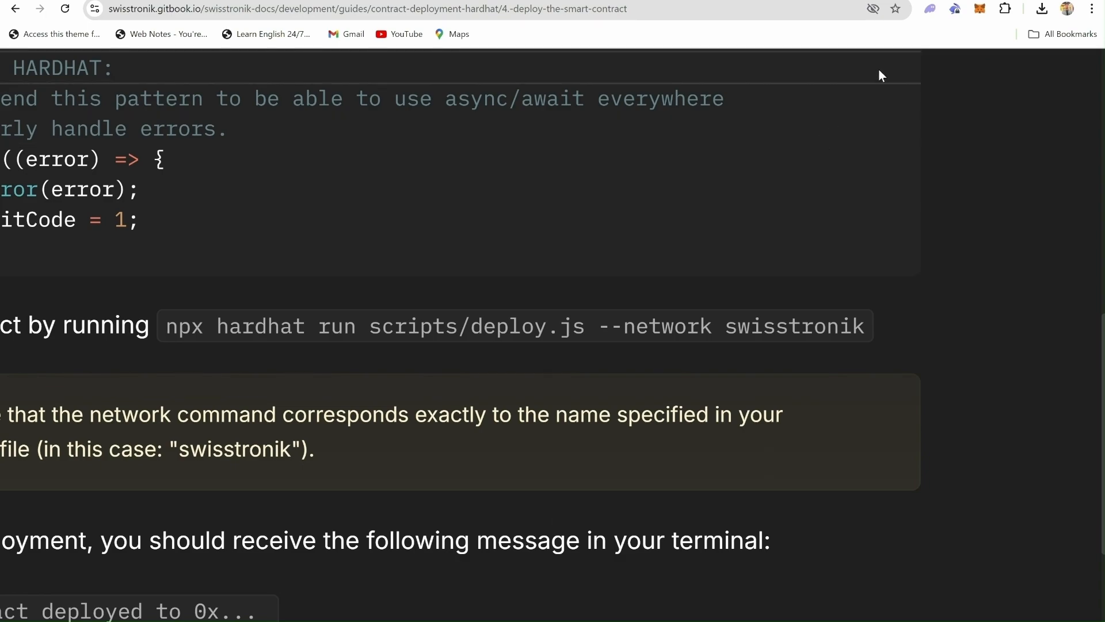
Step: From MetaMask's menu, view the wallet account on the Swisstronik block explorer
{"action": "left_click", "coordinate": [980, 9]}
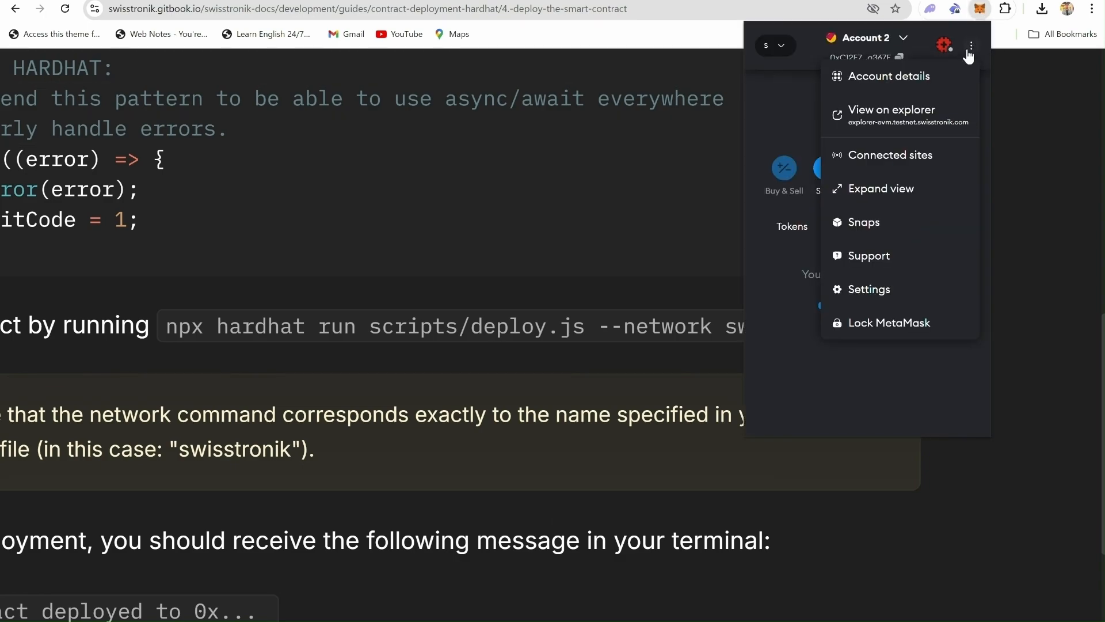
{"action": "mouse_move", "coordinate": [891, 117]}
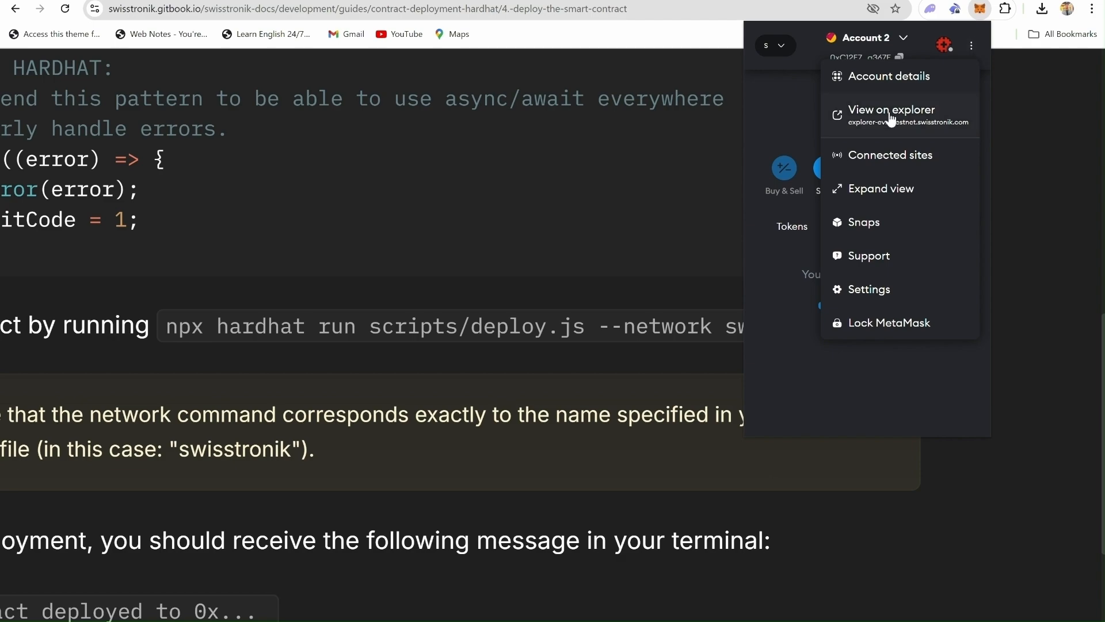
{"action": "mouse_move", "coordinate": [907, 126]}
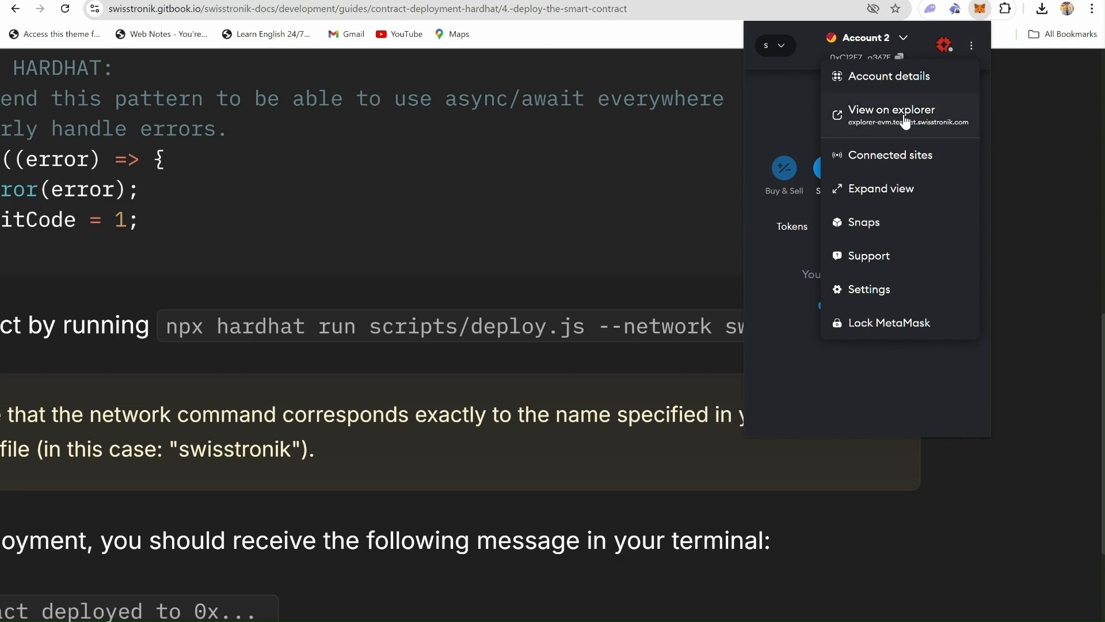
{"action": "left_click", "coordinate": [891, 111]}
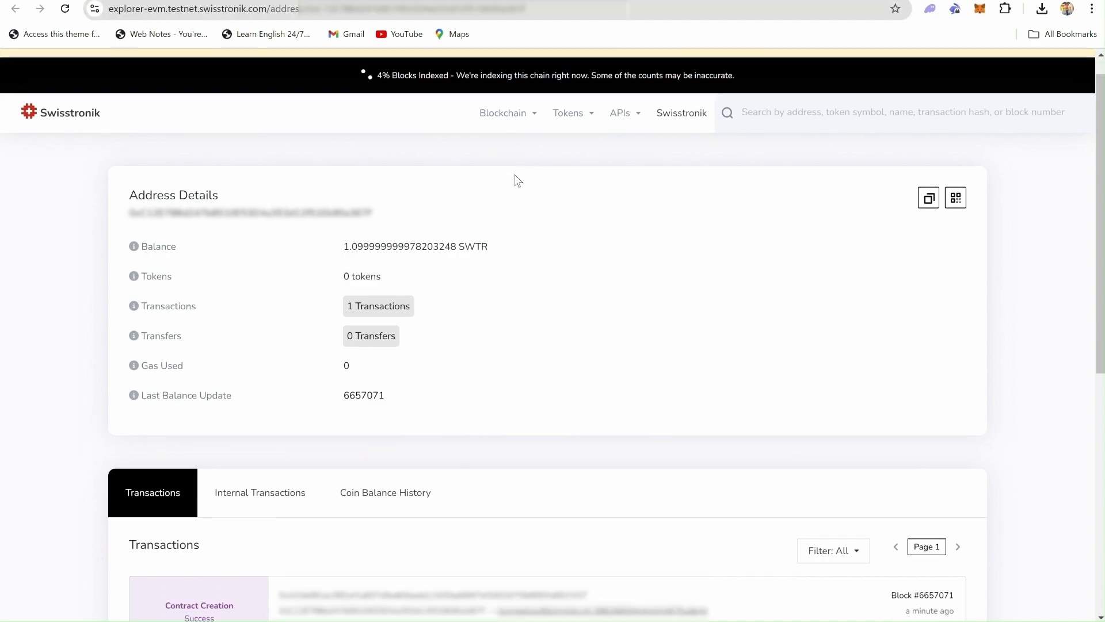
Step: View the newly created contract's address details and check its creation transaction shows Success
{"action": "left_click", "coordinate": [880, 140]}
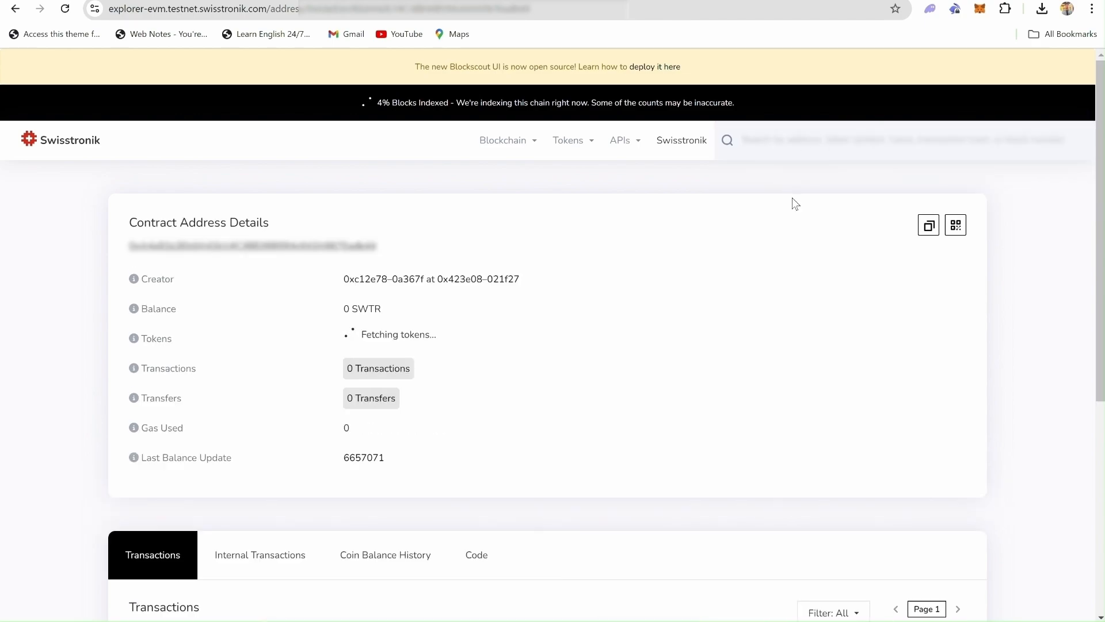
{"action": "scroll", "scroll_direction": "down", "scroll_amount": 3}
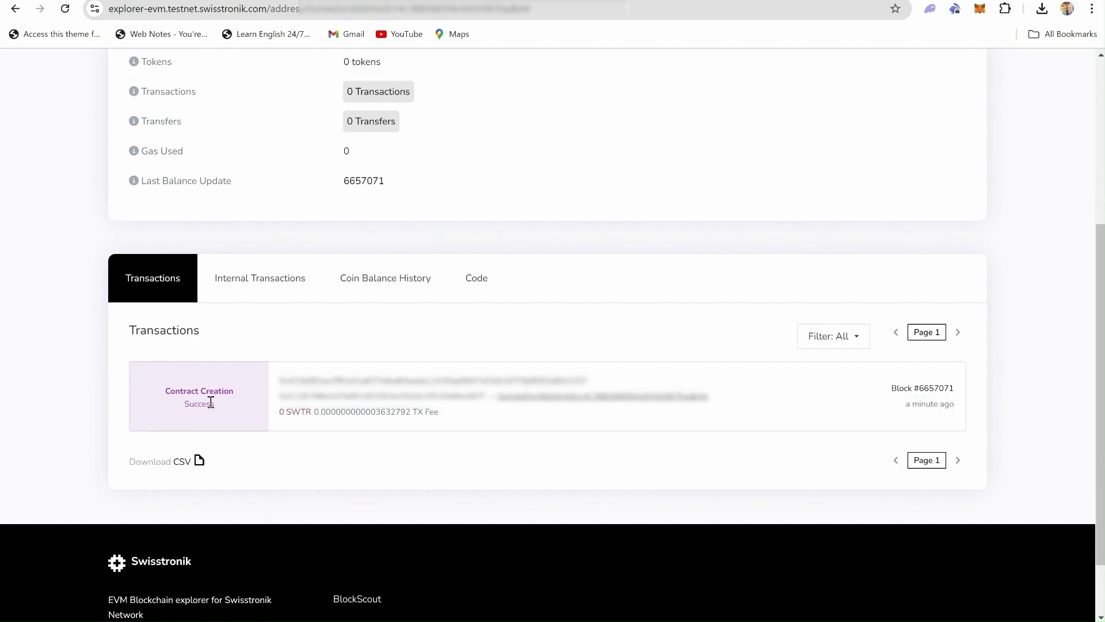
{"action": "scroll", "scroll_direction": "up", "scroll_amount": 3}
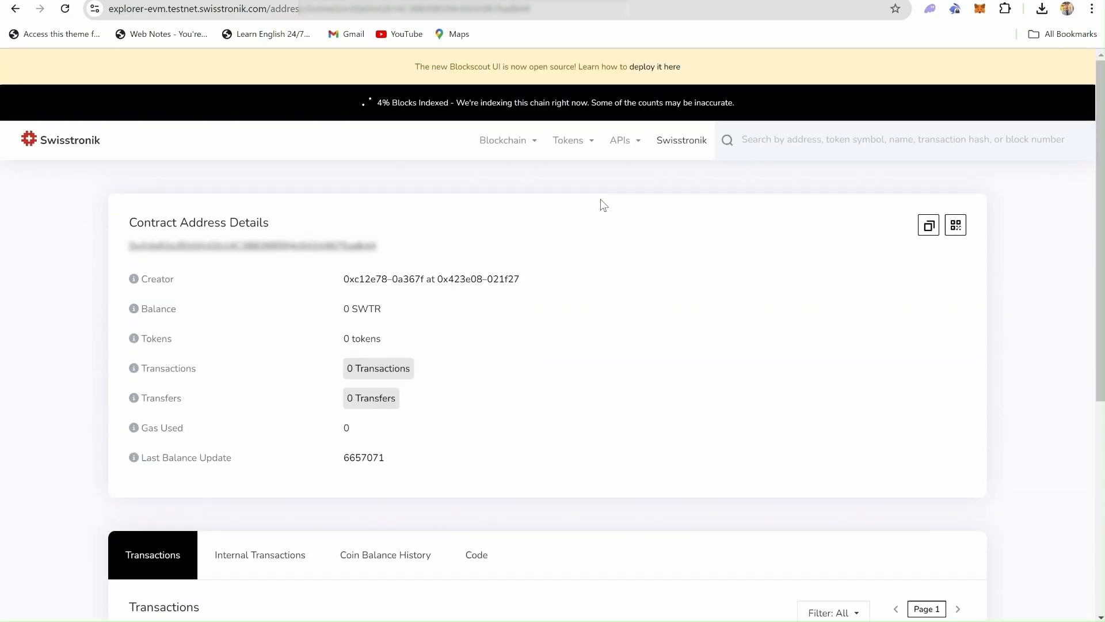
{"action": "scroll", "scroll_direction": "down", "scroll_amount": 3}
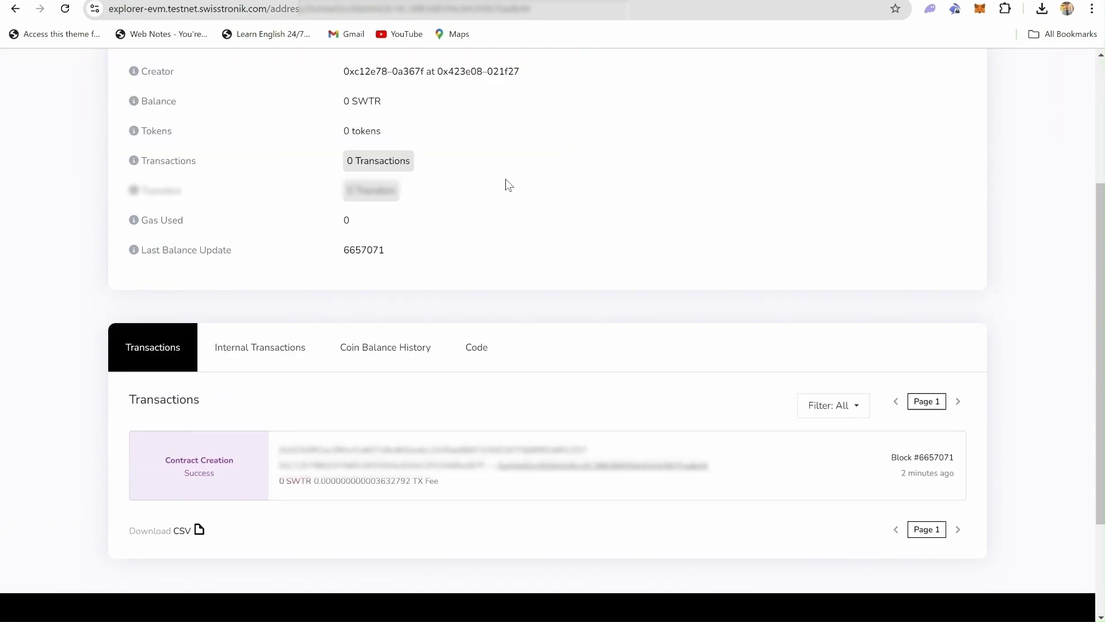
{"action": "mouse_move", "coordinate": [48, 287]}
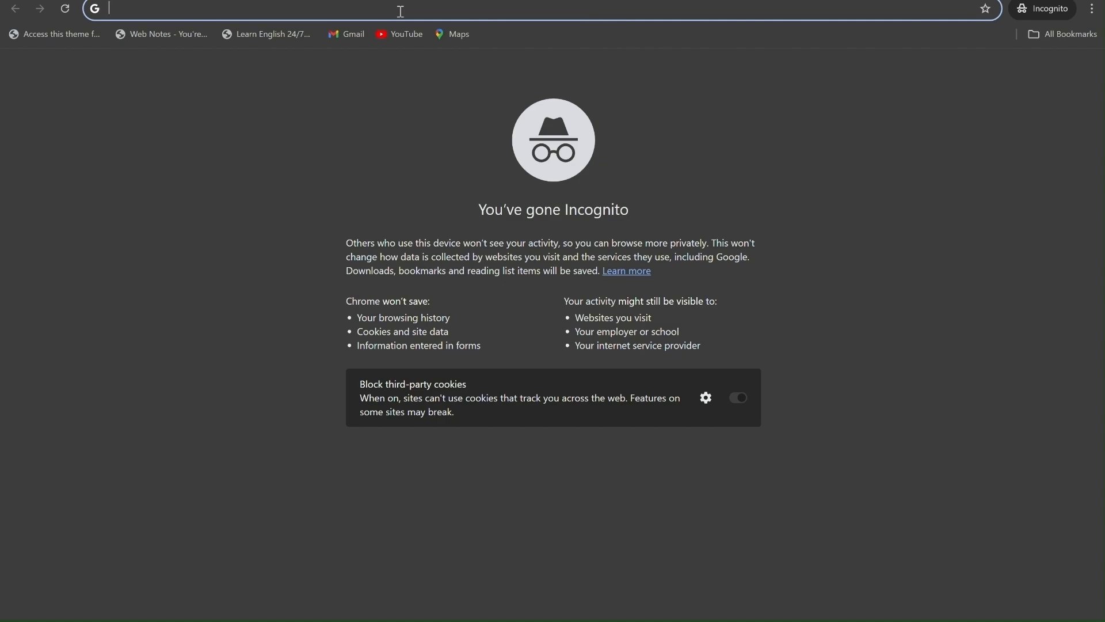
Step: Search Github.com in the incognito window, reach GitHub and start Sign up
{"action": "type", "text": "Github.com"}
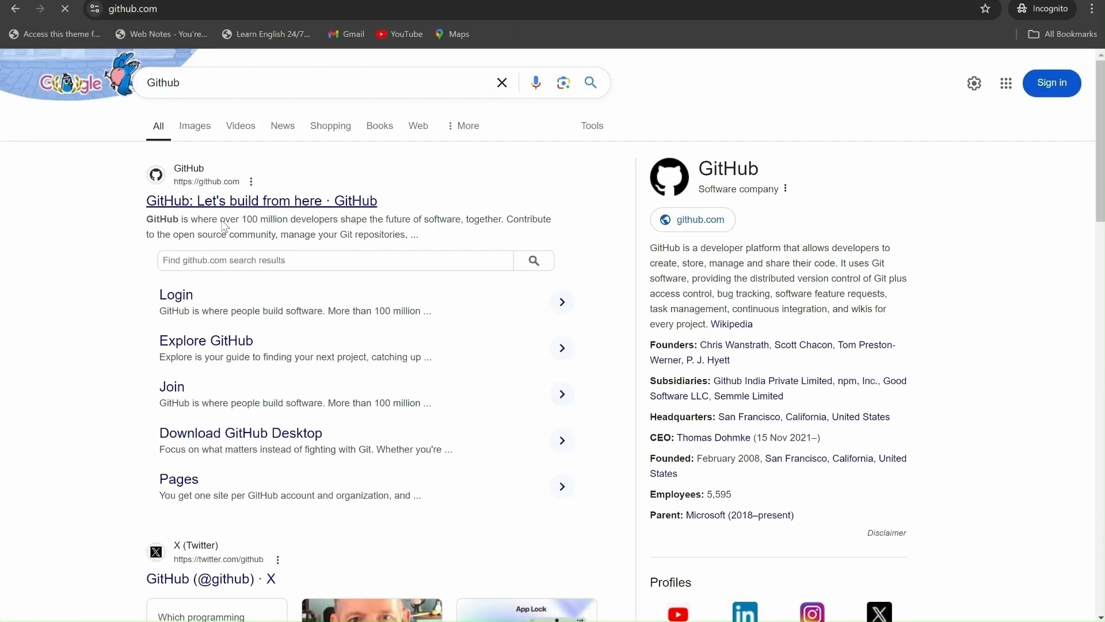
{"action": "left_click", "coordinate": [262, 200]}
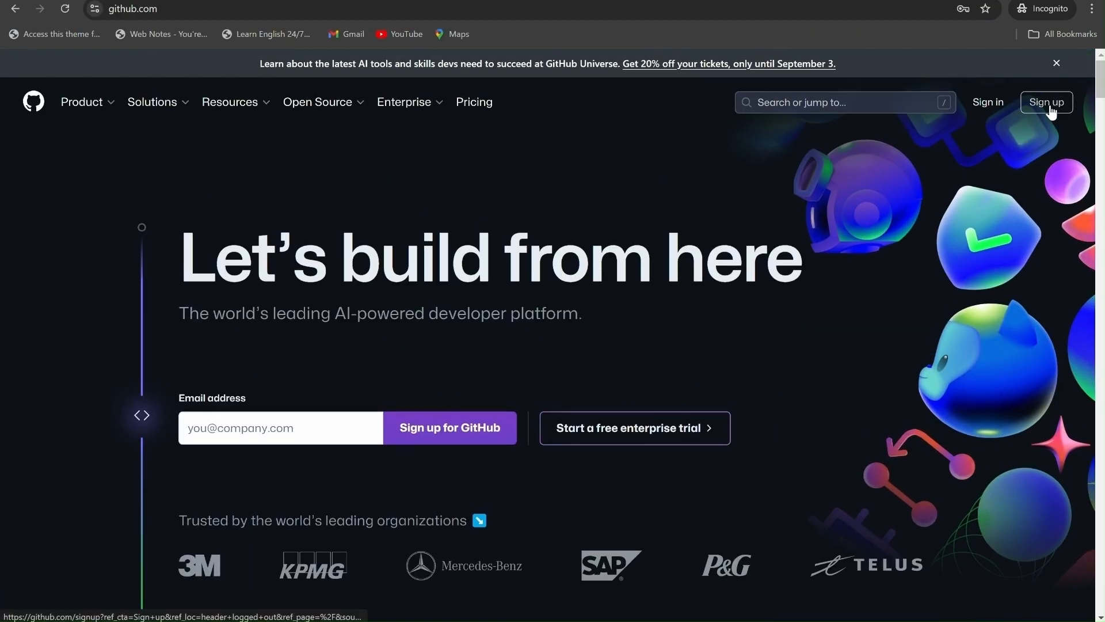
{"action": "left_click", "coordinate": [1046, 102]}
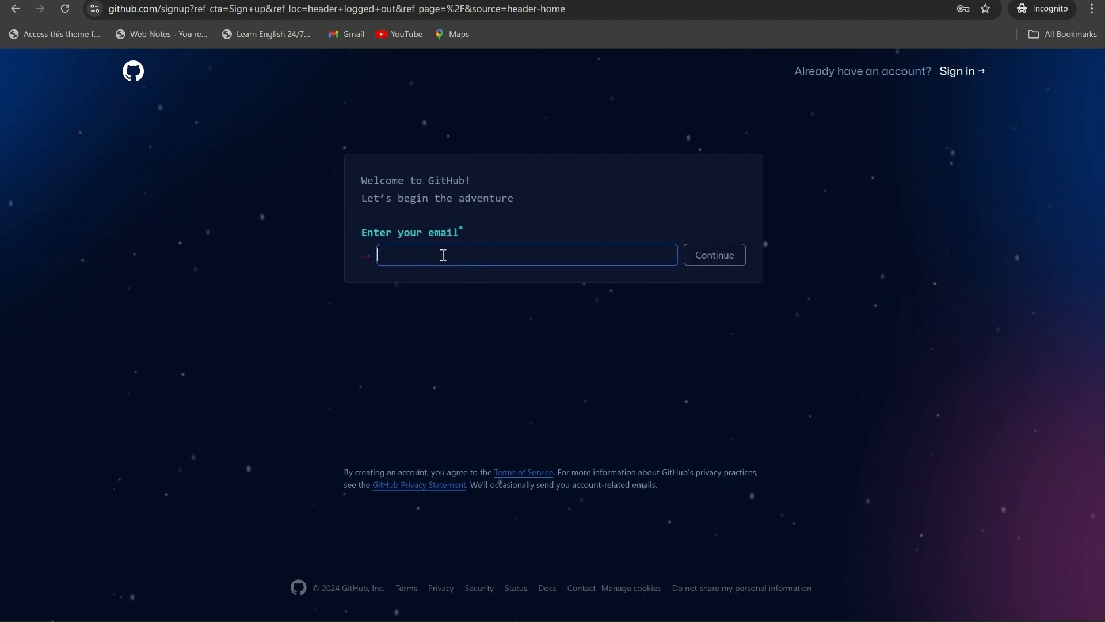
{"action": "mouse_move", "coordinate": [751, 235]}
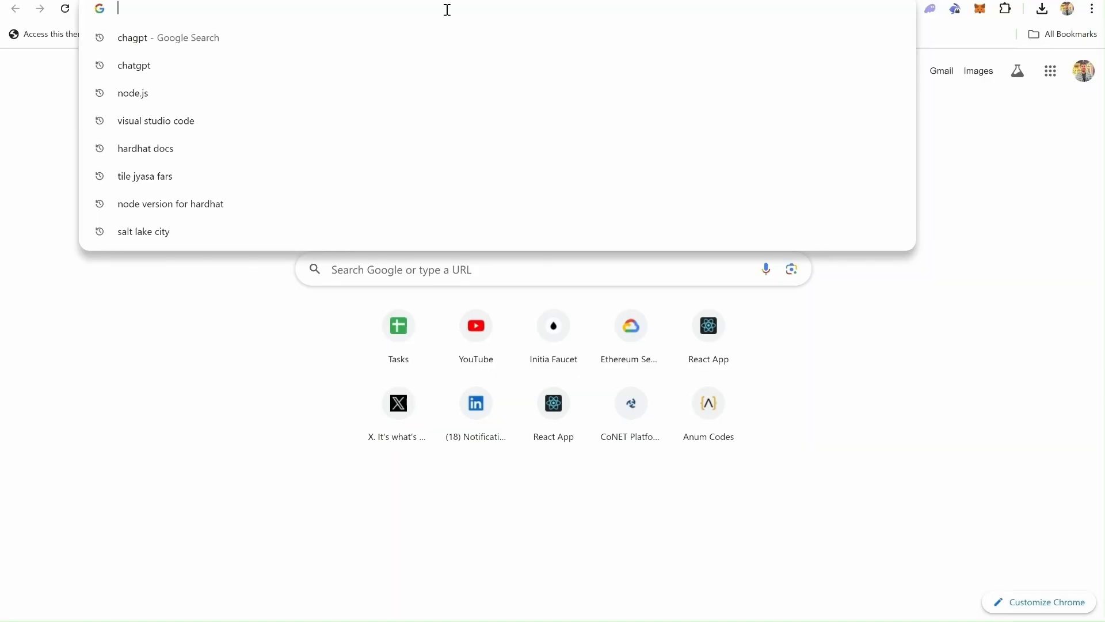
Step: Reach github.com from search and start a new repository named 'create_...'
{"action": "type", "text": "Github"}
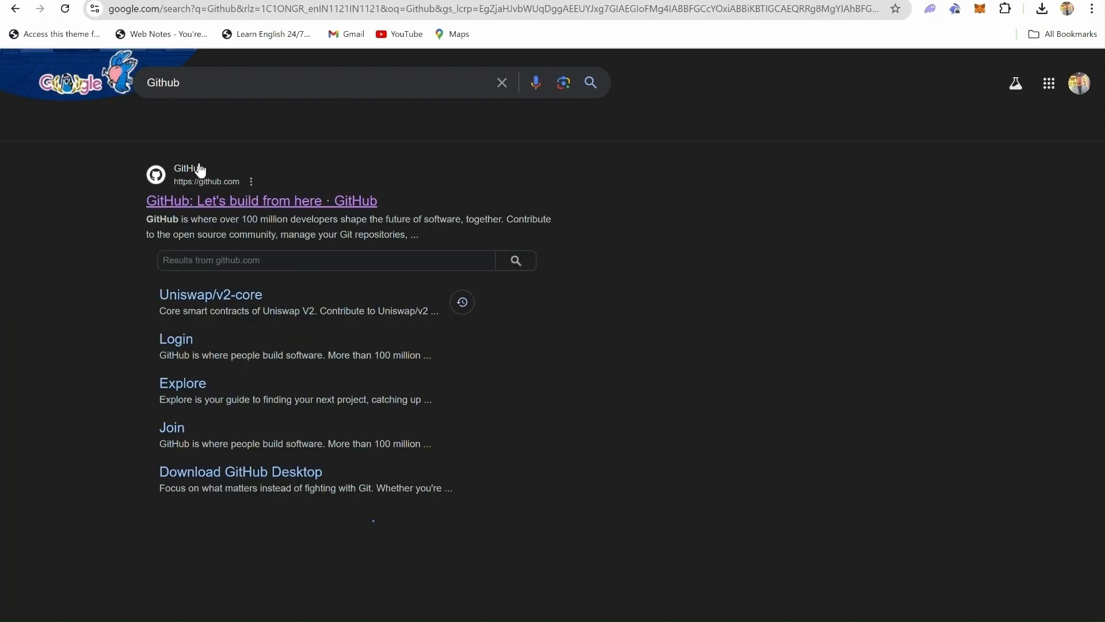
{"action": "left_click", "coordinate": [262, 200]}
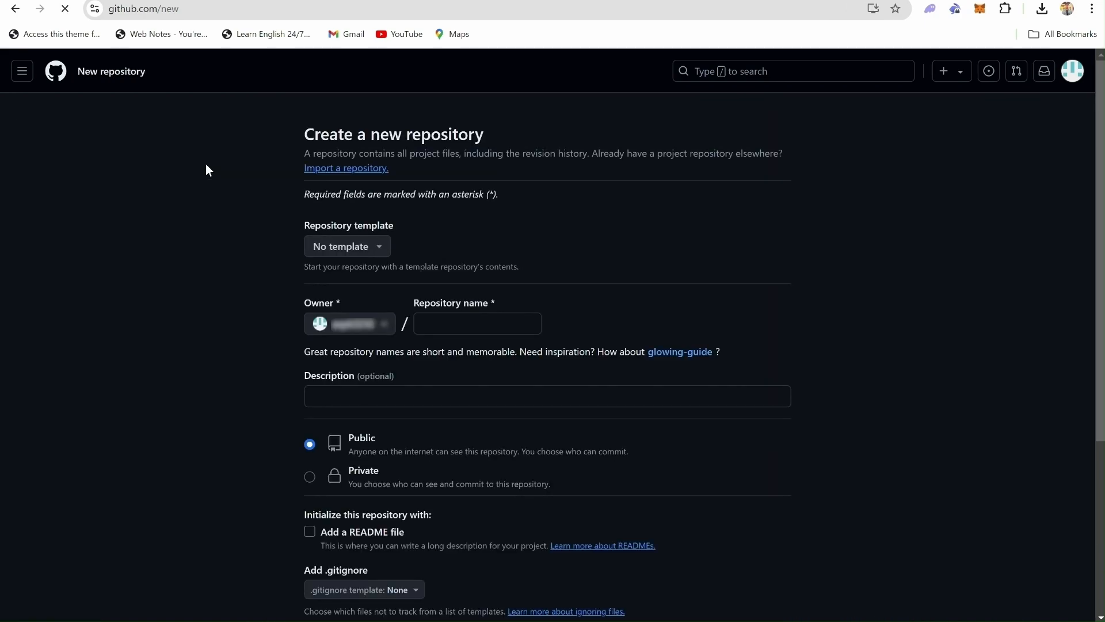
{"action": "left_click", "coordinate": [476, 323]}
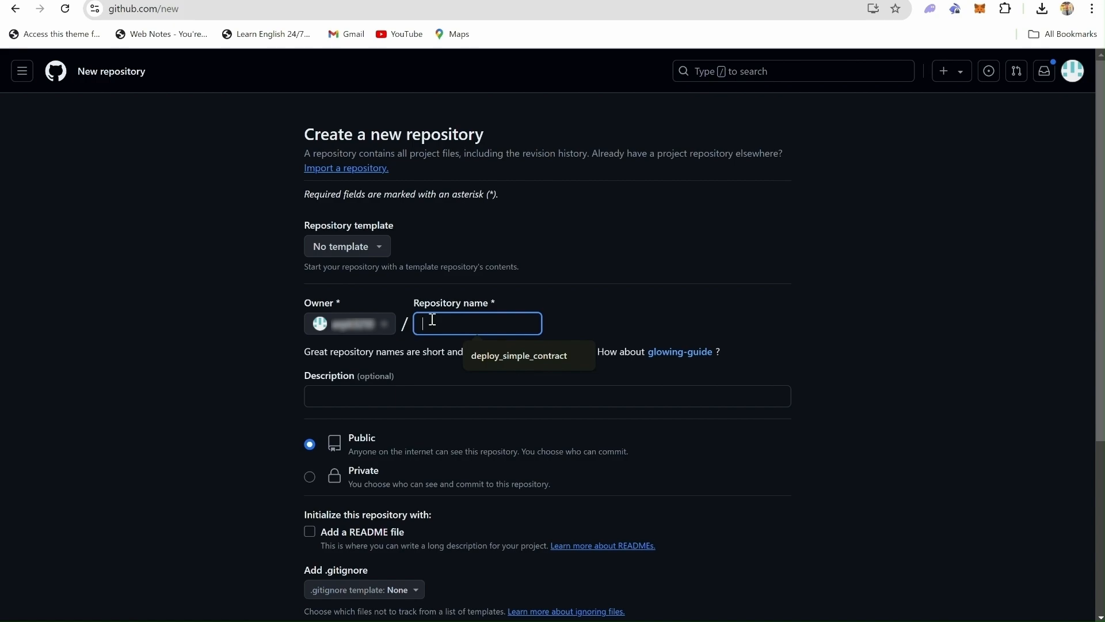
{"action": "type", "text": "create_"}
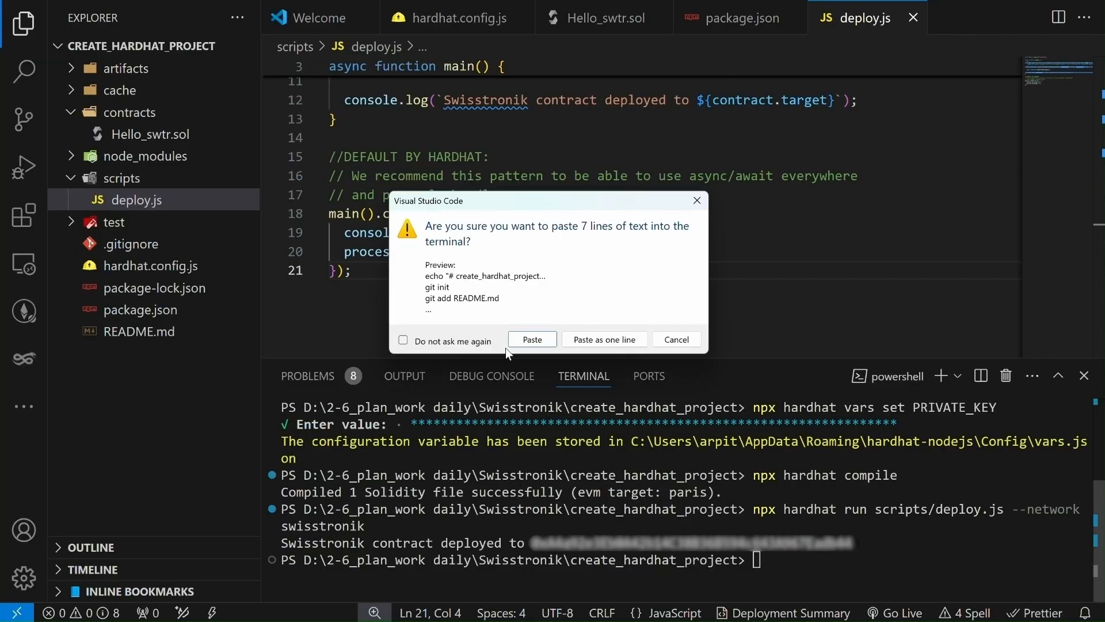
Step: Paste GitHub's git setup commands into the terminal and run git push -u origin main
{"action": "left_click", "coordinate": [532, 338]}
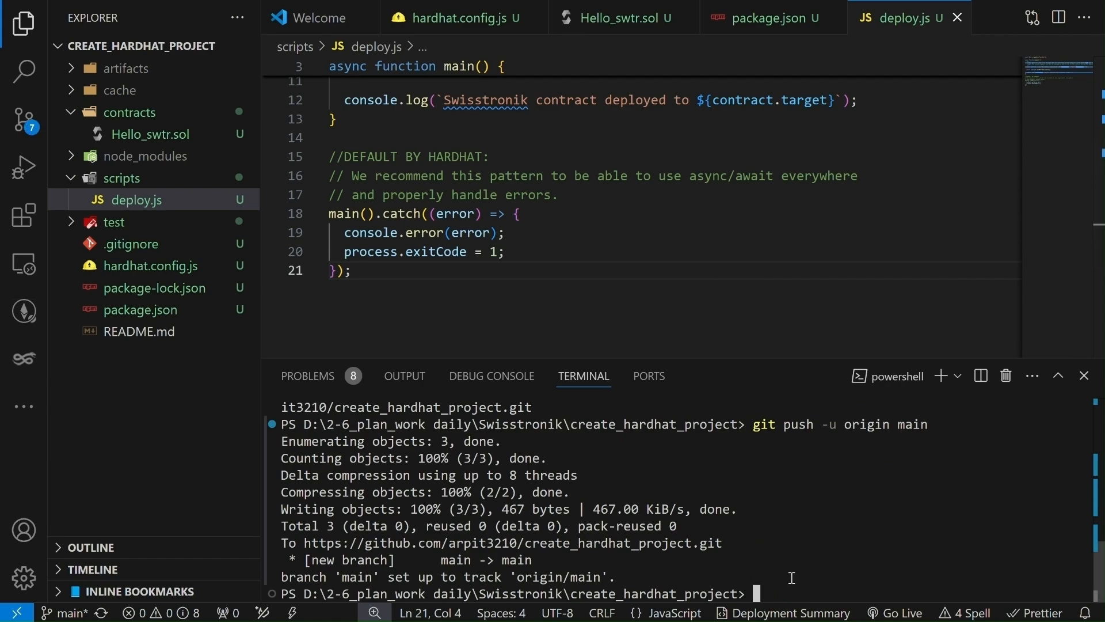
{"action": "type", "text": "git push -u origin main"}
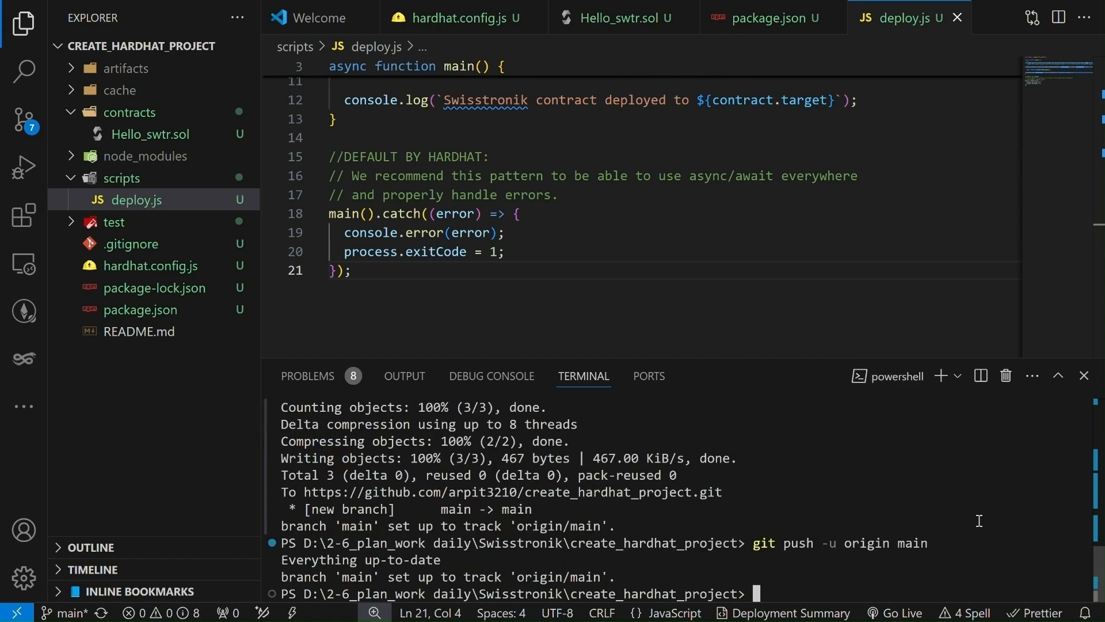
Step: Stage all project files with git add
{"action": "type", "text": "git add"}
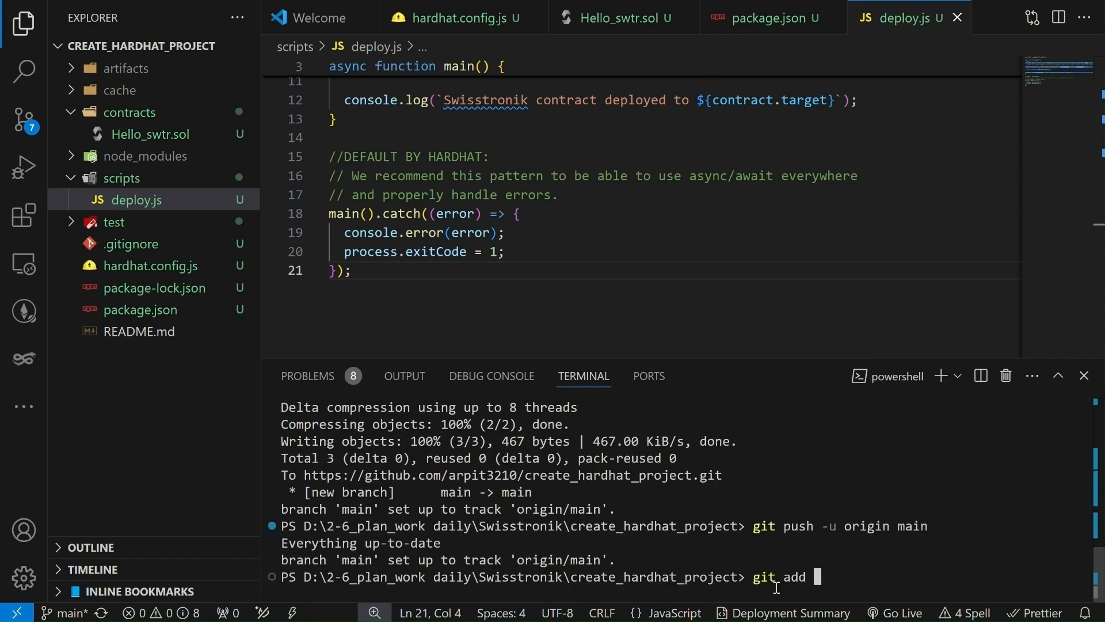
{"action": "type", "text": "."}
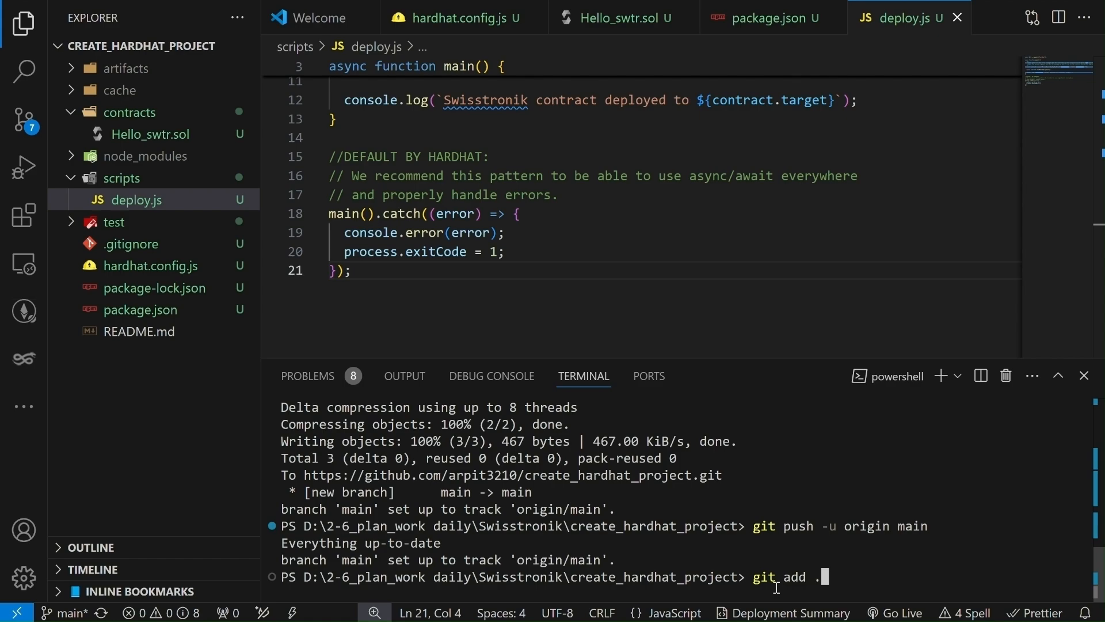
{"action": "key", "text": "Enter"}
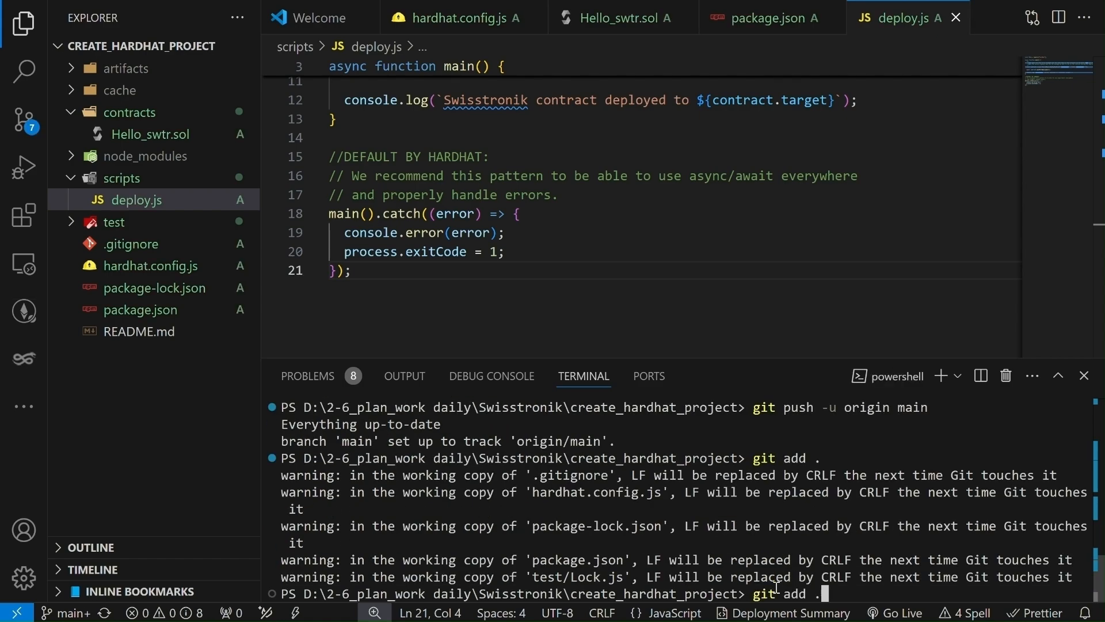
{"action": "key", "text": "Enter"}
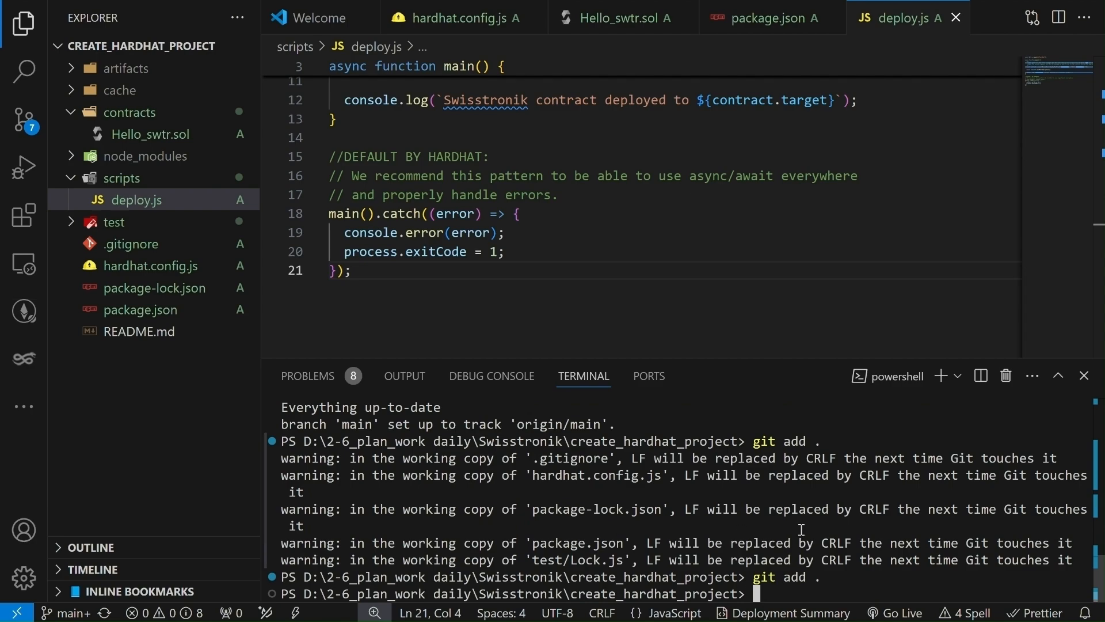
{"action": "mouse_move", "coordinate": [778, 594]}
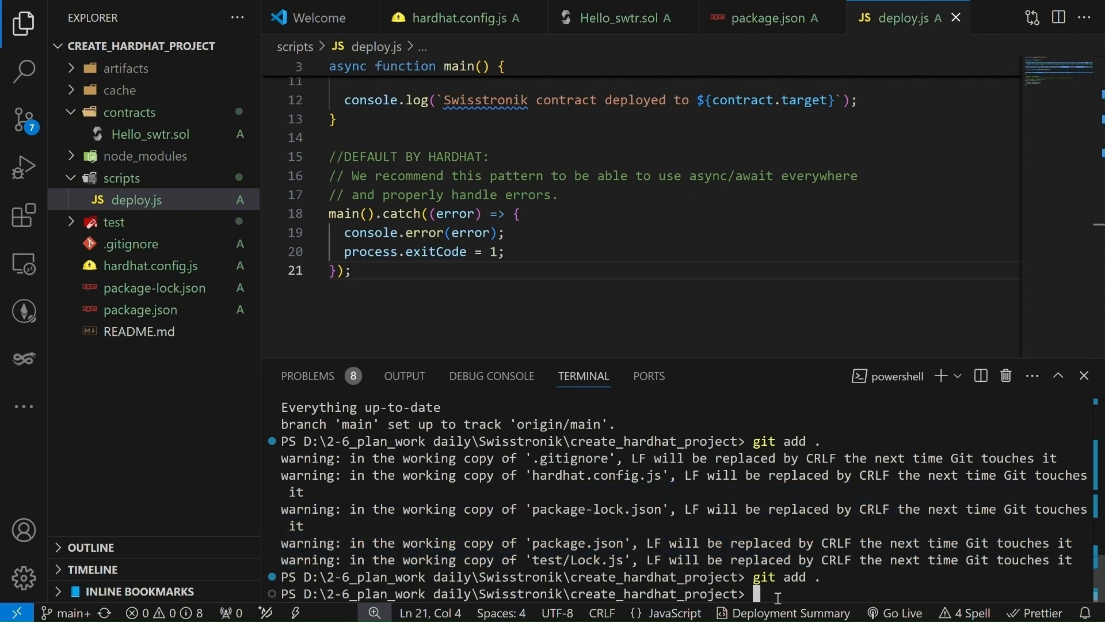
{"action": "mouse_move", "coordinate": [790, 593]}
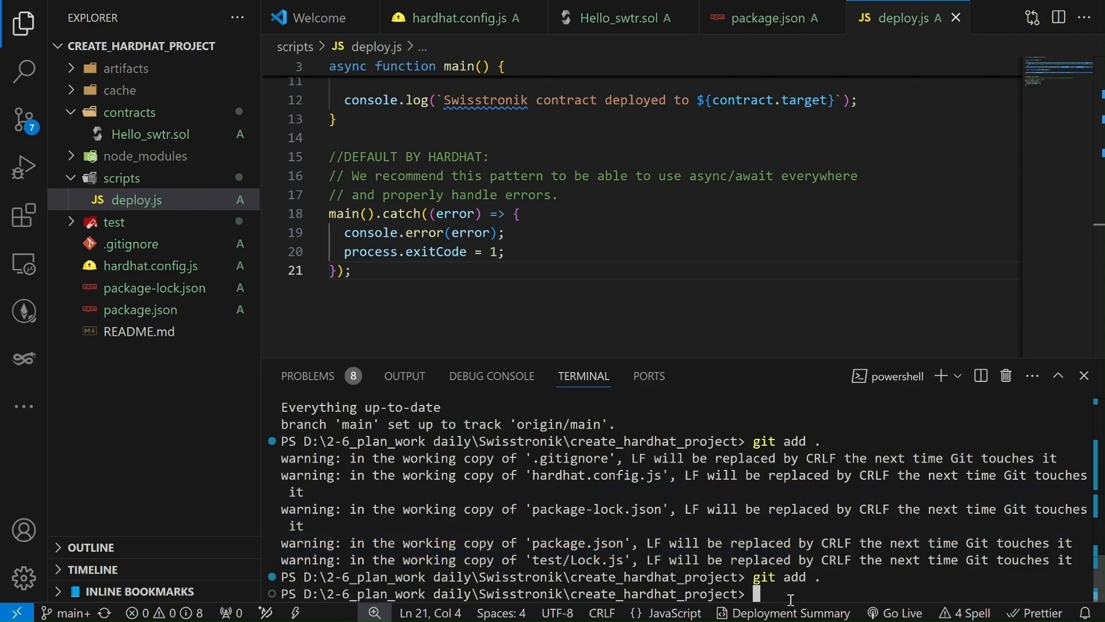
Step: Commit the staged files as "second commit" and begin the git push command
{"action": "type", "text": "git"}
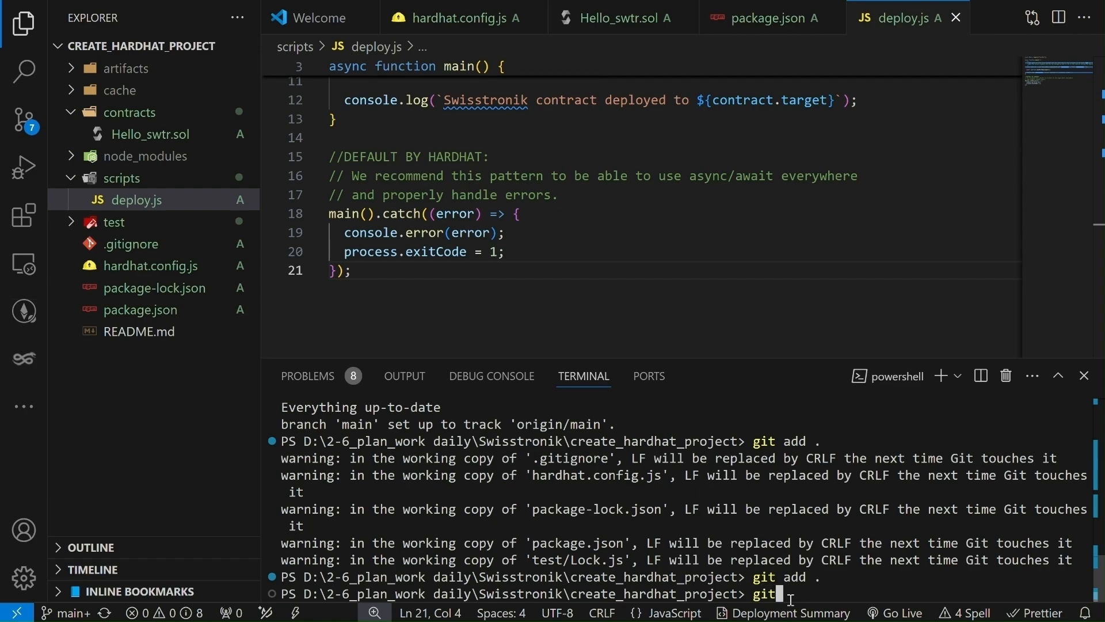
{"action": "type", "text": "commit"}
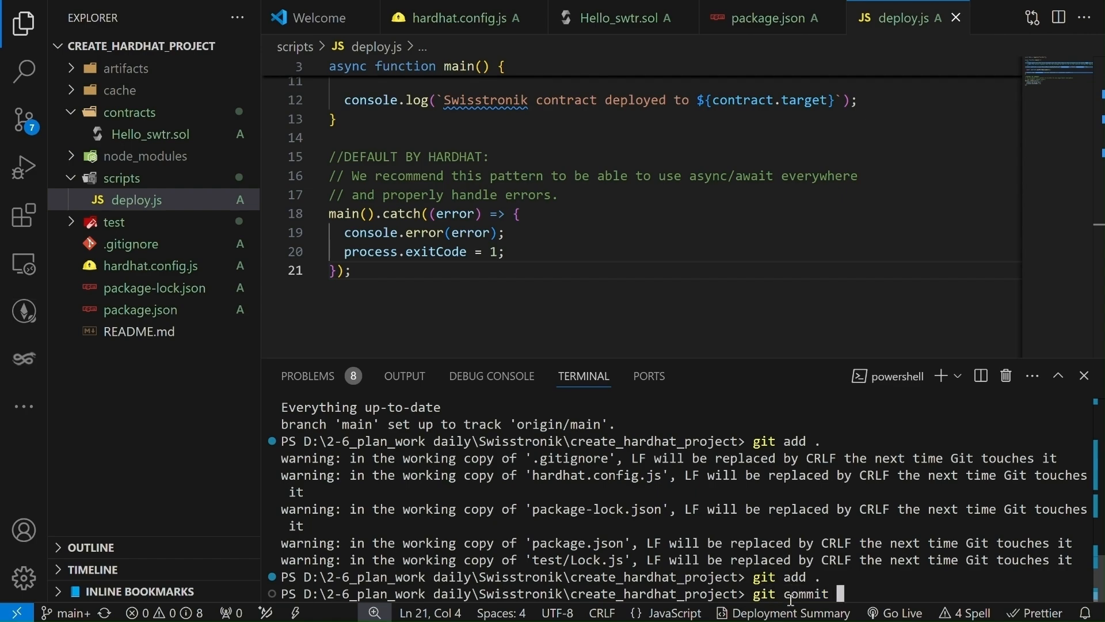
{"action": "type", "text": "-m \"s"}
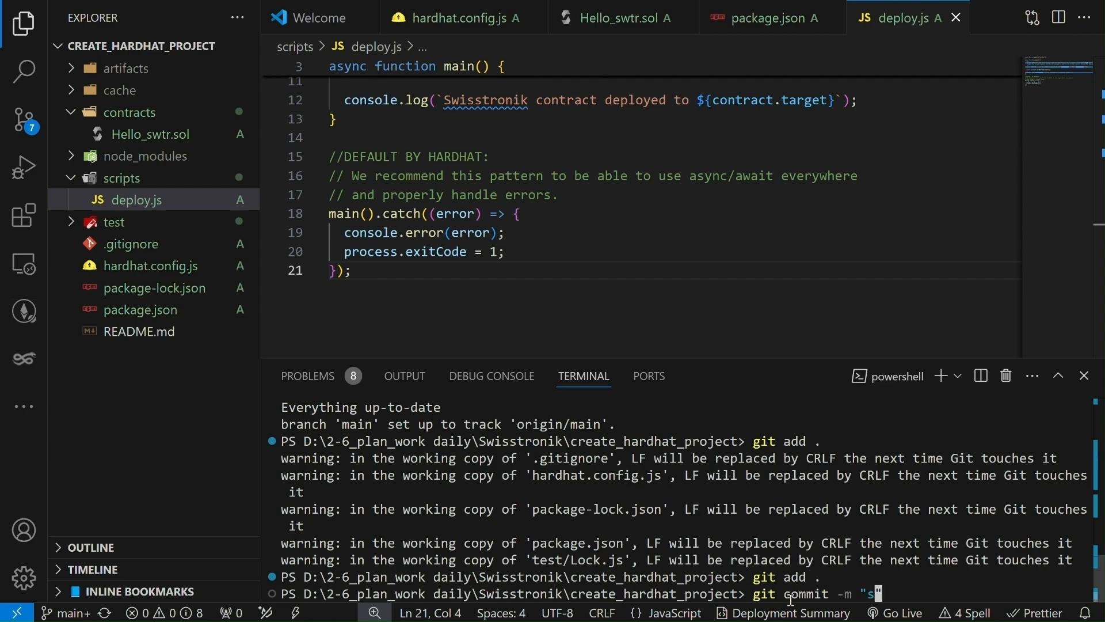
{"action": "type", "text": "econd"}
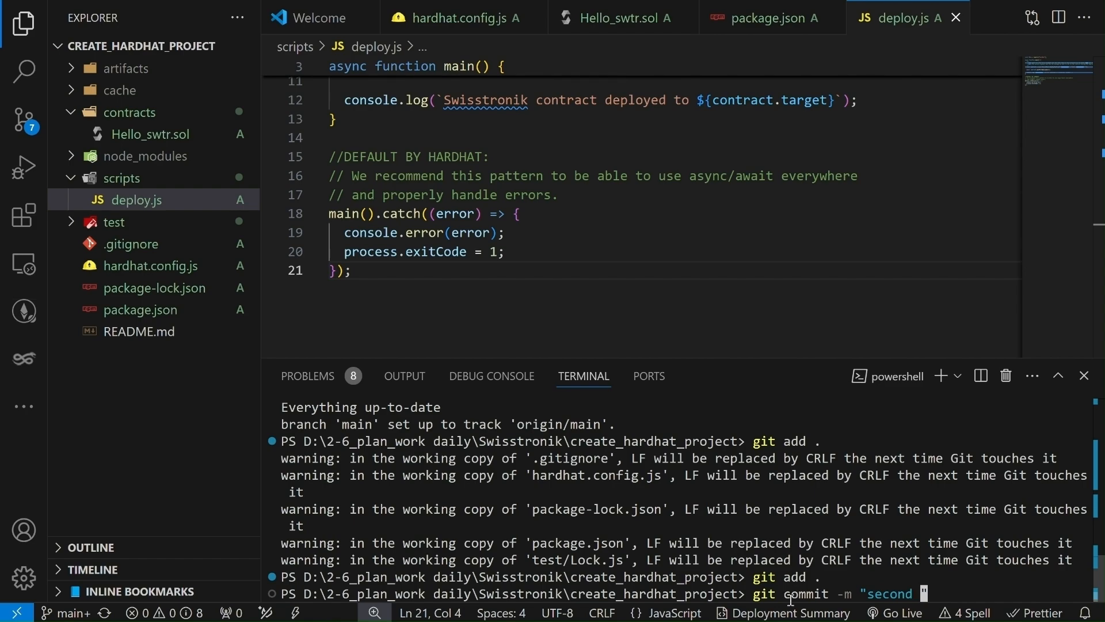
{"action": "type", "text": "commit"}
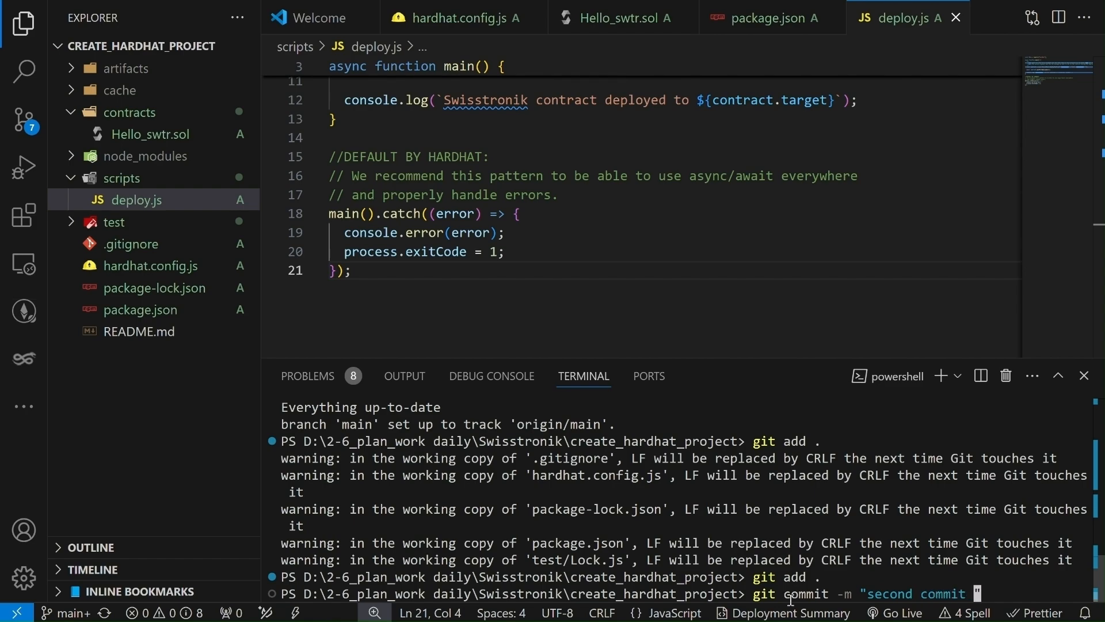
{"action": "key", "text": "Enter"}
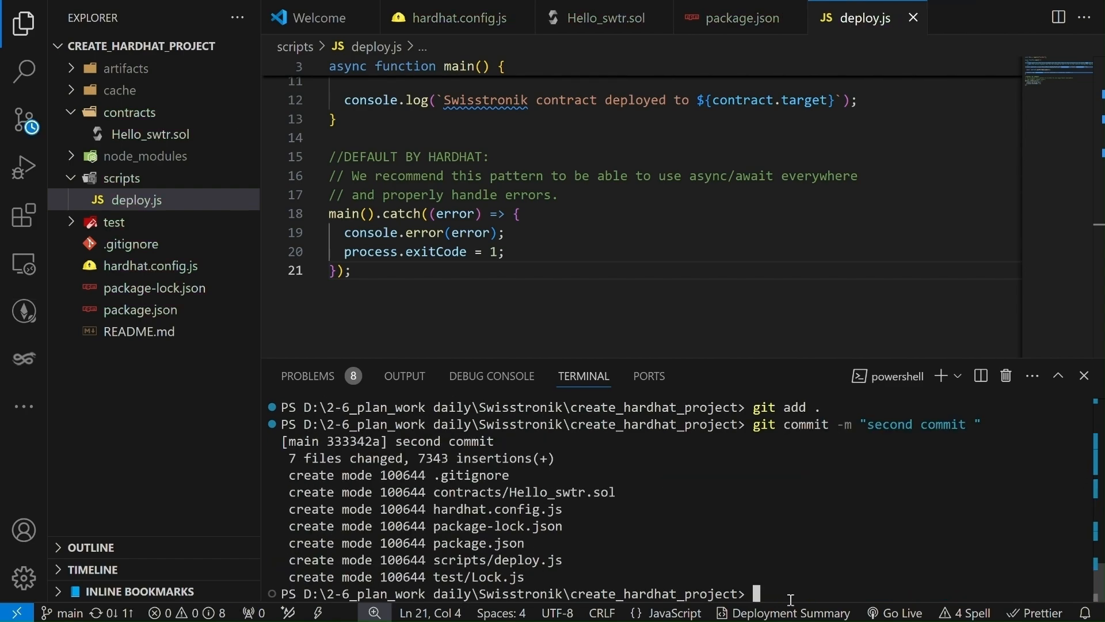
{"action": "type", "text": "git"}
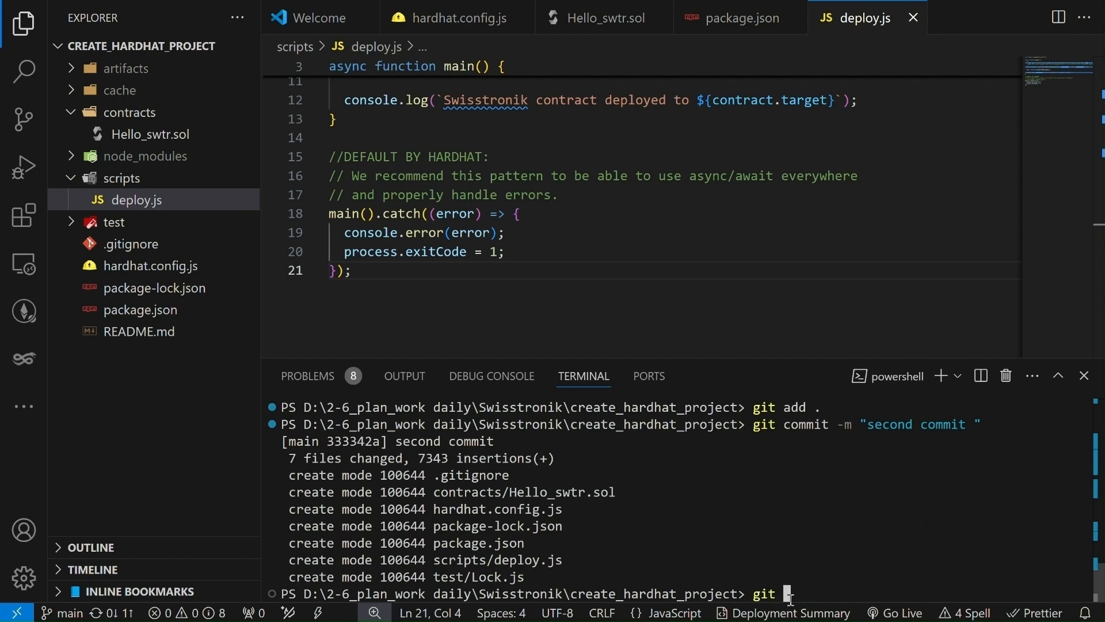
{"action": "type", "text": "push -"}
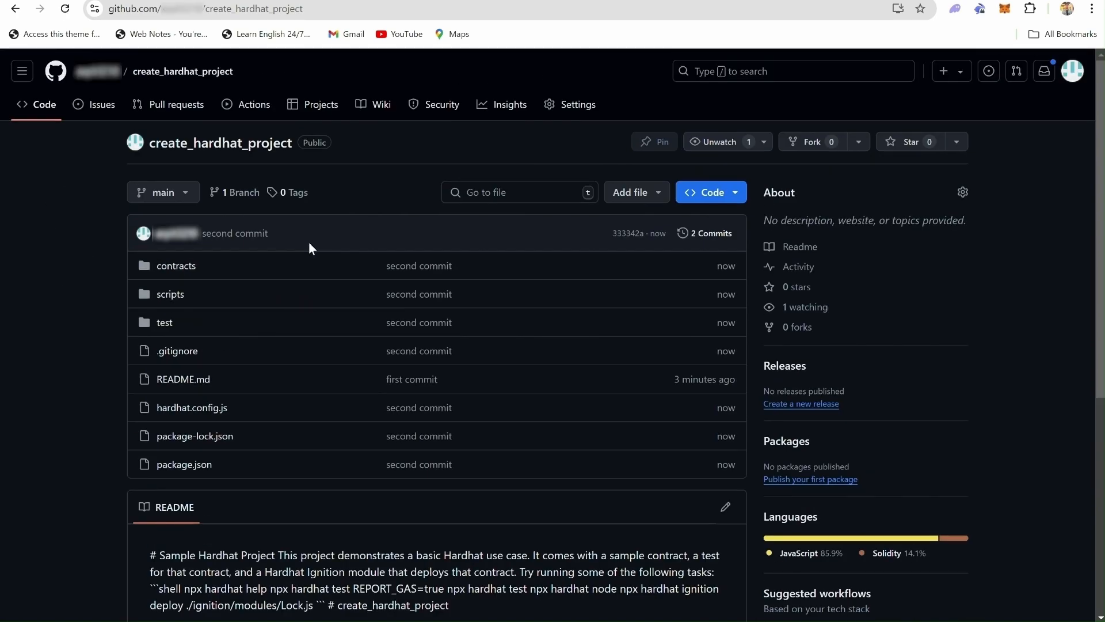
{"action": "mouse_move", "coordinate": [80, 271]}
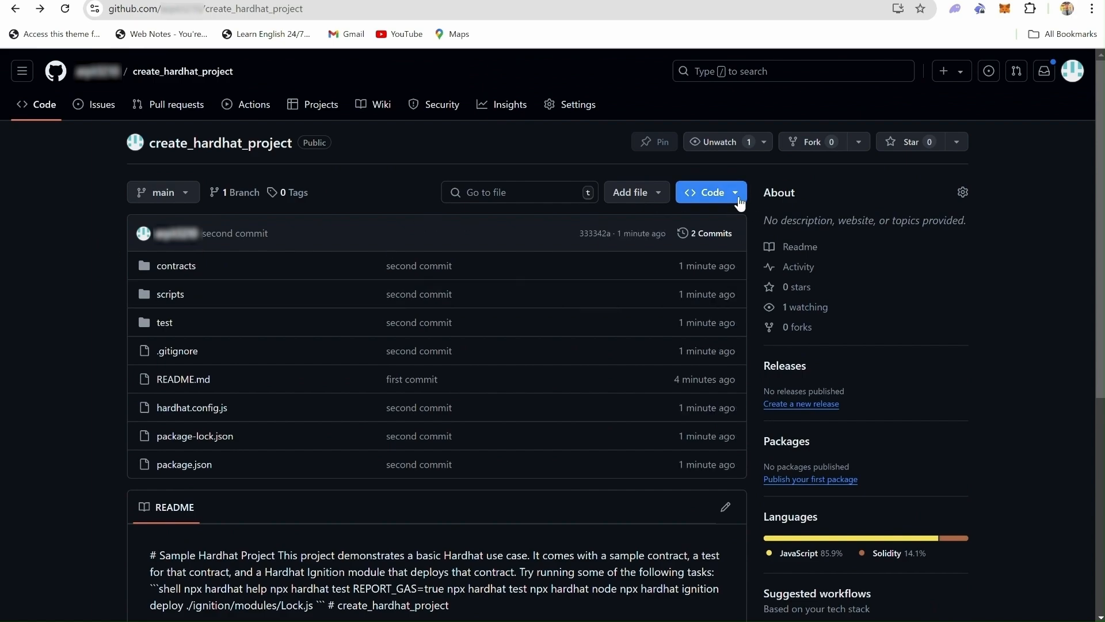
Step: Copy the create_hardhat_project repository's HTTPS URL from the Code dropdown
{"action": "left_click", "coordinate": [706, 192]}
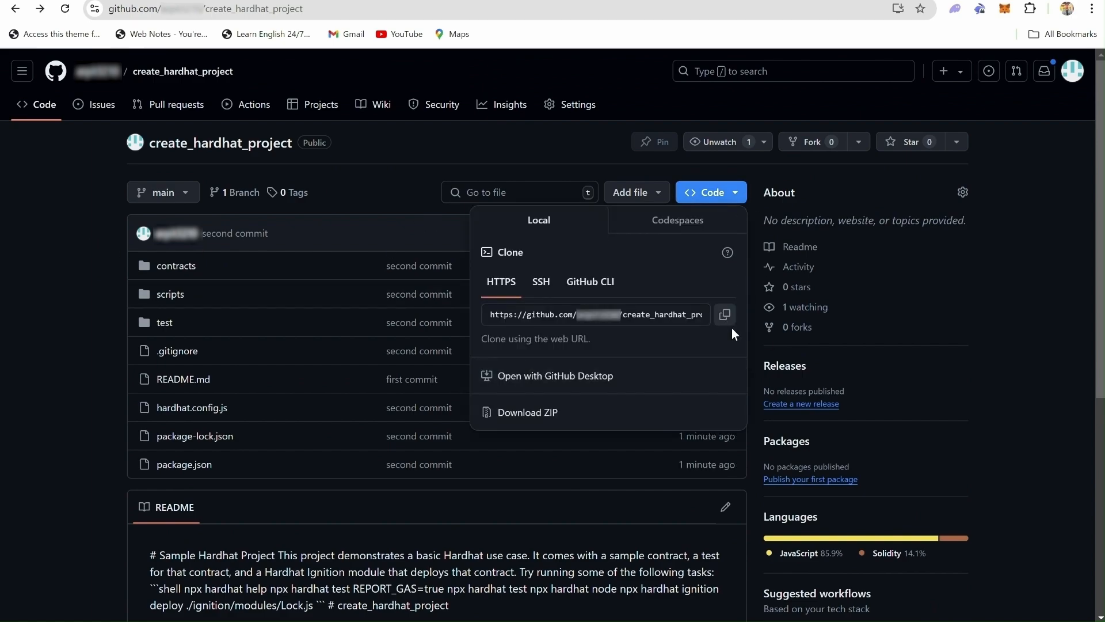
{"action": "left_click", "coordinate": [725, 314]}
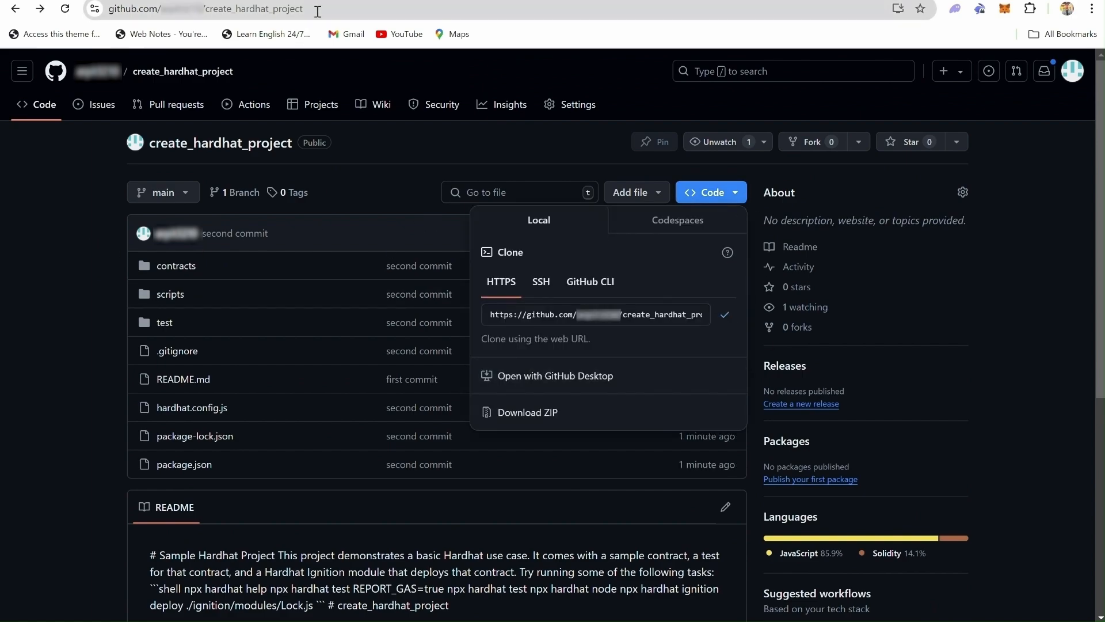
{"action": "left_click", "coordinate": [532, 246]}
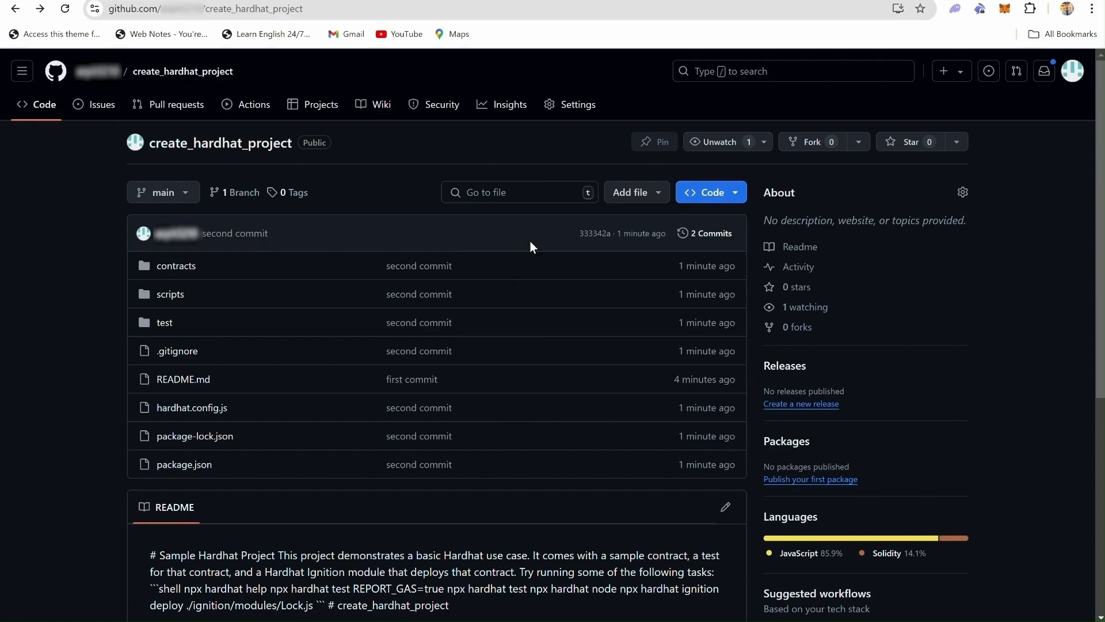
{"action": "mouse_move", "coordinate": [346, 38]}
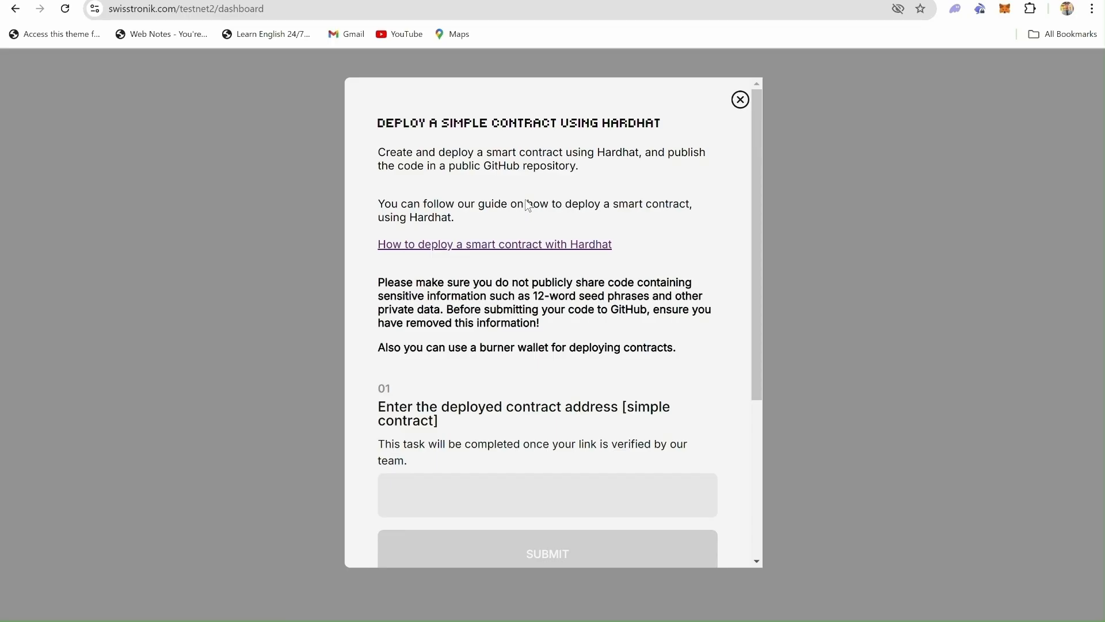
Step: Submit the deployed contract address in the Hardhat task modal
{"action": "scroll", "scroll_direction": "down", "scroll_amount": 3}
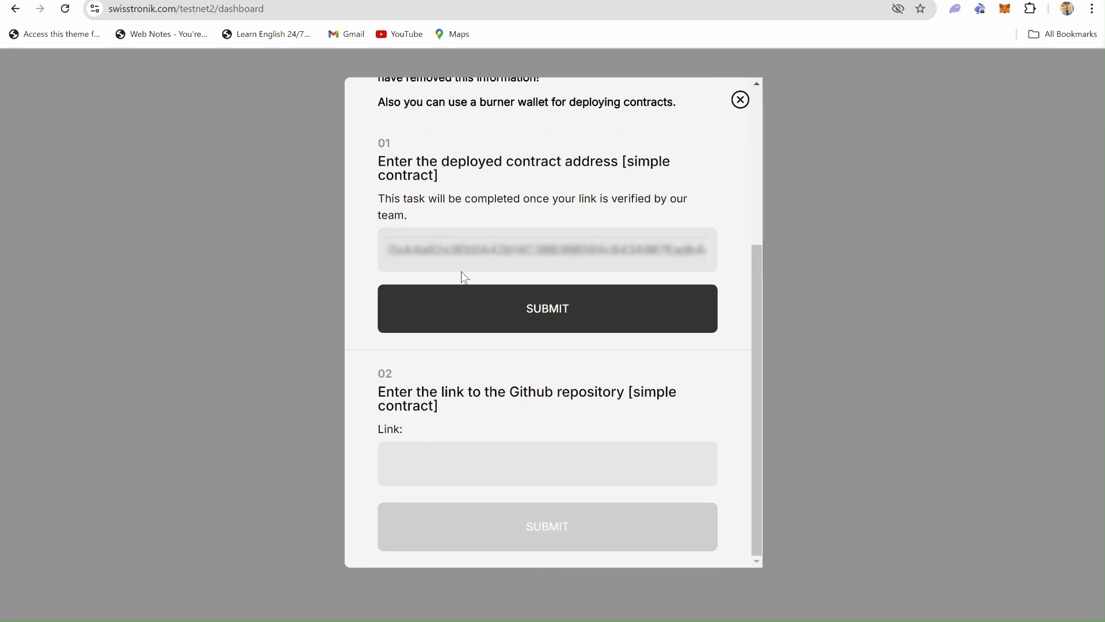
{"action": "mouse_move", "coordinate": [504, 317]}
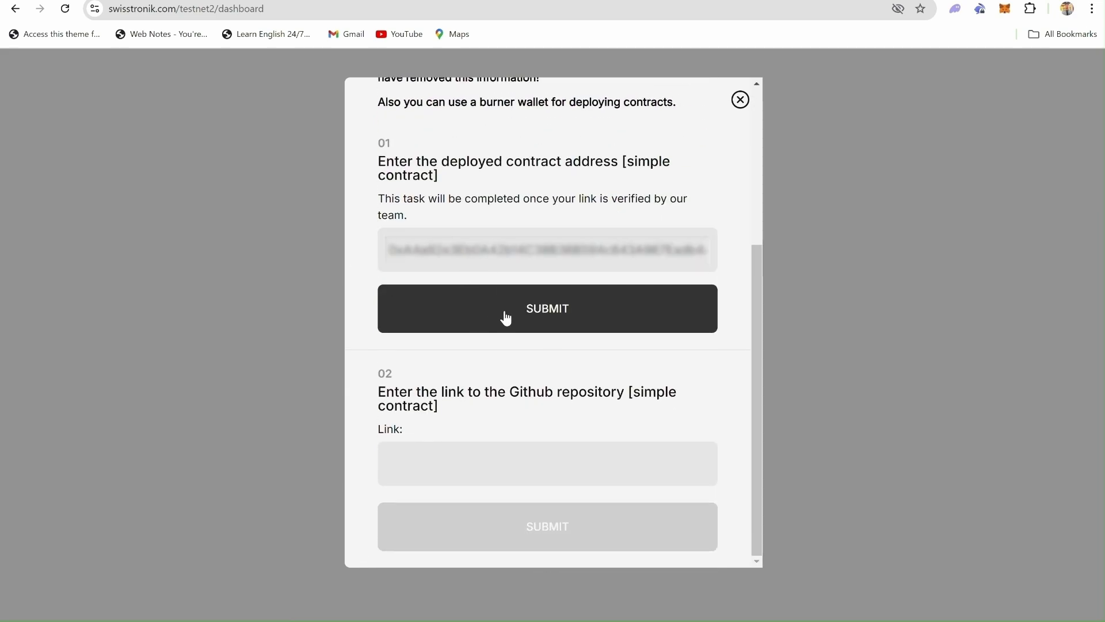
{"action": "left_click", "coordinate": [548, 309]}
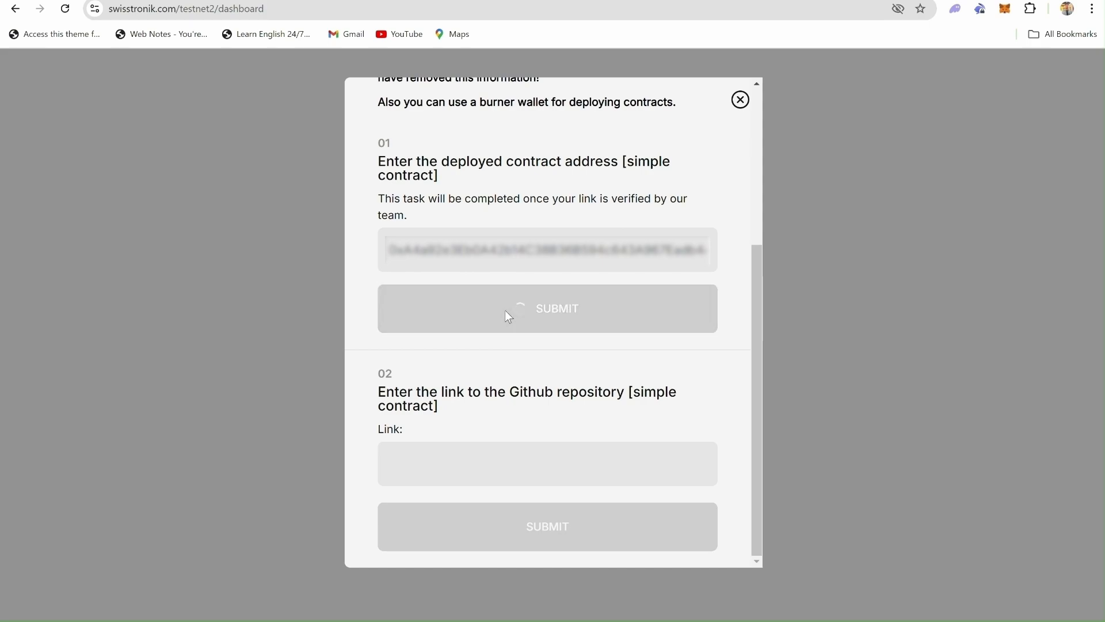
{"action": "left_click", "coordinate": [548, 309]}
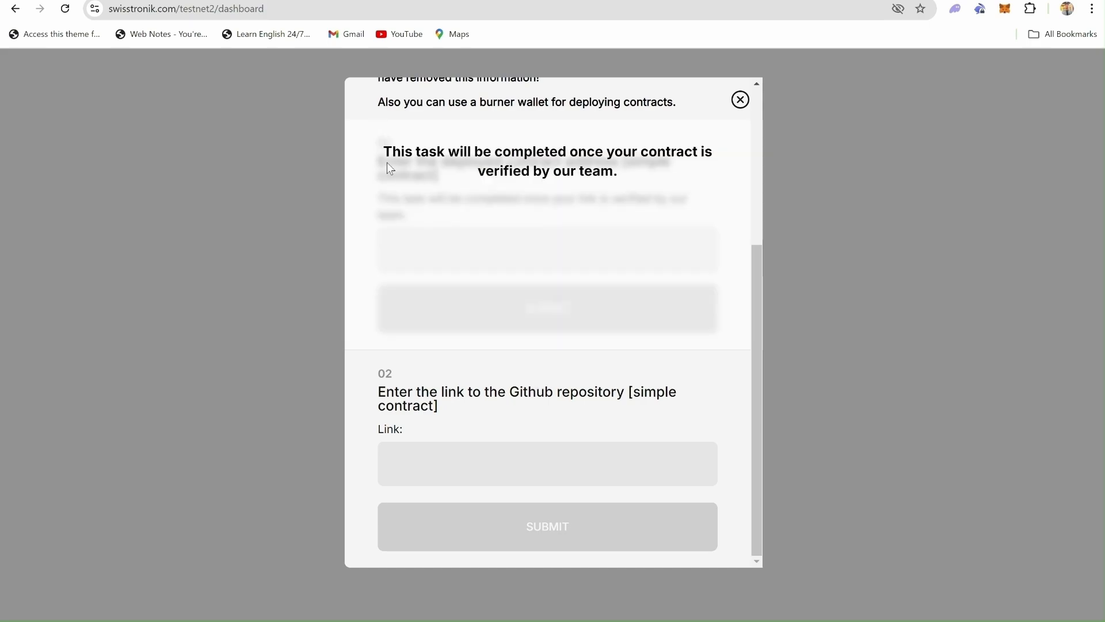
{"action": "mouse_move", "coordinate": [654, 160]}
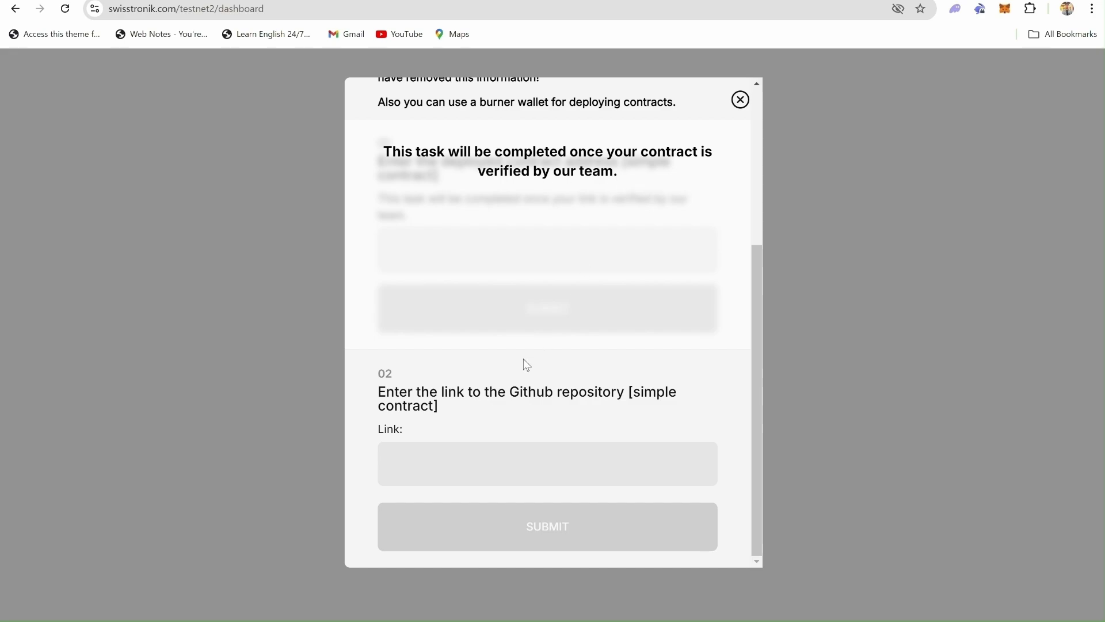
{"action": "left_click", "coordinate": [548, 463]}
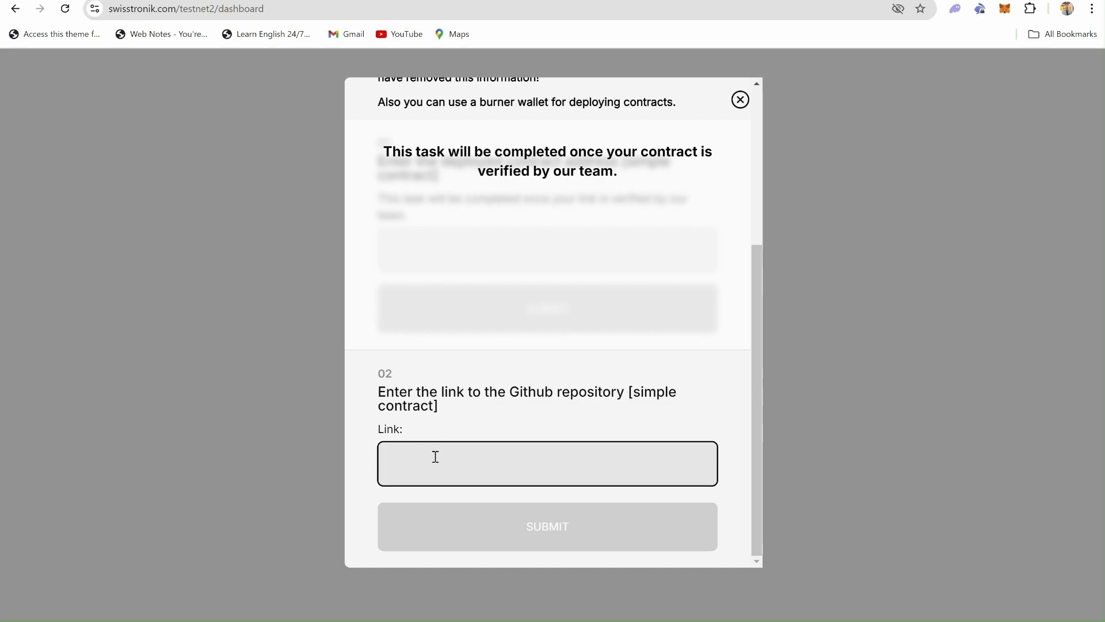
{"action": "type", "text": "https://github.com/arpit3210/create_hardhat_project.git"}
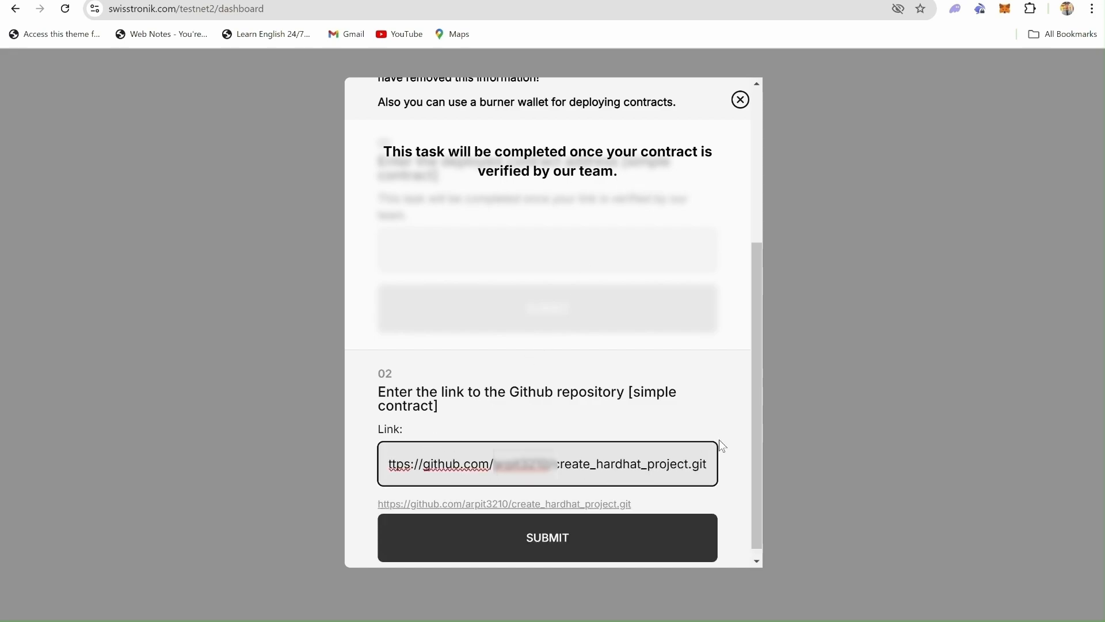